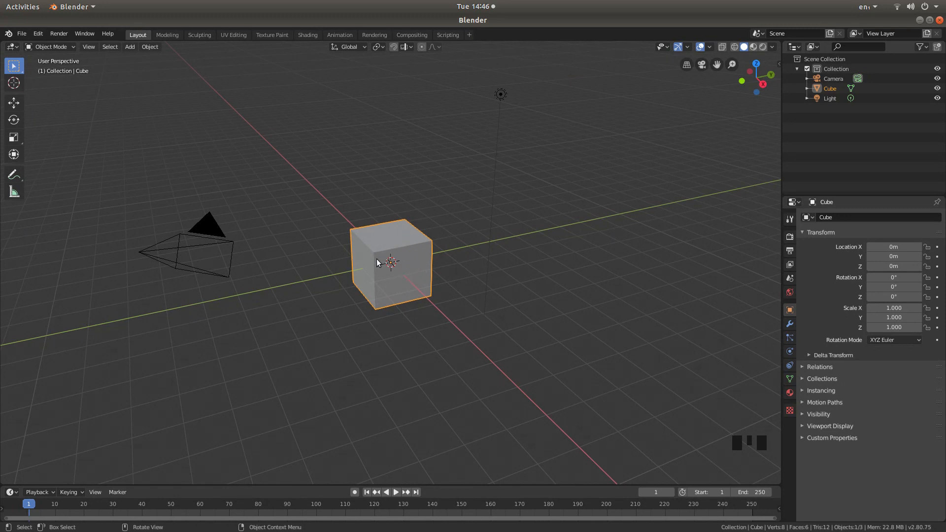
mouse_move(499, 230)
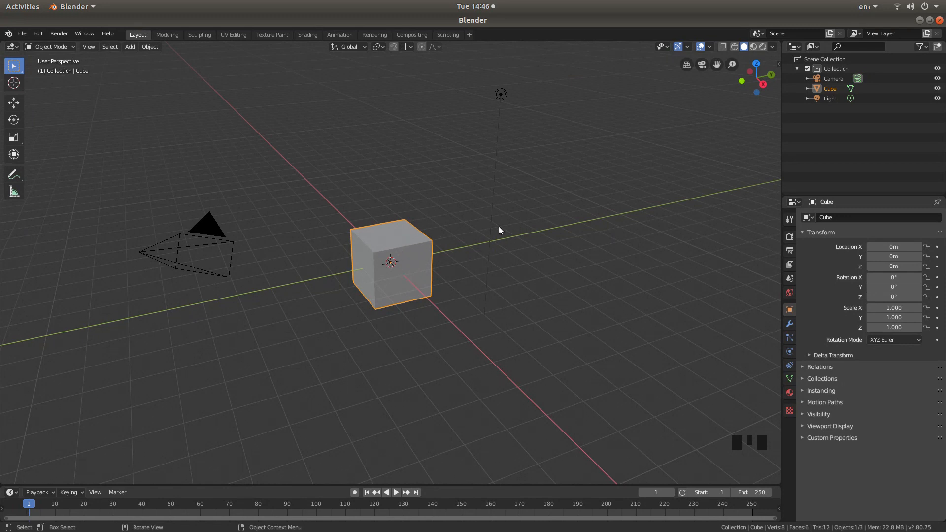
- Delete the default cube, leaving only the camera and light
key(x)
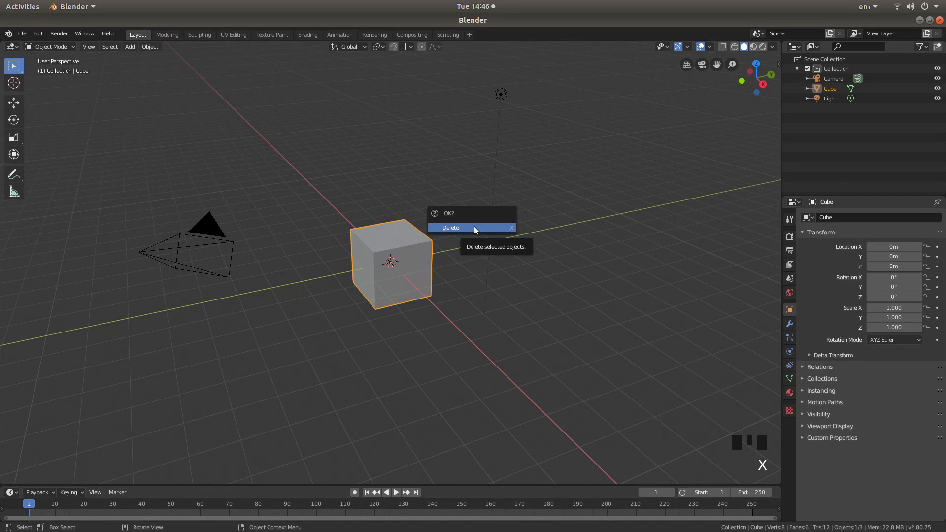
click(451, 227)
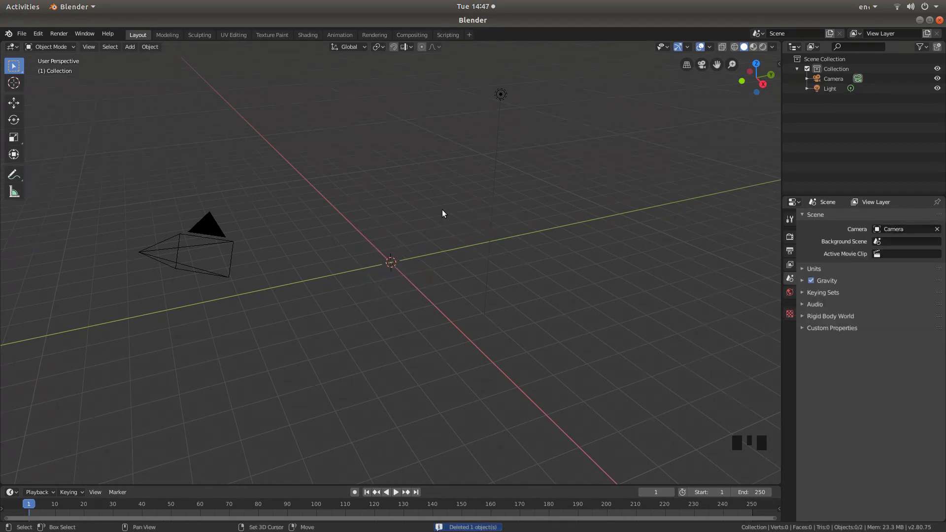
- Add a UV sphere at the scene origin from the Mesh menu
key(shift+a)
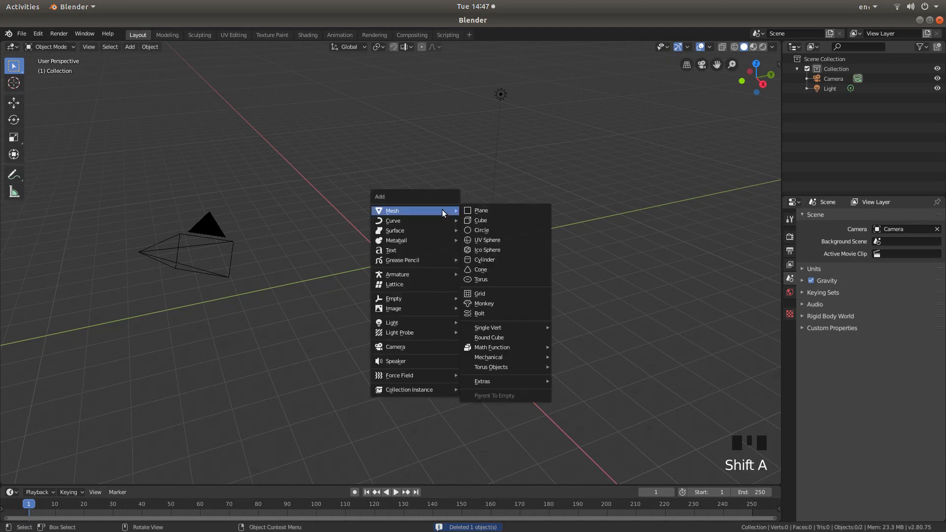
mouse_move(510, 240)
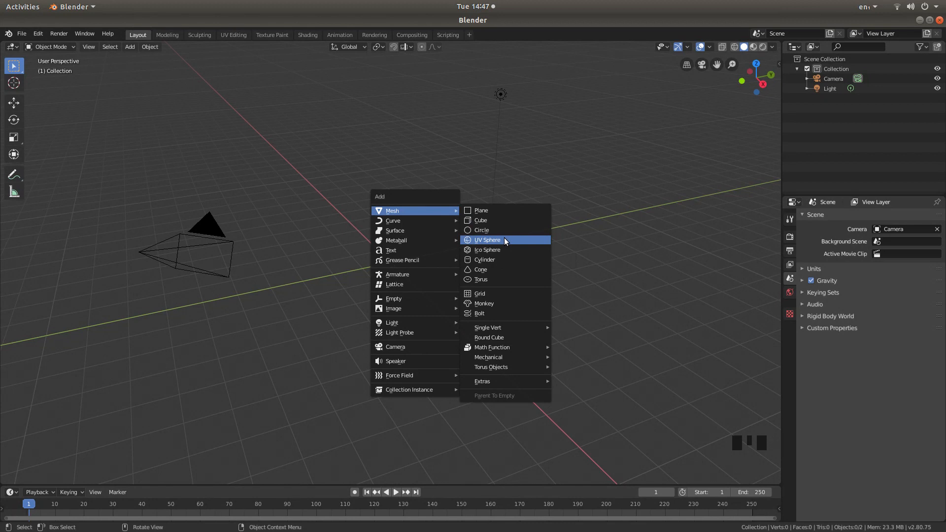
click(487, 240)
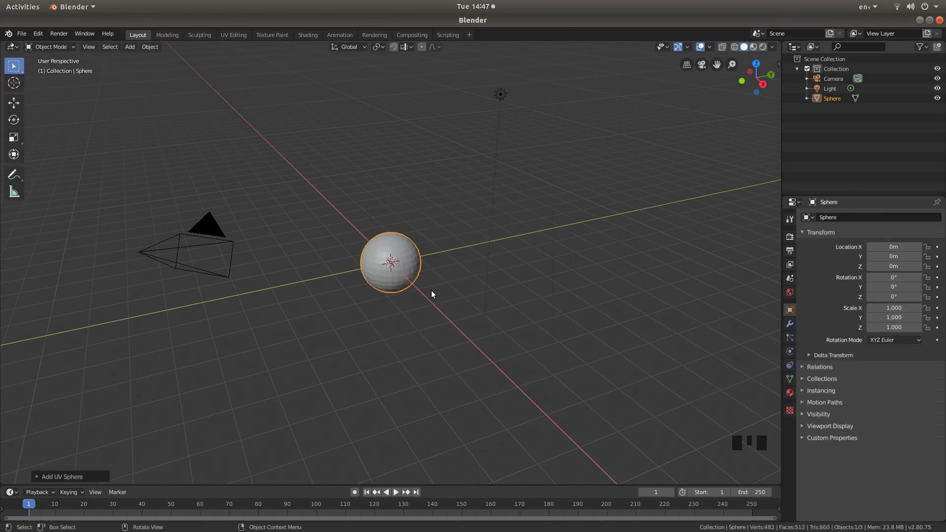
scroll(up, 3)
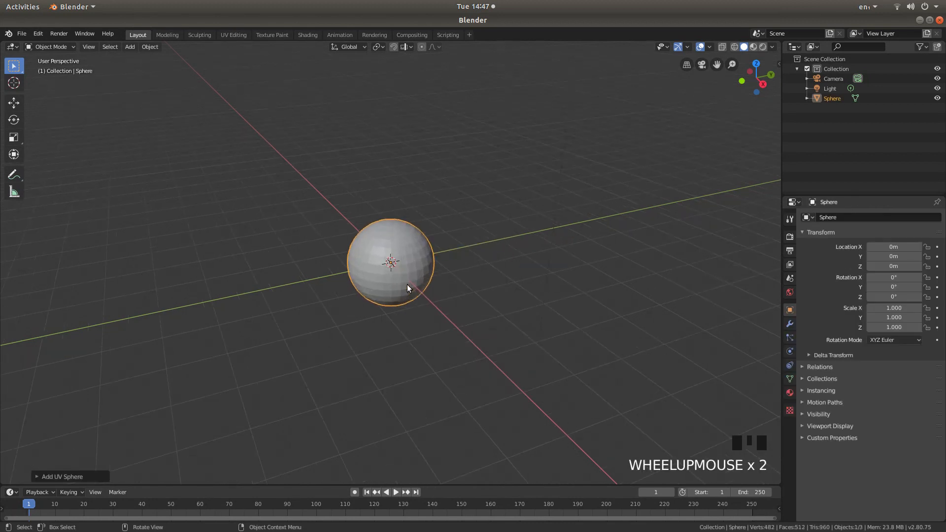
scroll(up, 3)
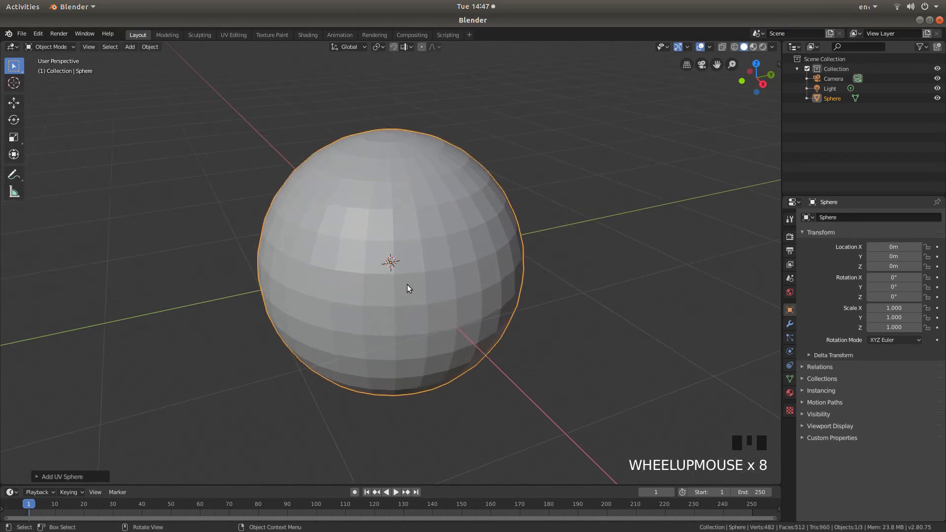
mouse_move(320, 167)
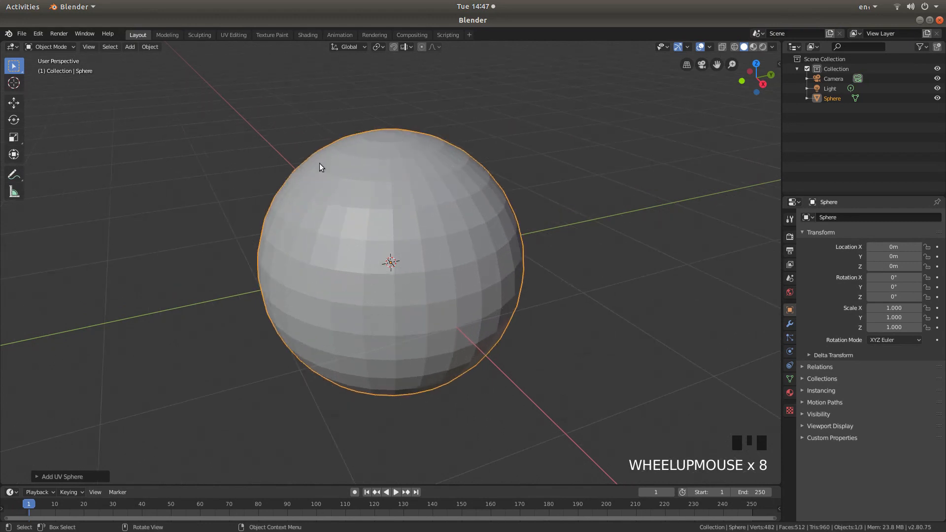
mouse_move(347, 280)
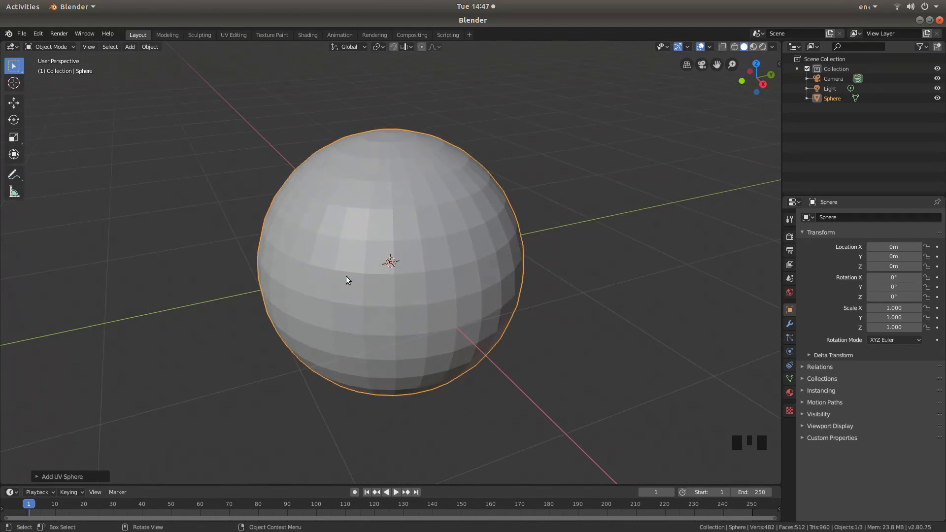
mouse_move(485, 207)
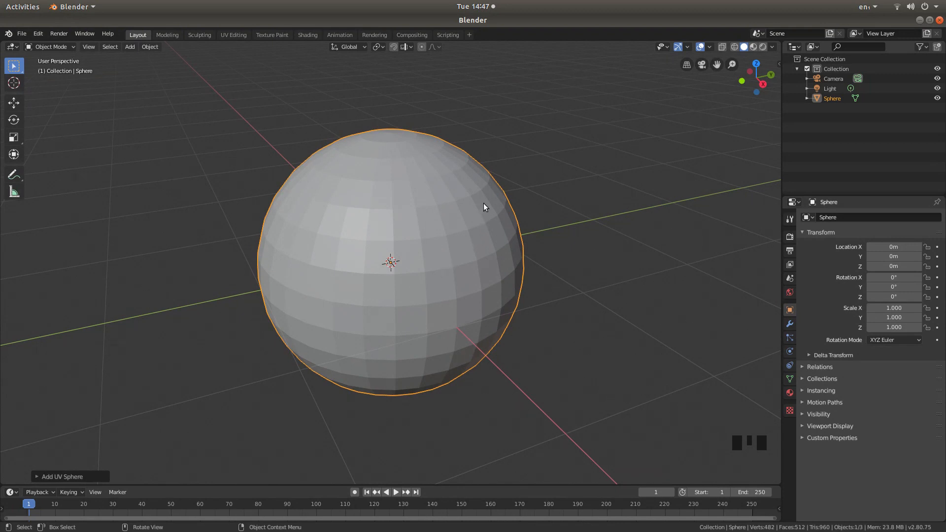
mouse_move(55, 412)
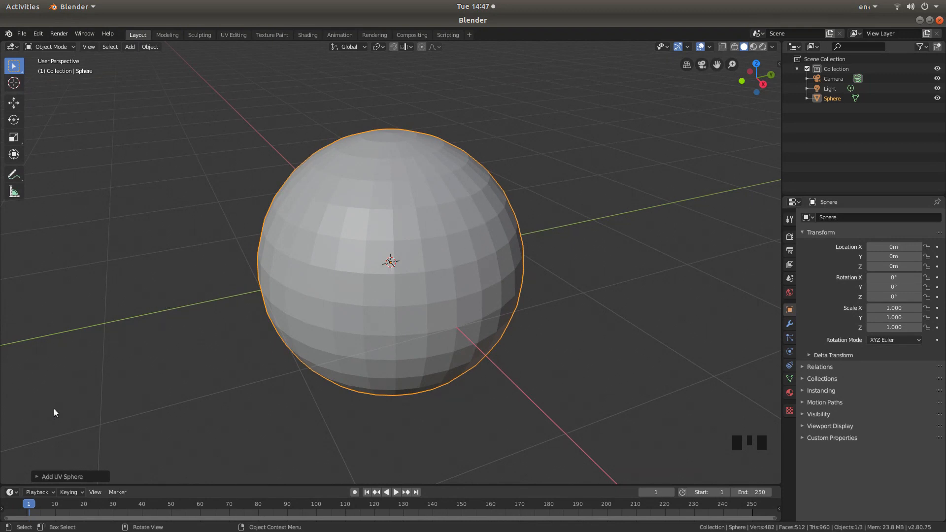
mouse_move(37, 465)
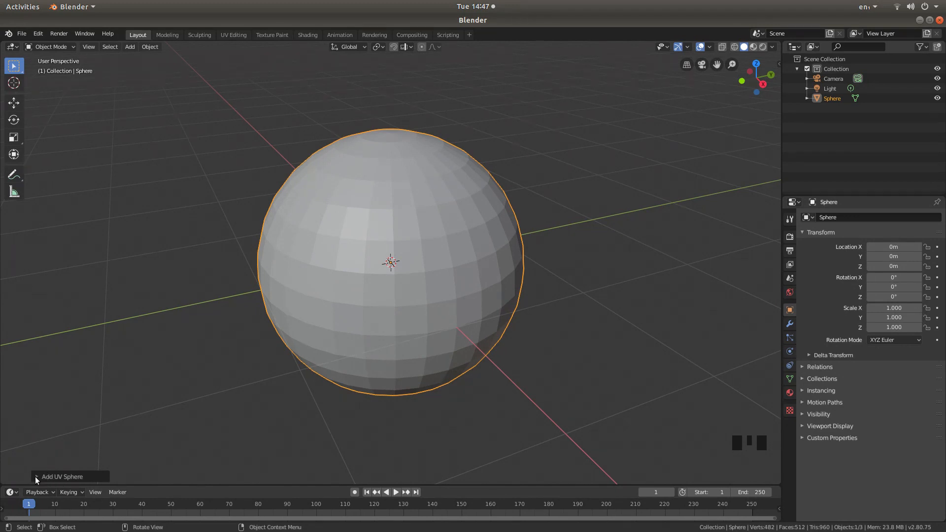
- Set the new UV sphere to 48 segments and 24 rings in its creation settings
click(62, 477)
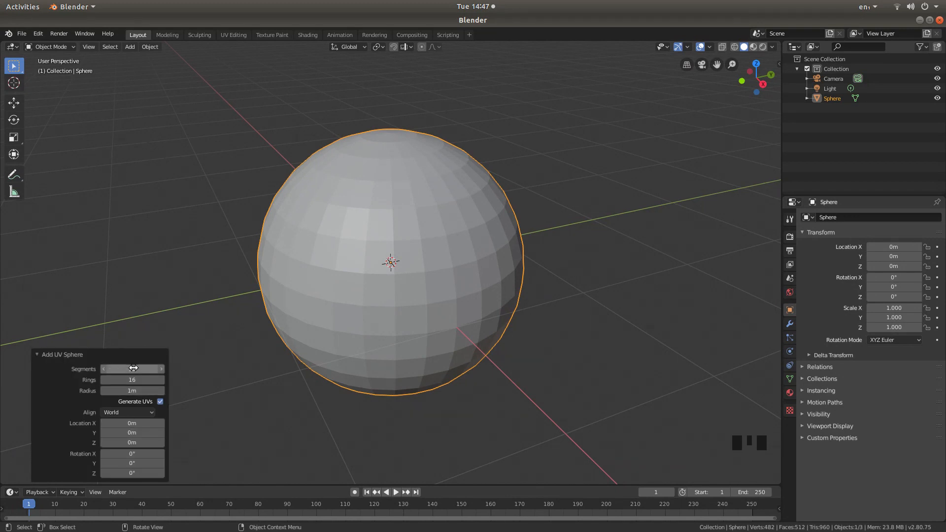
drag(120, 368, 151, 369)
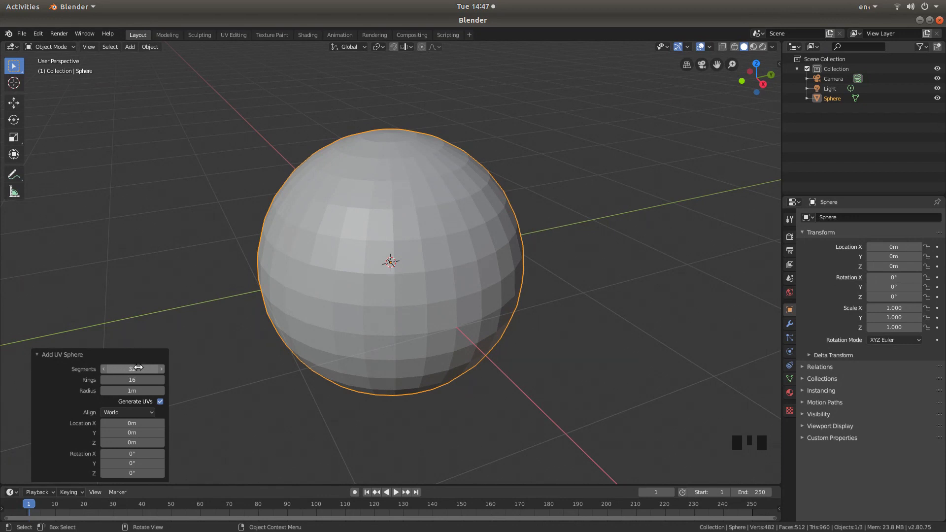
click(131, 368)
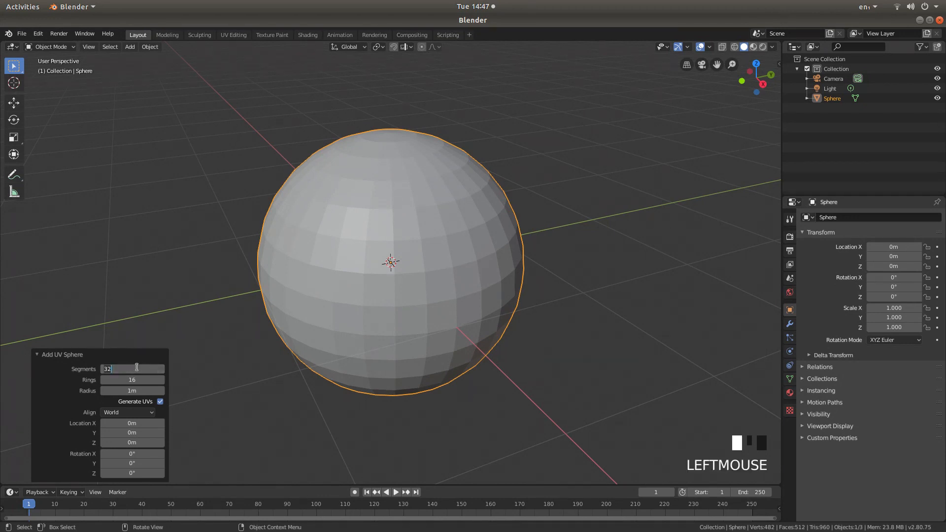
text(4)
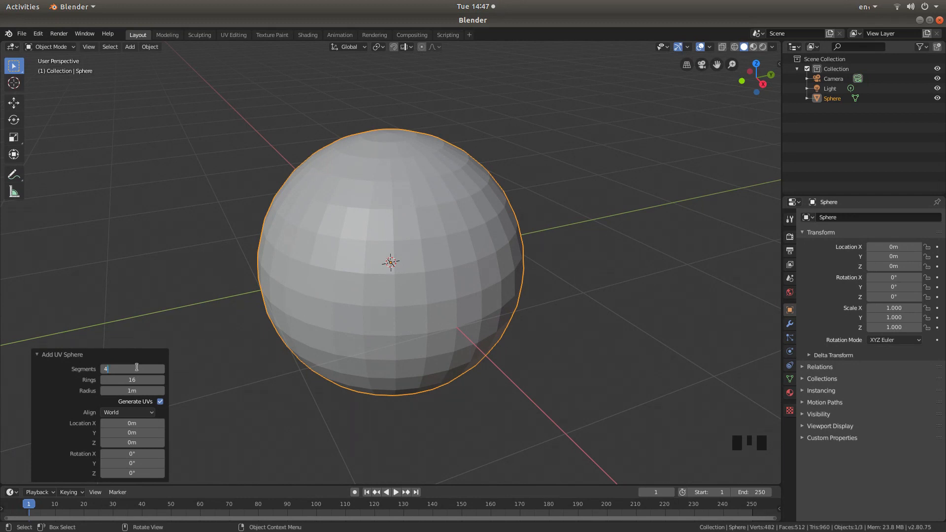
text(8)
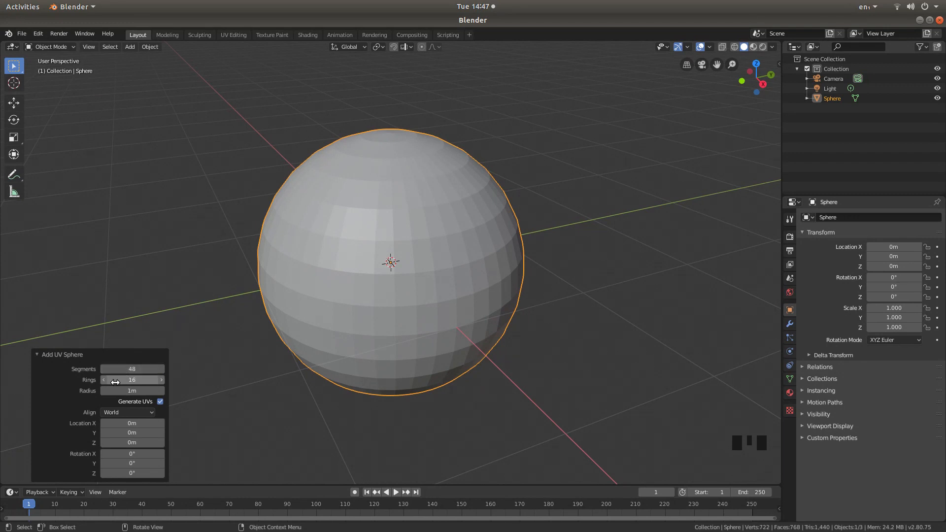
click(131, 379)
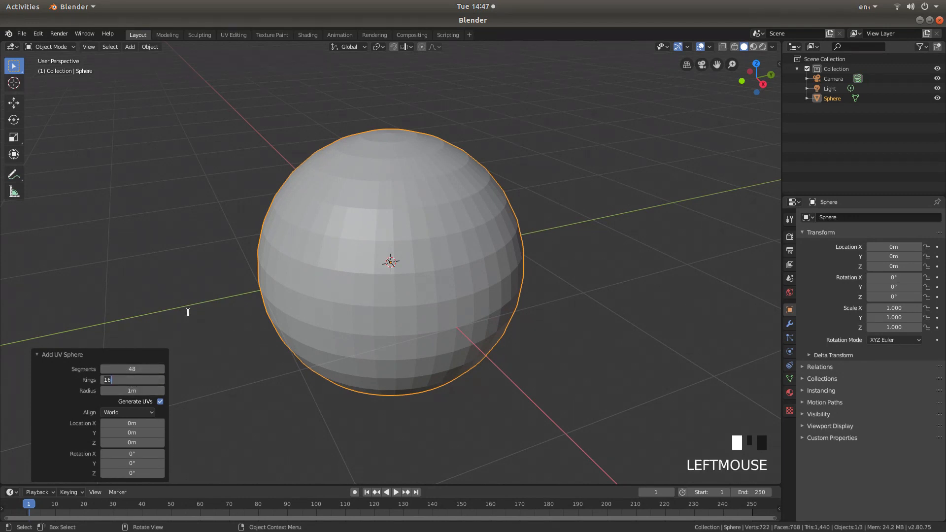
text(24)
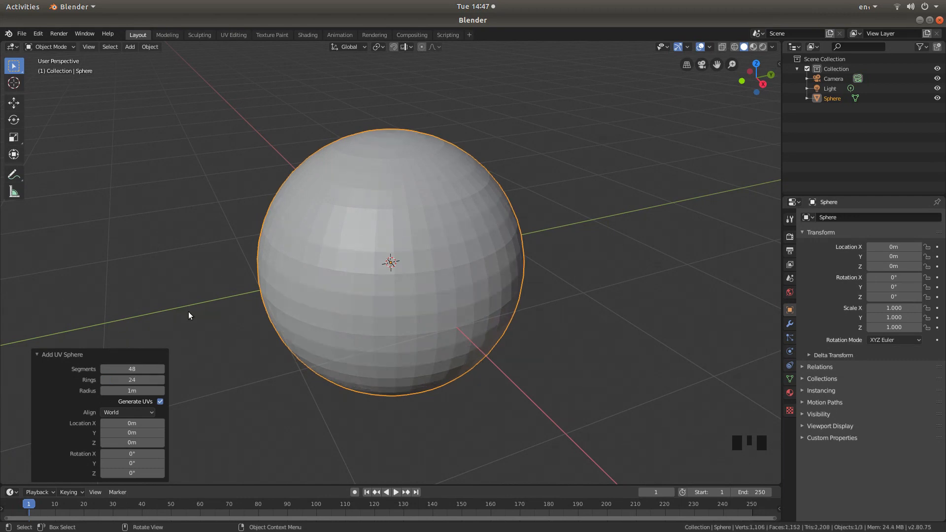
mouse_move(386, 193)
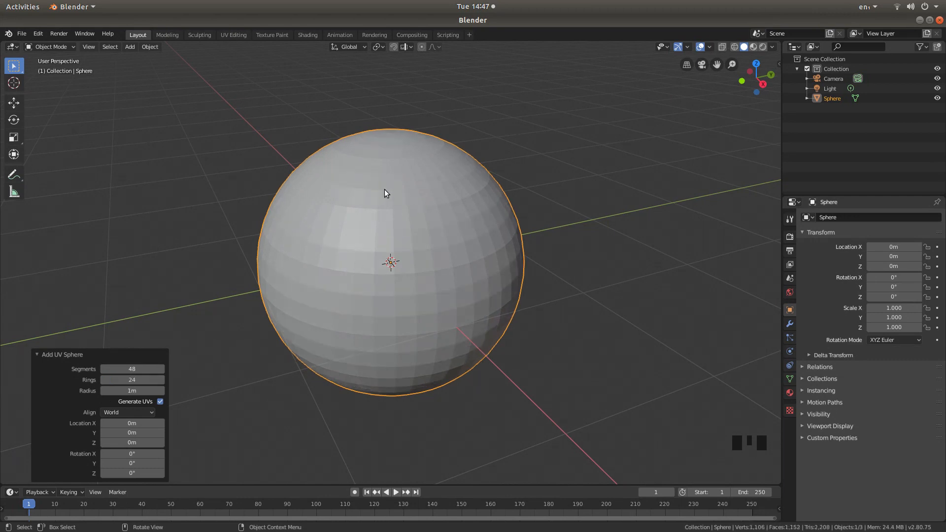
mouse_move(376, 267)
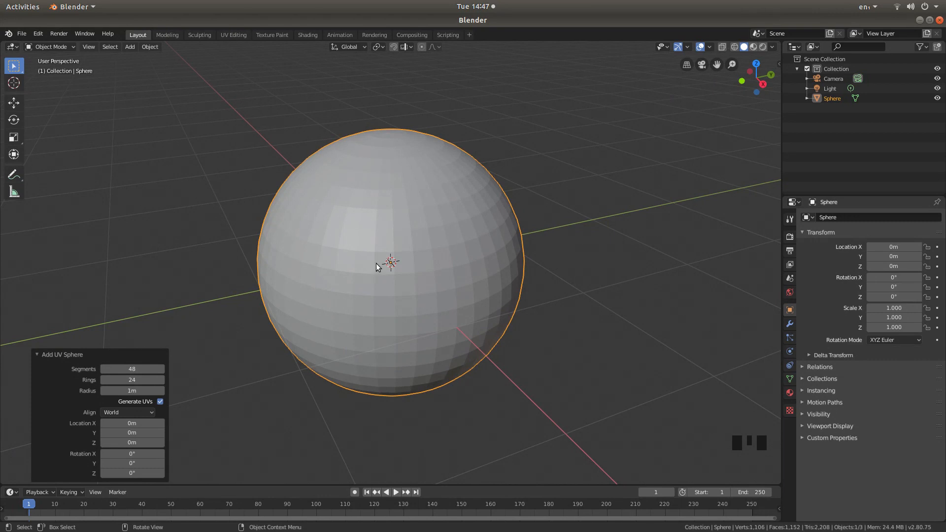
mouse_move(369, 253)
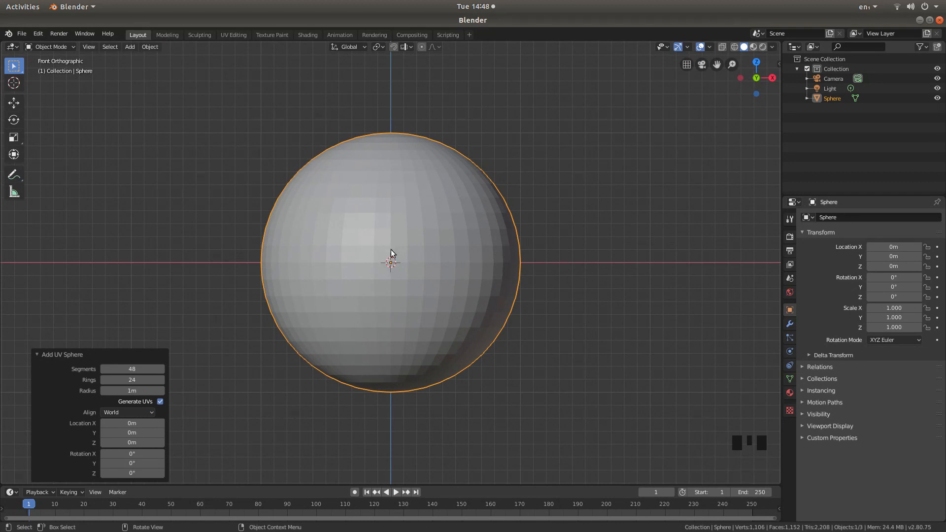
- Enter Edit Mode on the sphere and switch to face selection
key(Tab)
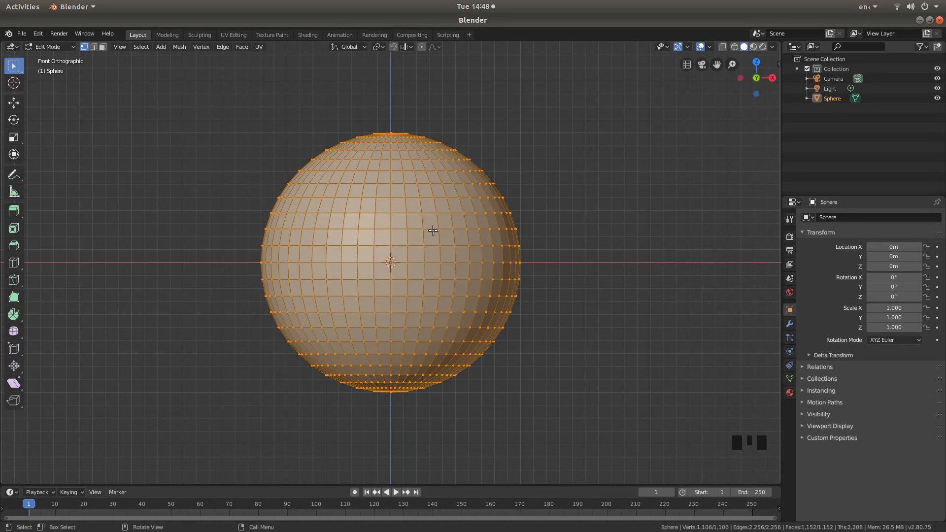
mouse_move(368, 118)
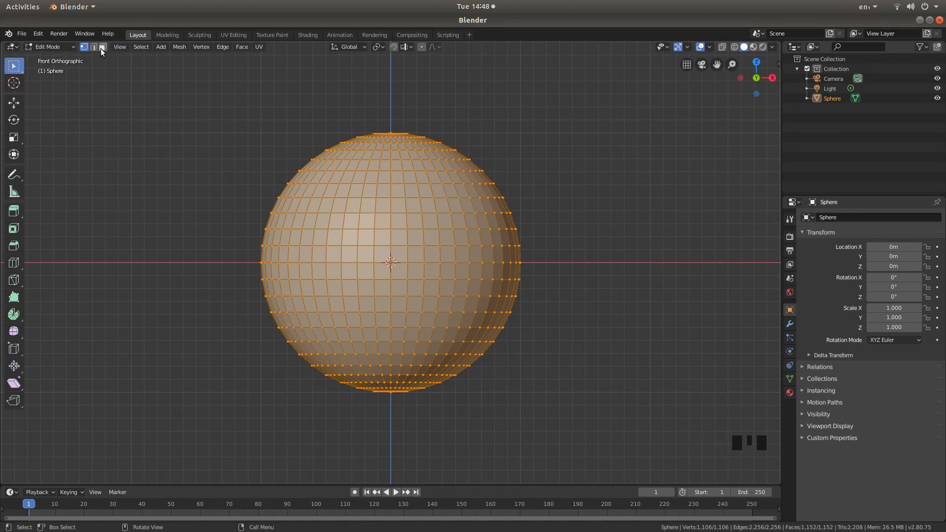
mouse_move(102, 47)
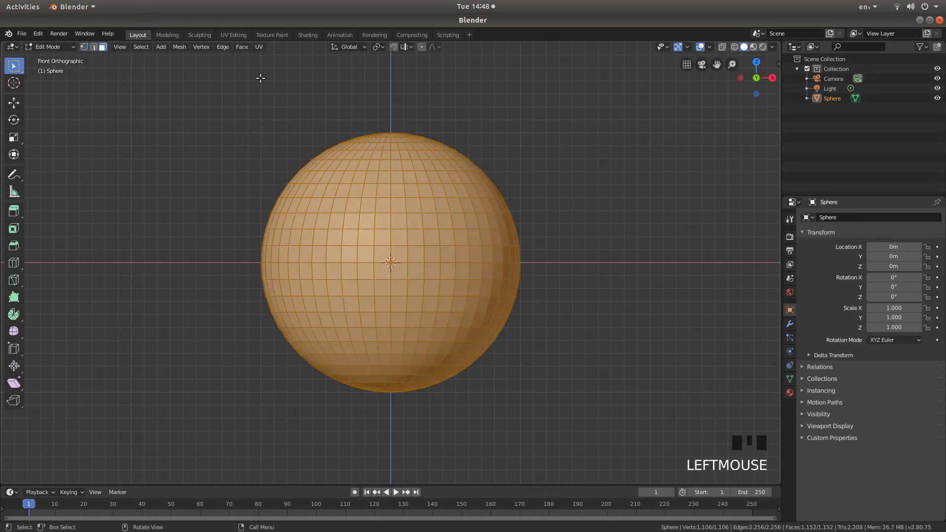
click(242, 47)
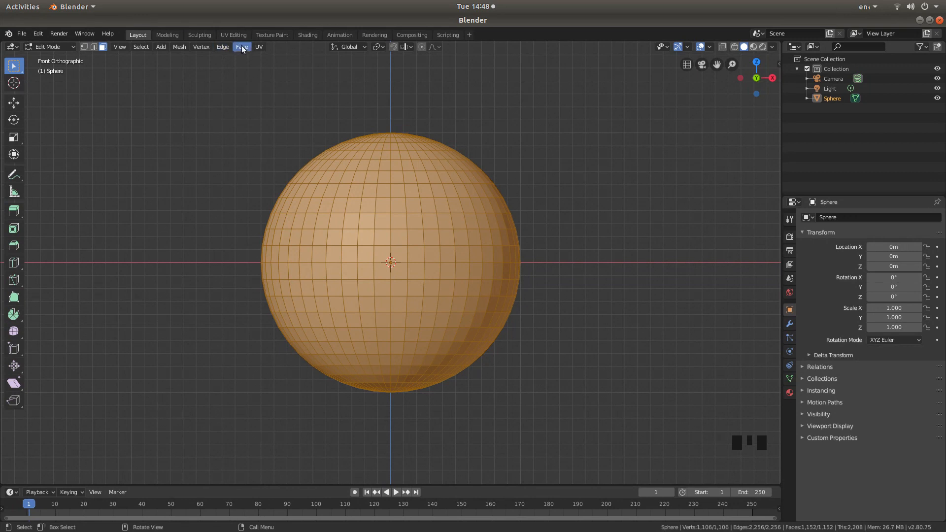
- Extrude every face of the sphere individually via the Face menu
click(242, 47)
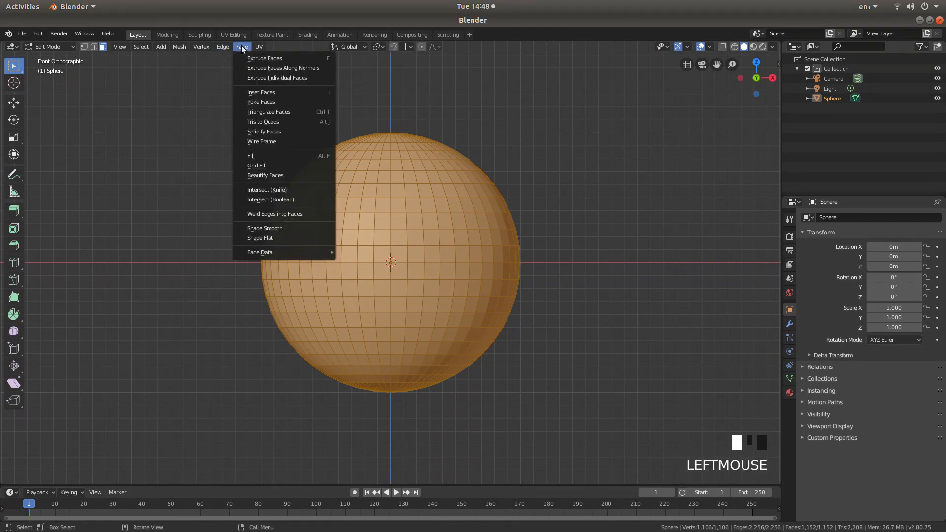
mouse_move(281, 77)
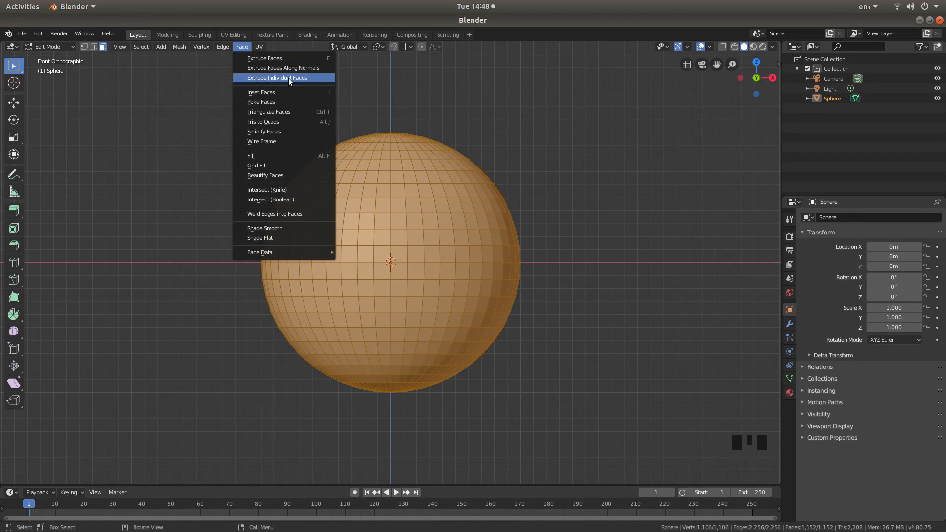
click(277, 77)
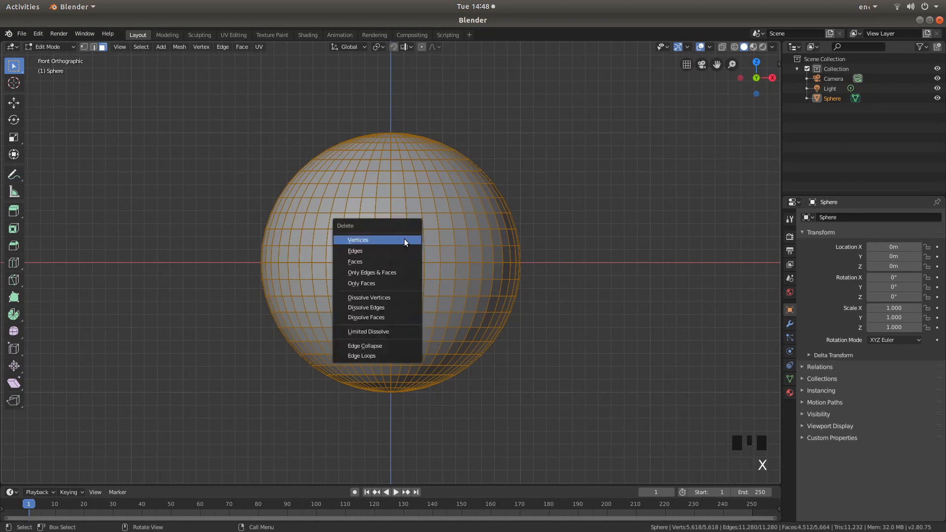
mouse_move(391, 272)
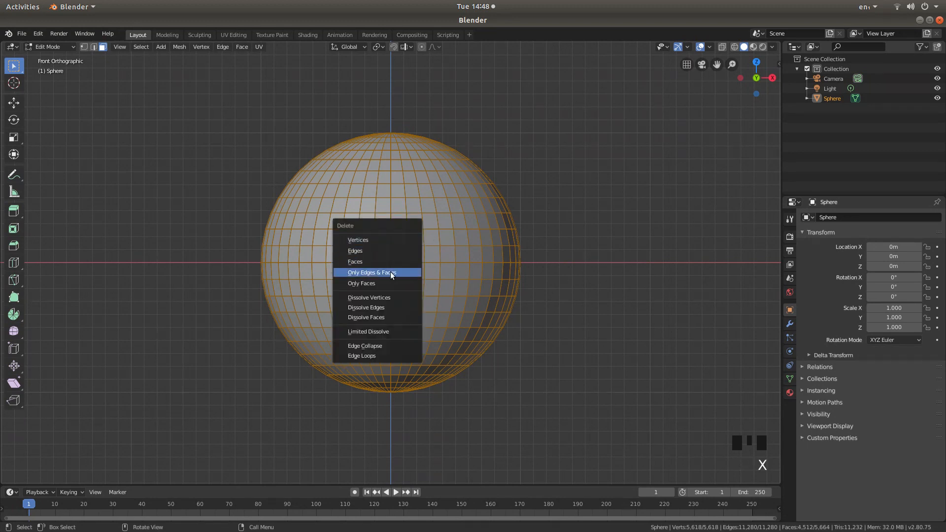
mouse_move(385, 283)
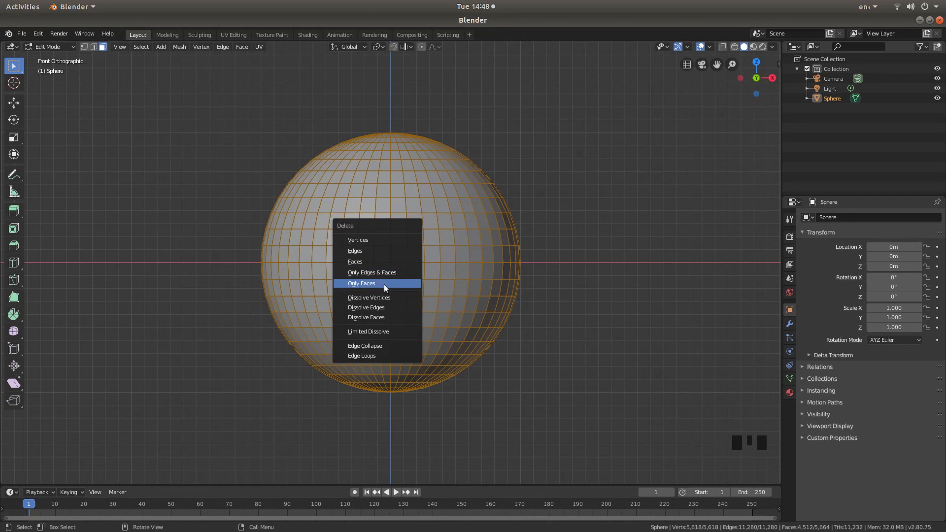
mouse_move(360, 282)
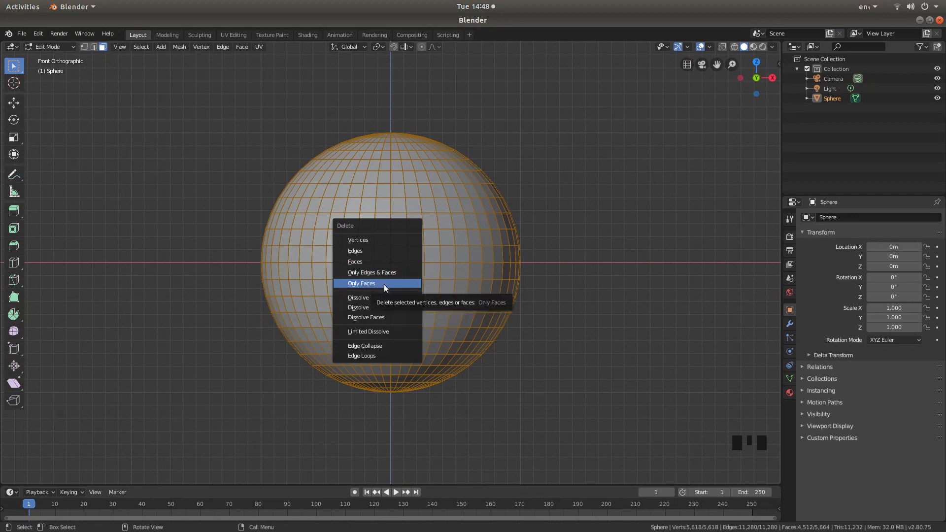
- Delete only the faces of the selection, keeping edges and vertices
click(361, 284)
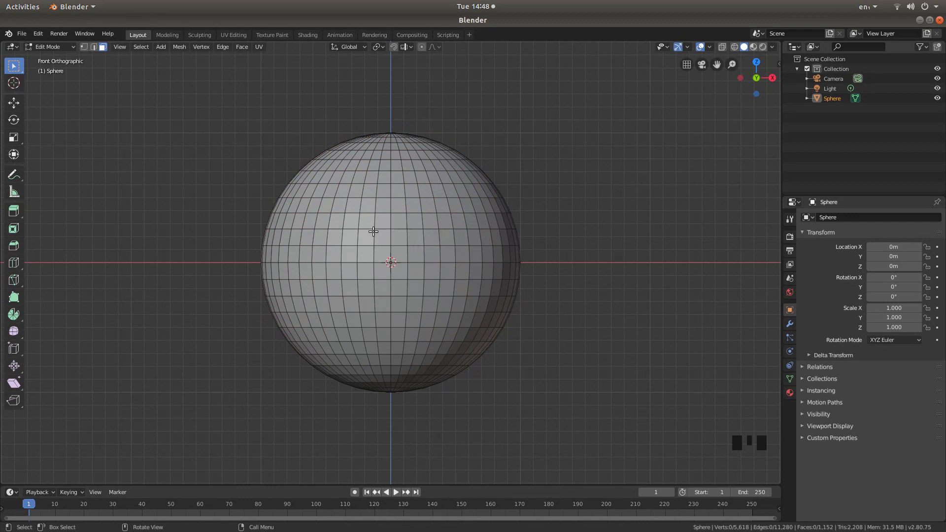
mouse_move(417, 241)
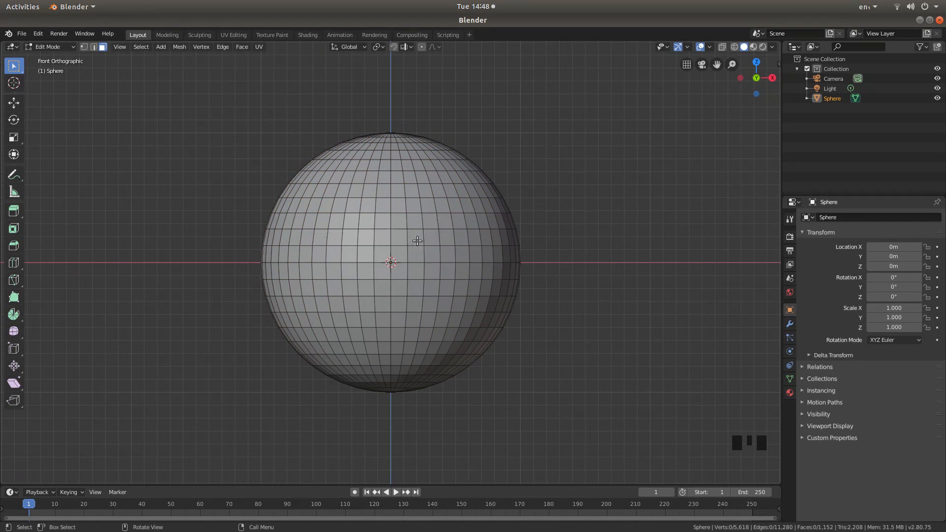
mouse_move(378, 234)
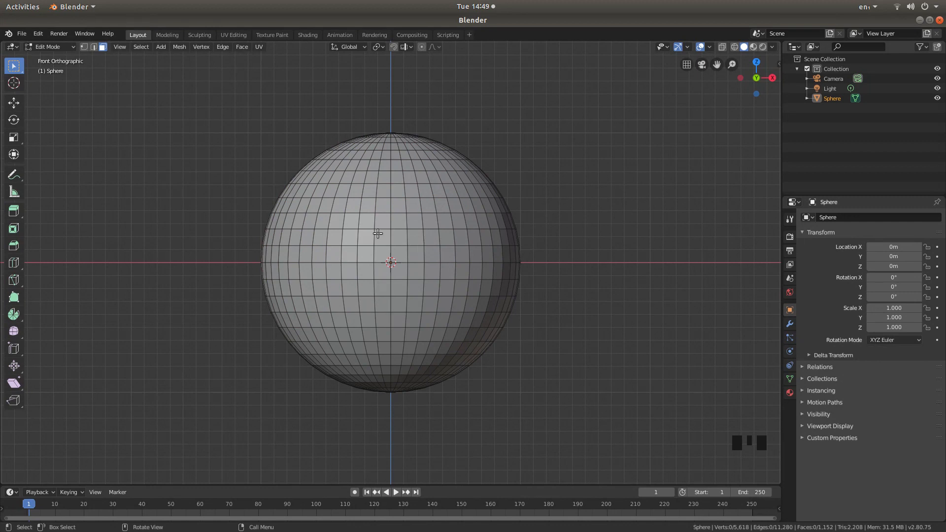
key(z)
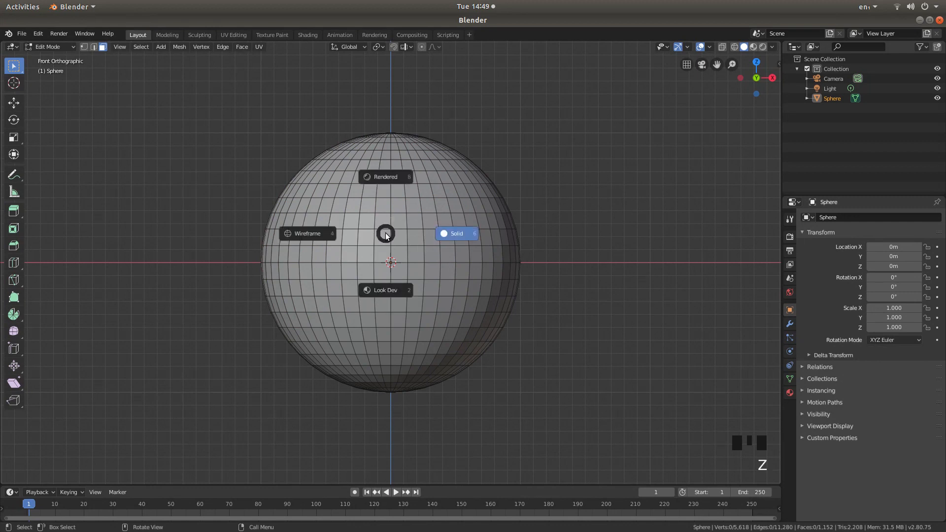
mouse_move(309, 236)
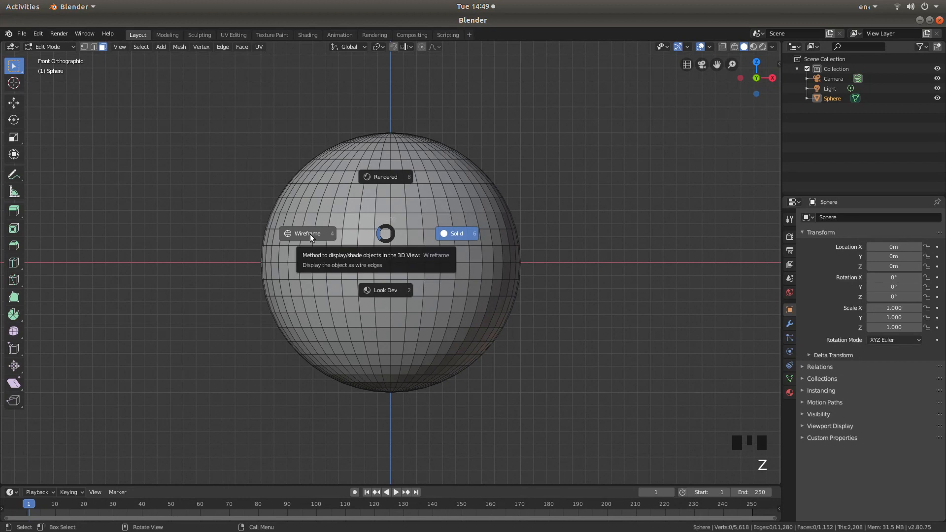
- Show the sphere in wireframe shading and recentre it in the viewport
click(307, 234)
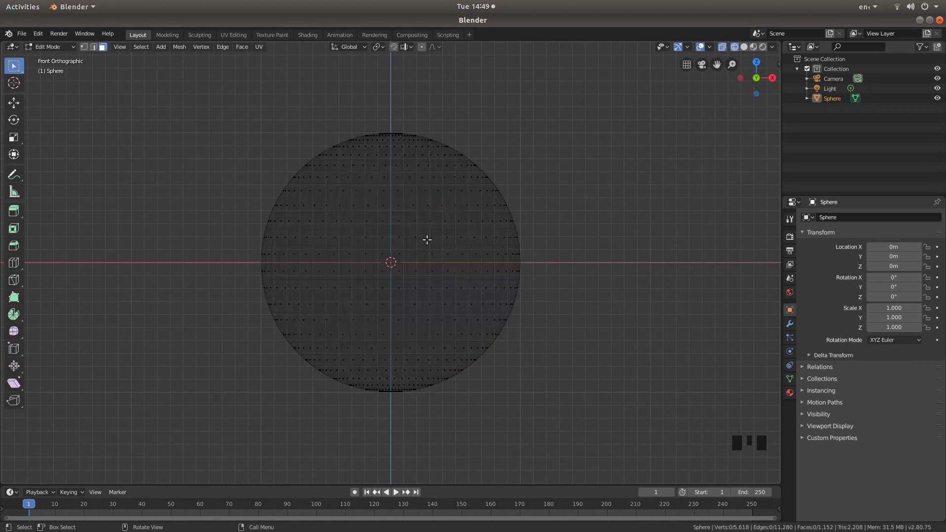
scroll(up, 3)
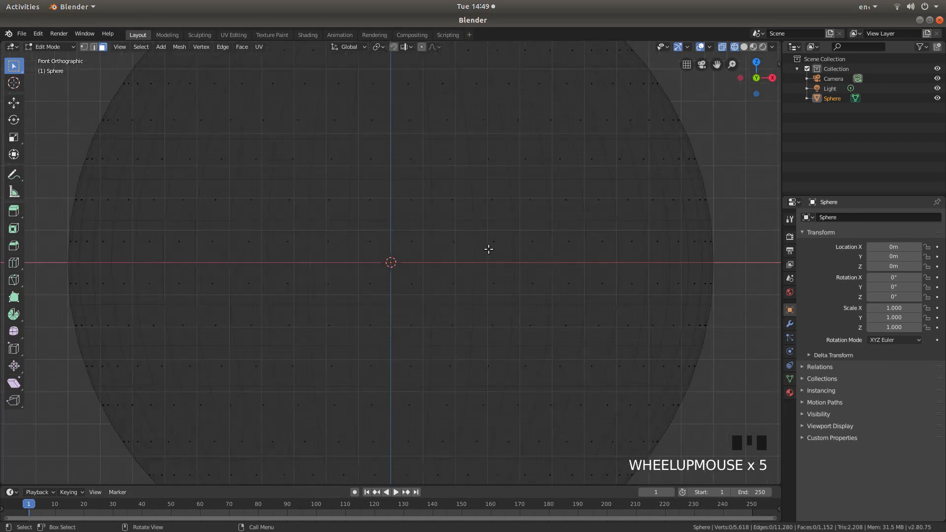
scroll(down, 3)
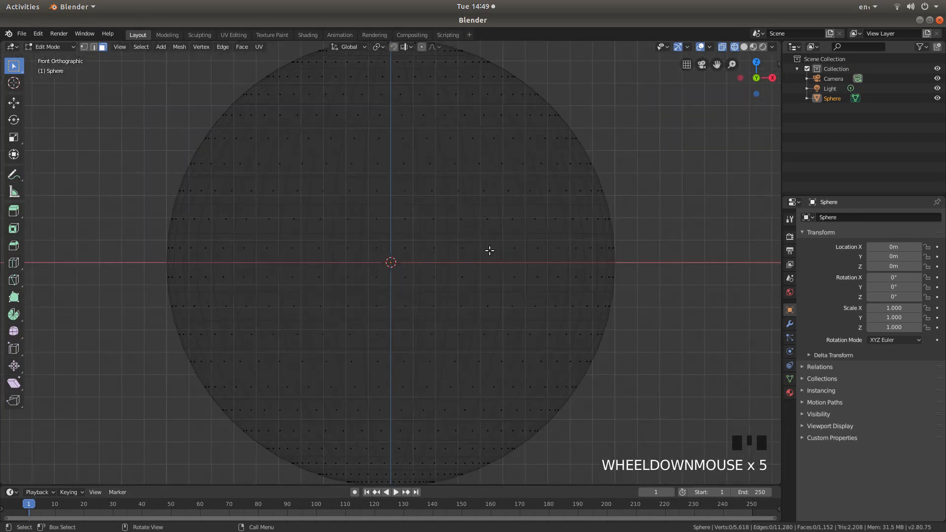
scroll(up, 3)
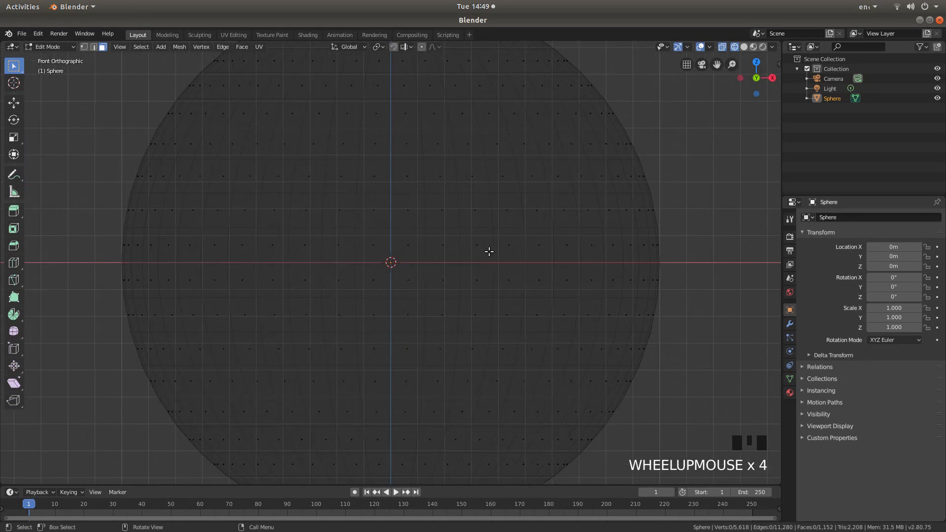
scroll(down, 3)
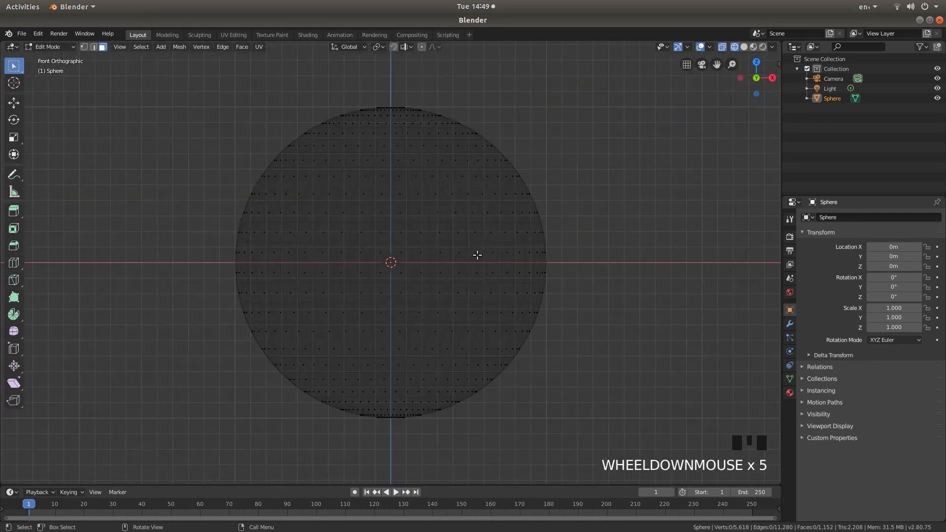
scroll(down, 3)
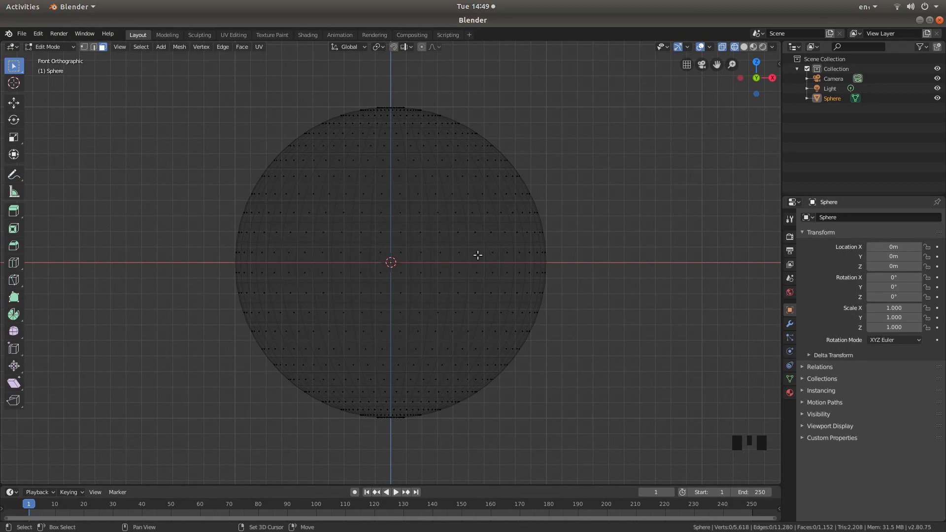
drag(492, 253, 491, 217)
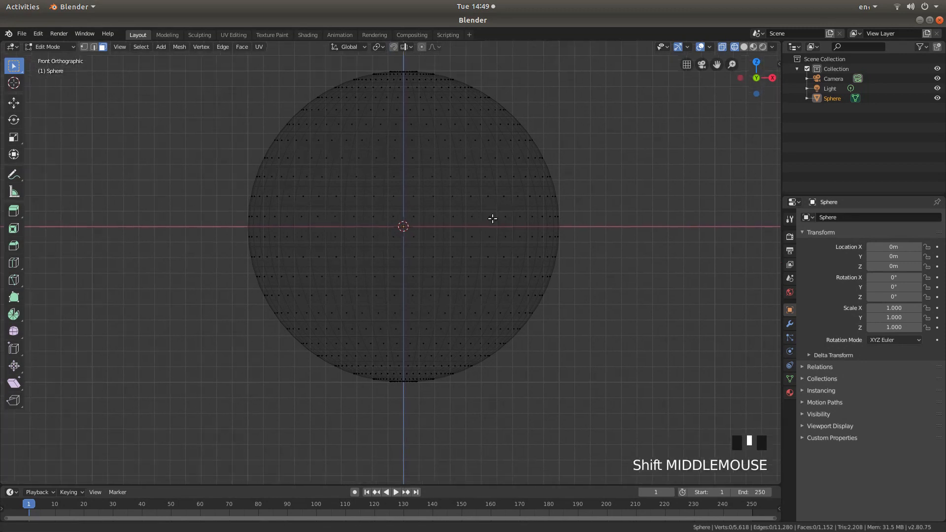
drag(492, 219, 470, 246)
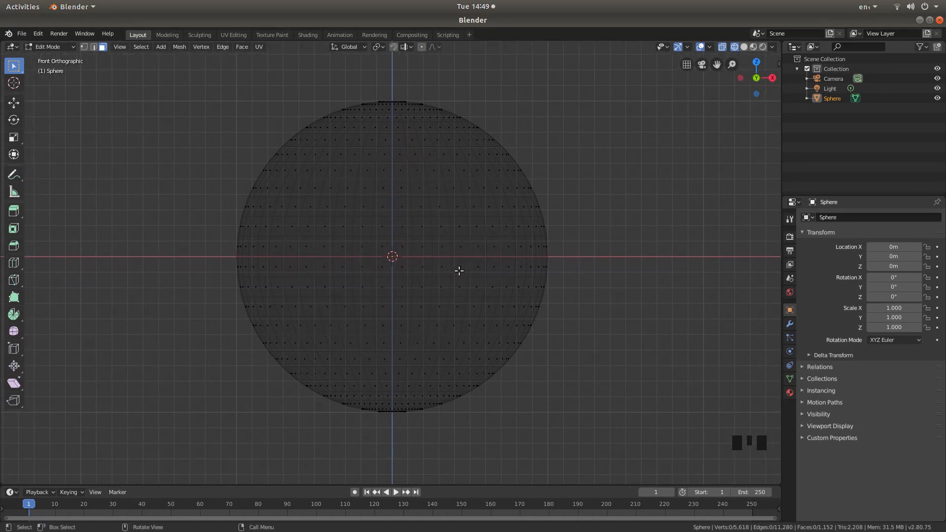
scroll(up, 3)
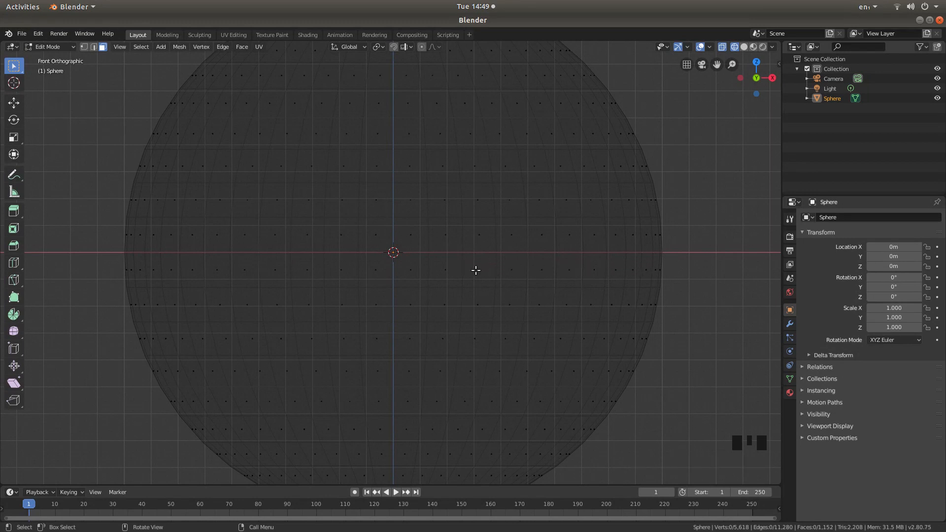
mouse_move(134, 303)
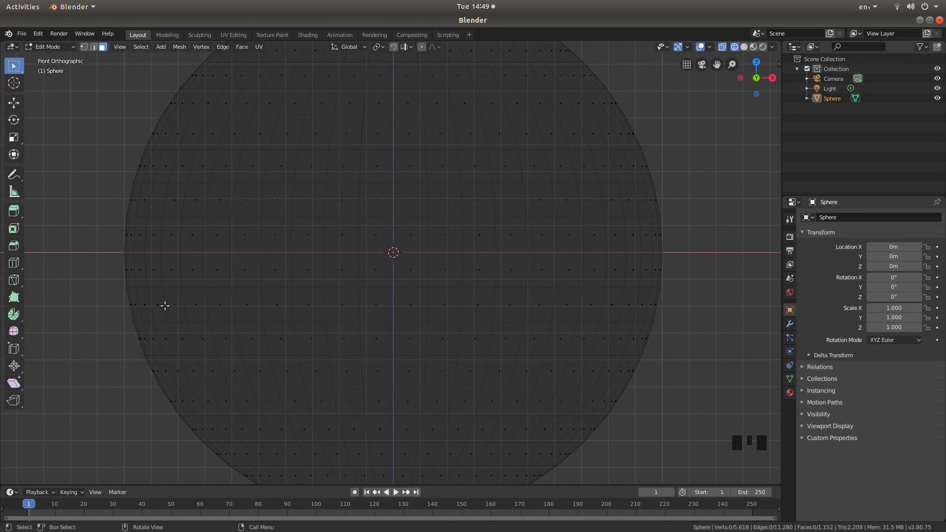
mouse_move(69, 282)
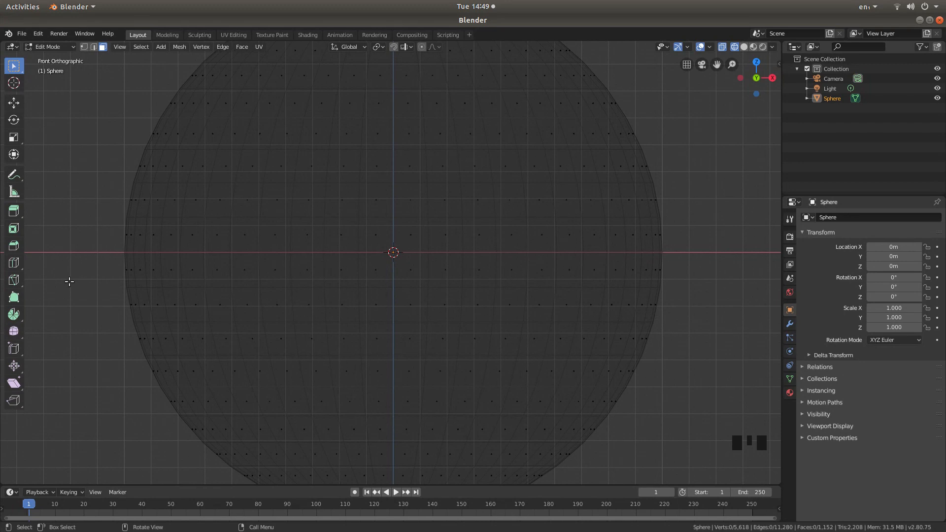
mouse_move(72, 275)
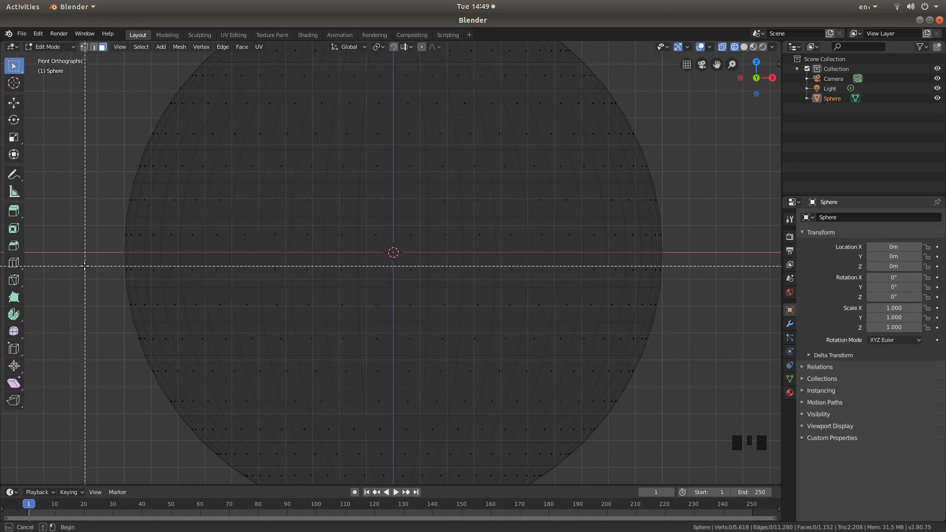
mouse_move(92, 264)
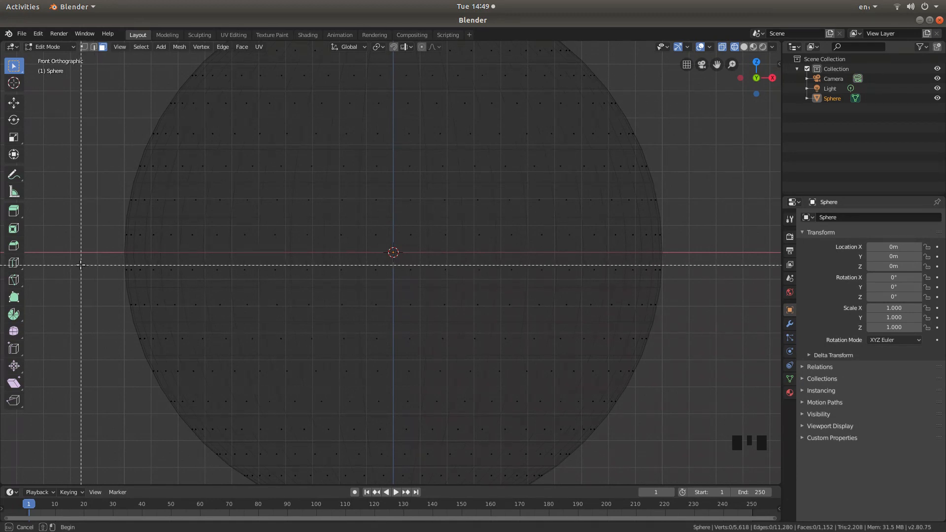
- Box-select a thin horizontal band of faces across the sphere just below its equator
drag(79, 264, 133, 275)
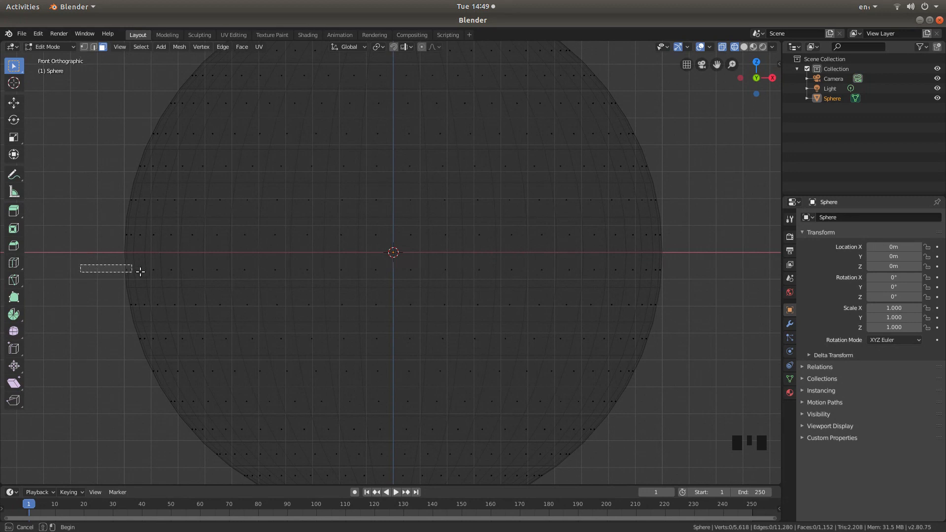
drag(80, 268, 481, 272)
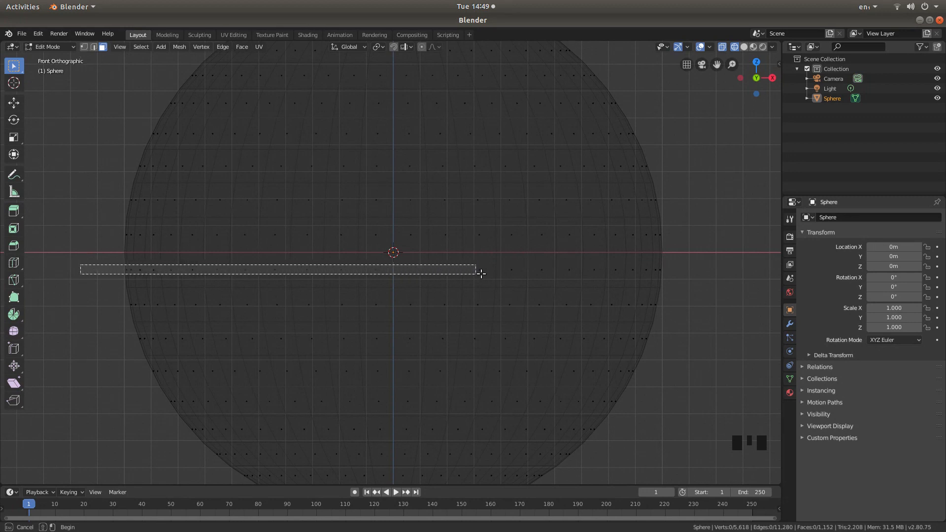
drag(480, 273, 674, 273)
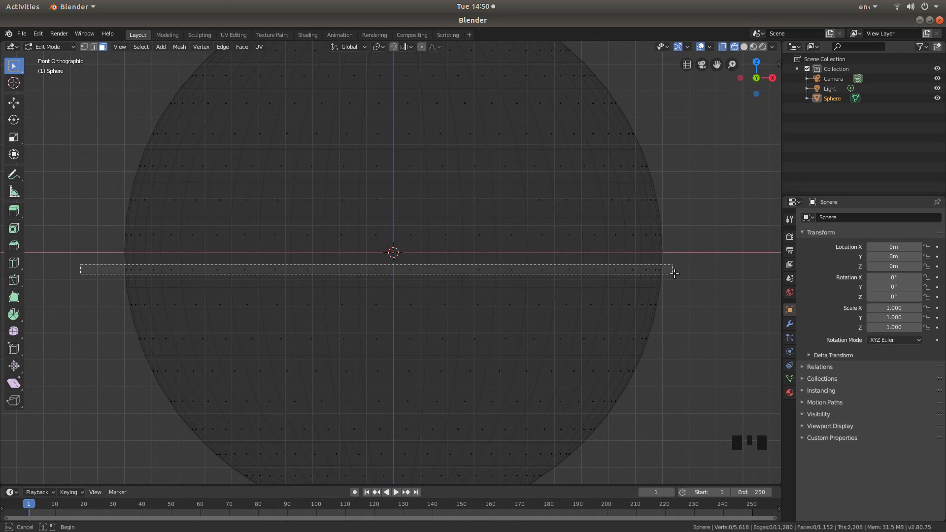
drag(82, 269, 673, 273)
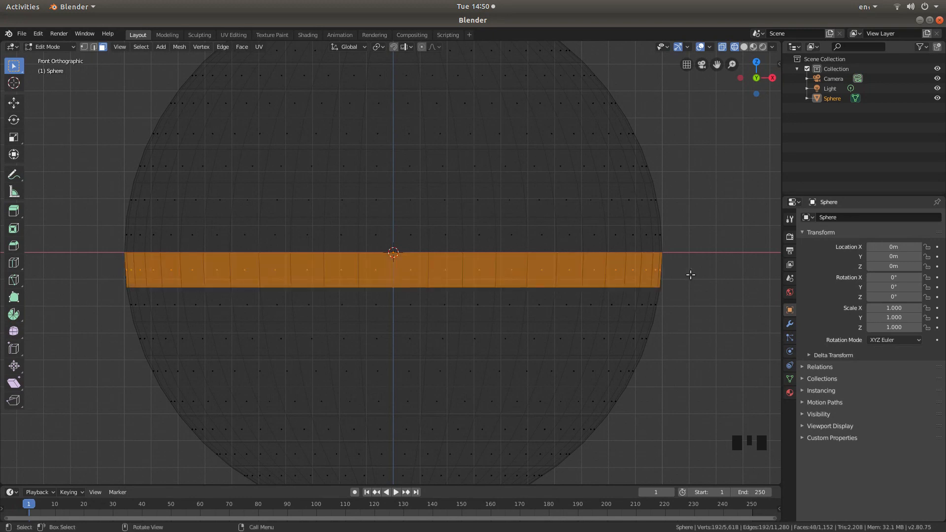
mouse_move(400, 275)
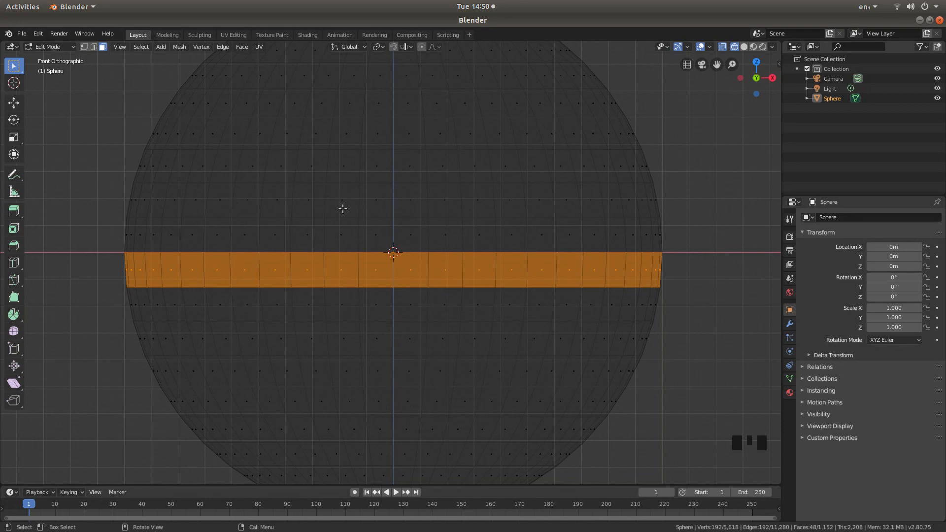
mouse_move(128, 327)
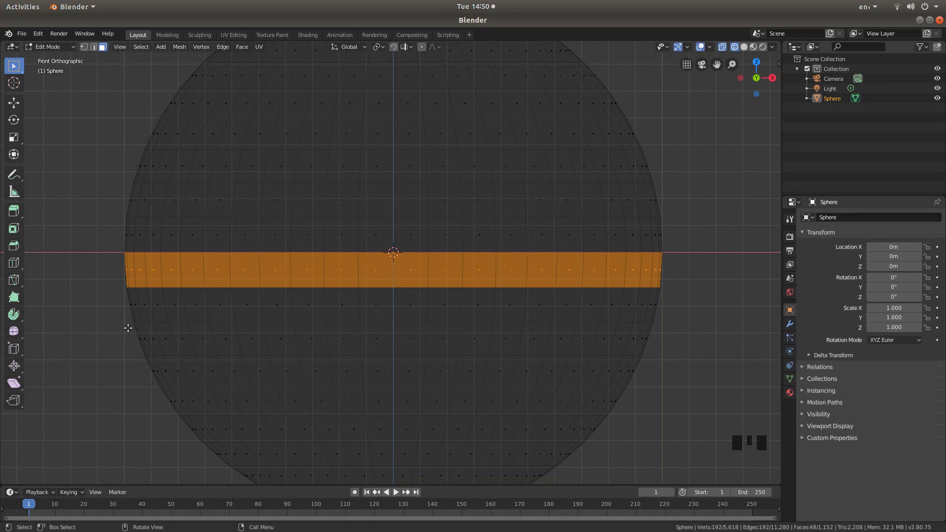
- Box-select the next rows of faces below, keeping every-other-row spacing for three bands
key(b)
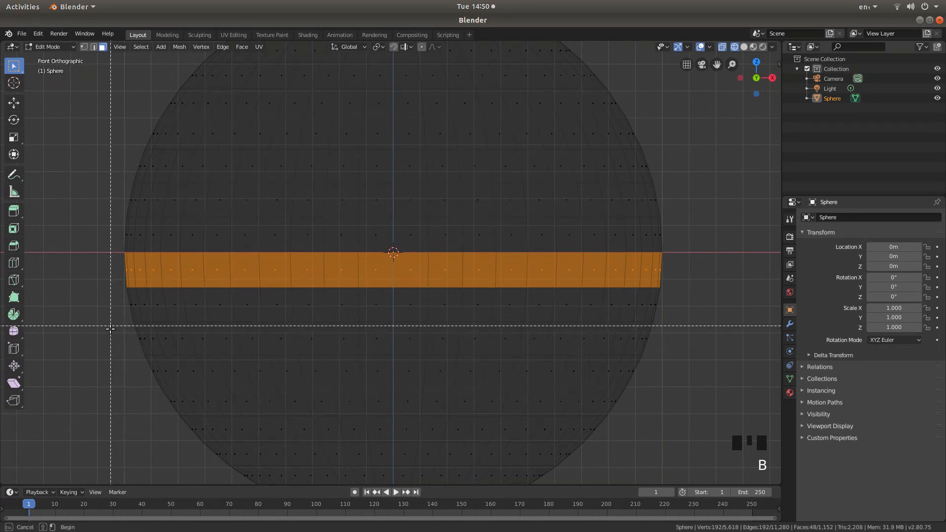
drag(110, 330, 376, 343)
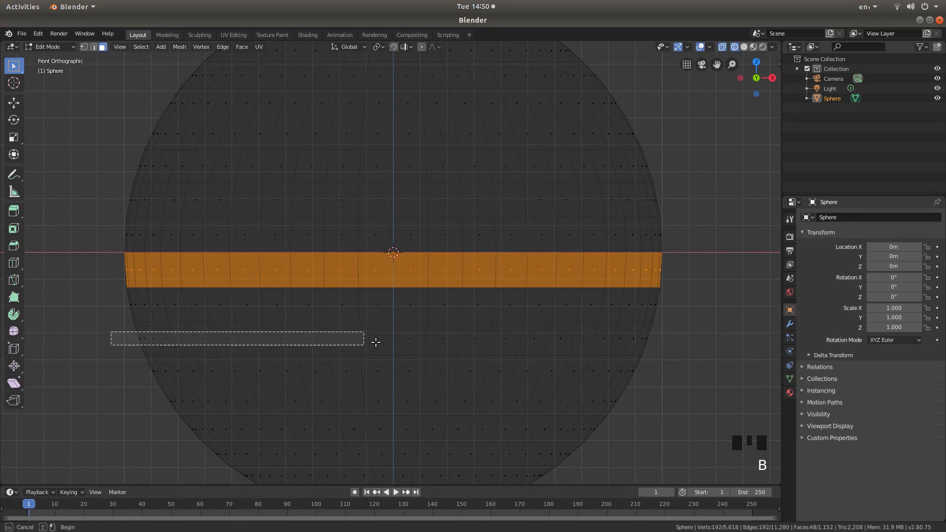
drag(376, 342, 686, 347)
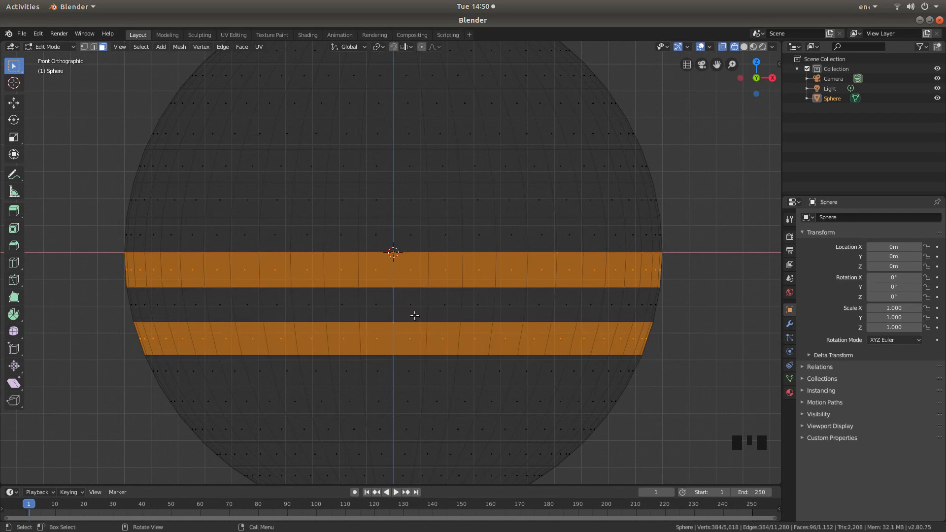
mouse_move(345, 294)
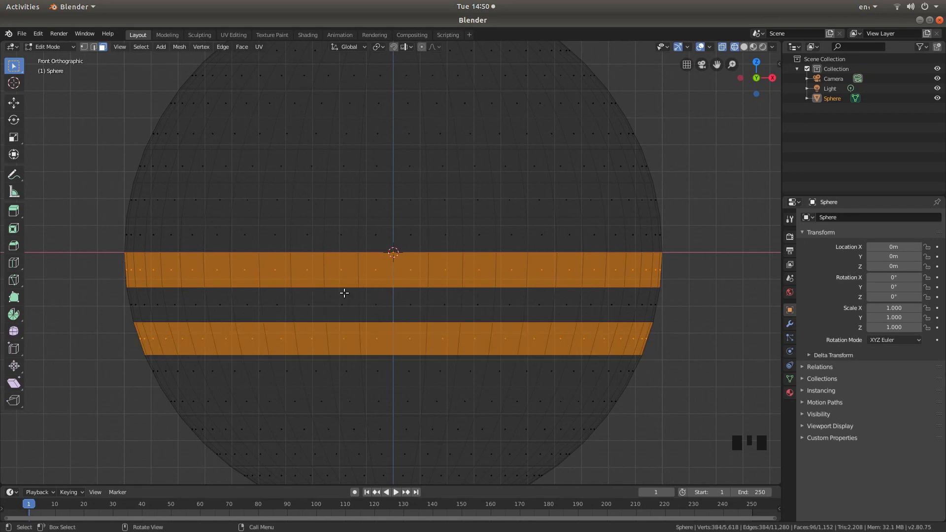
mouse_move(354, 310)
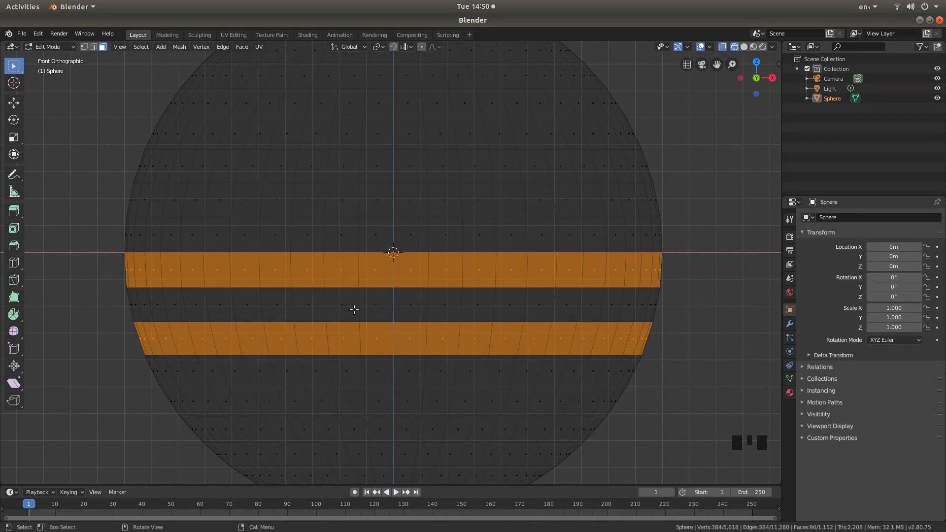
drag(353, 309, 356, 270)
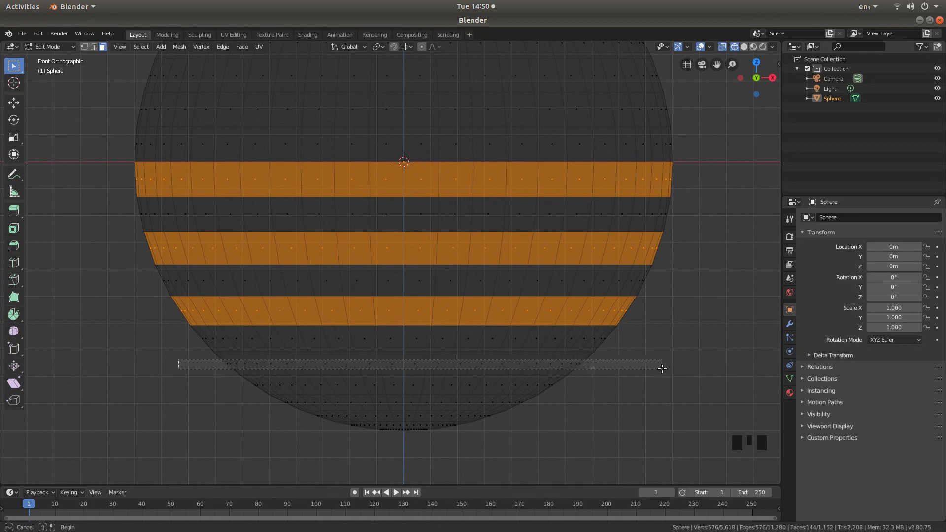
- Continue selecting alternating face rings down to the sphere's bottom pole
drag(179, 364, 662, 367)
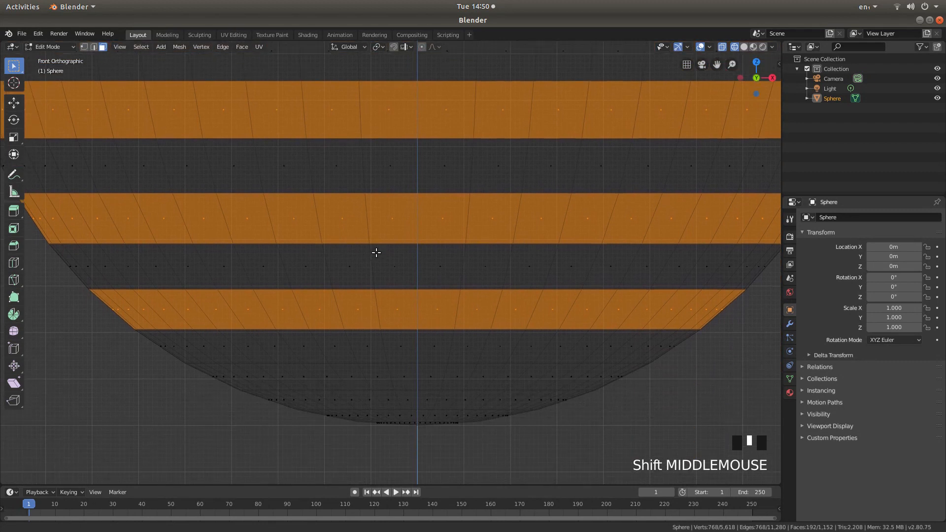
drag(375, 252, 158, 317)
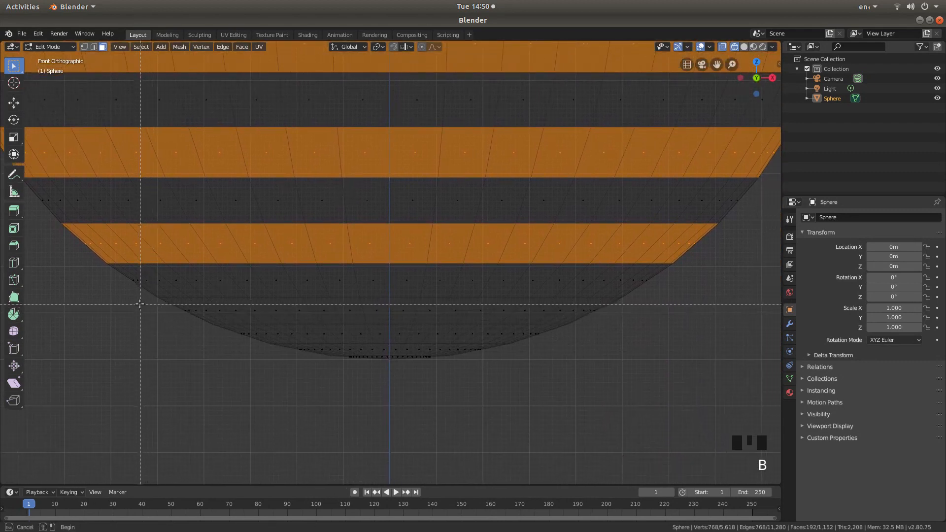
drag(140, 307, 693, 313)
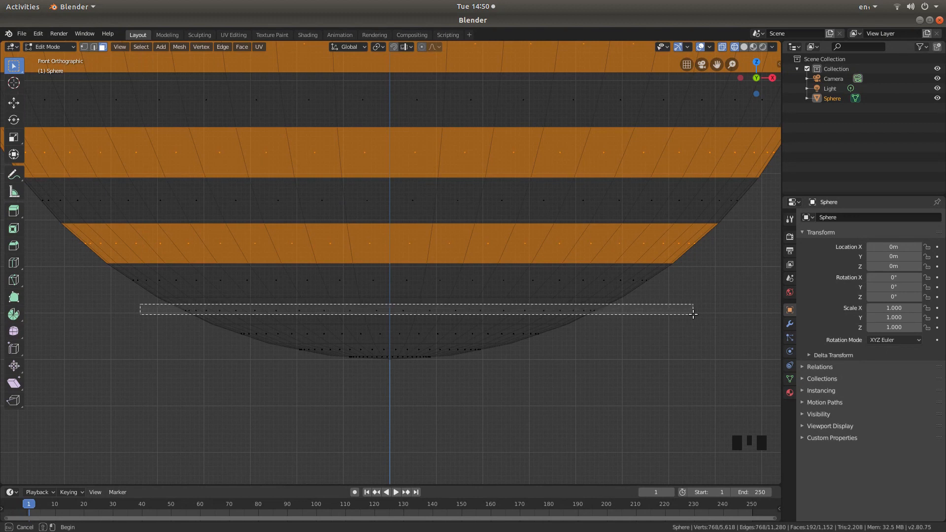
scroll(up, 3)
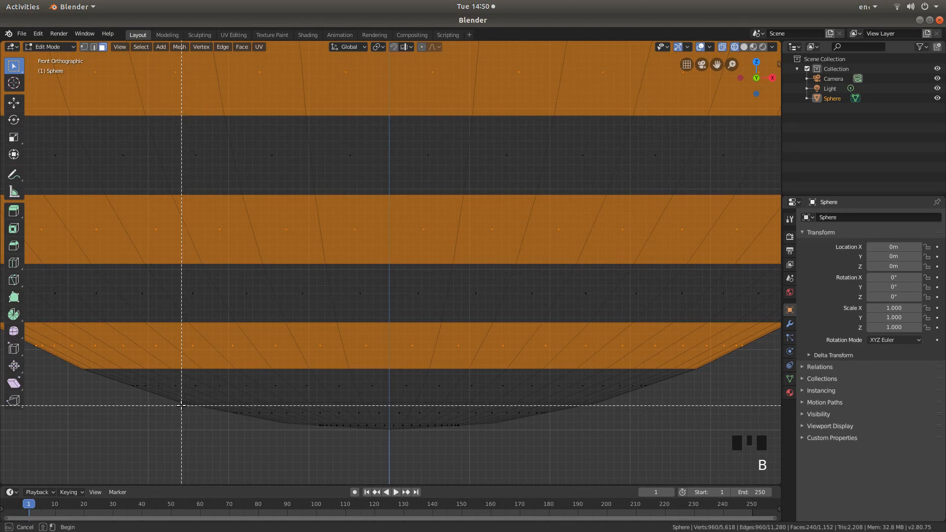
drag(181, 405, 372, 416)
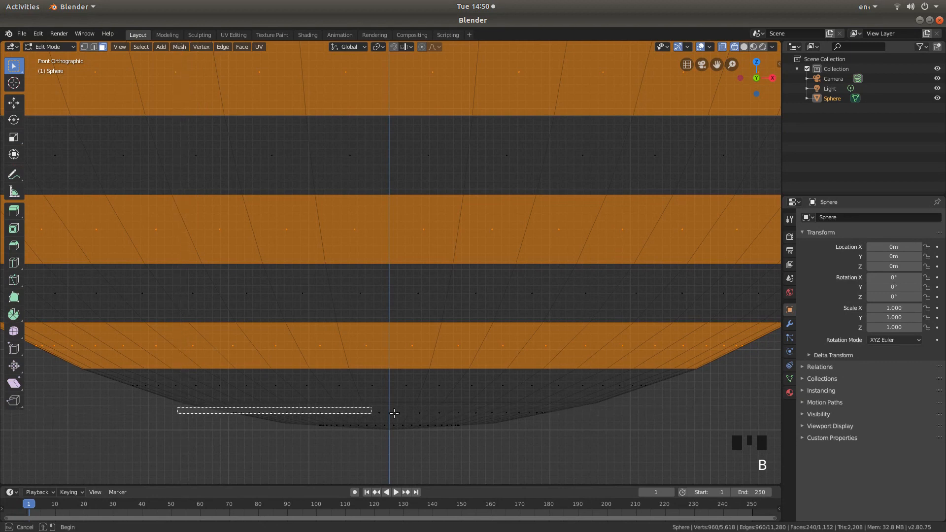
drag(372, 411, 595, 416)
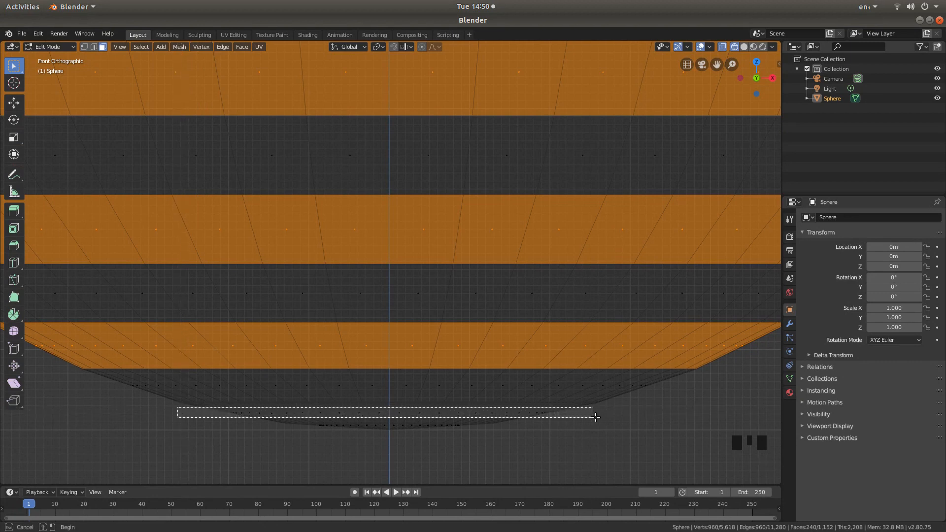
scroll(down, 3)
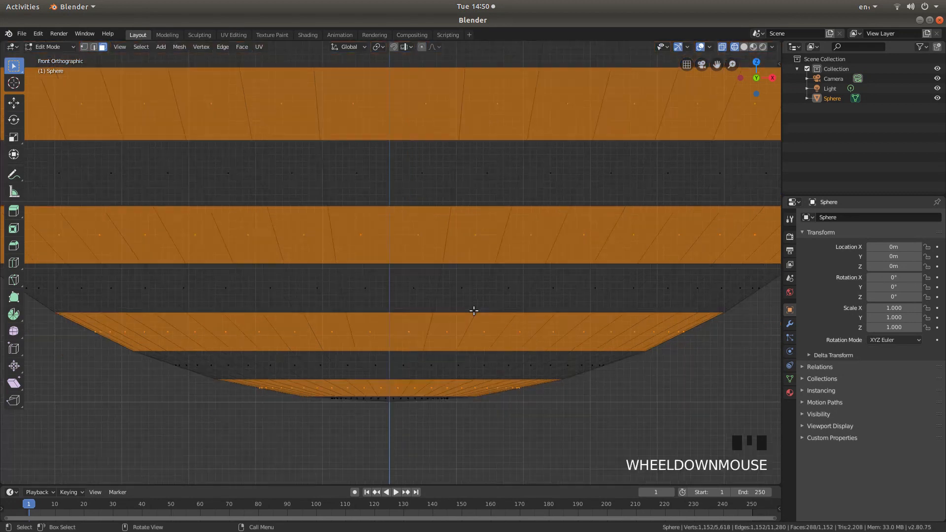
scroll(down, 3)
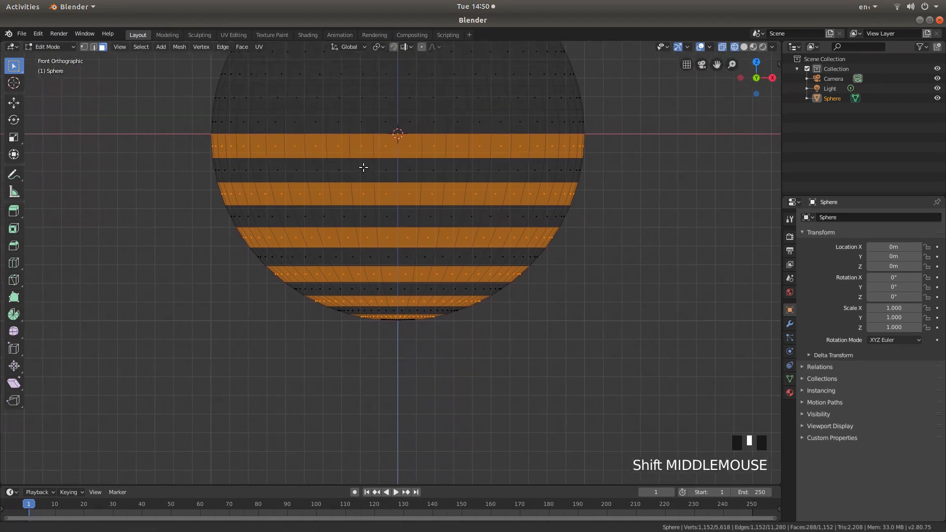
- Box-select every other face ring from the equator up to near the top pole
drag(362, 168, 381, 296)
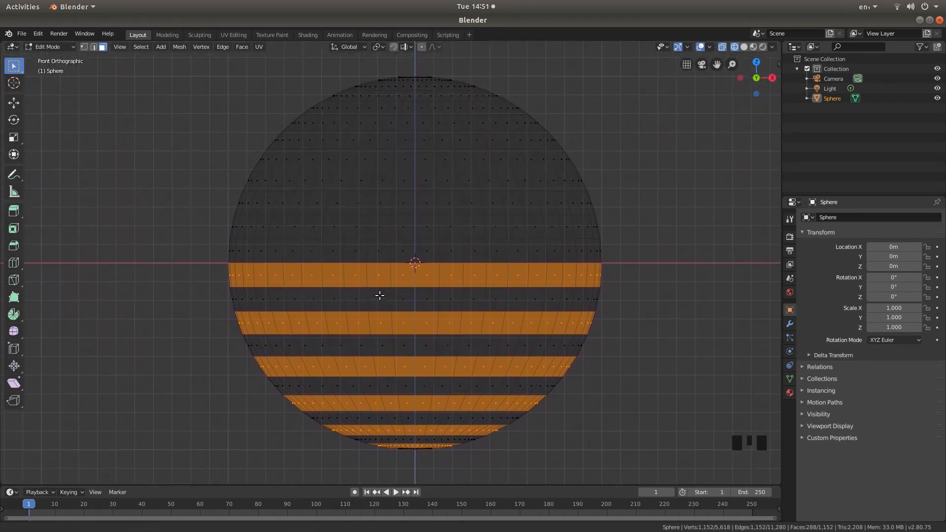
scroll(up, 3)
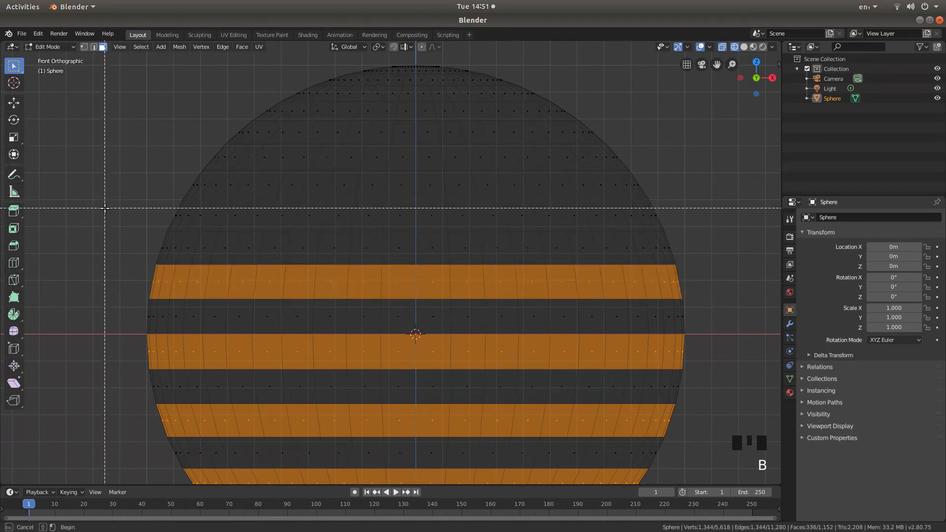
drag(105, 208, 691, 219)
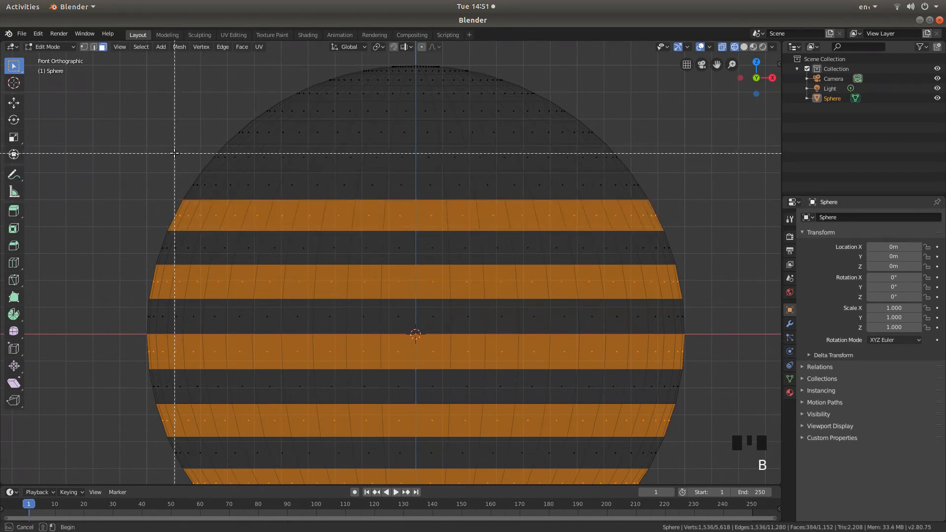
drag(176, 156, 654, 162)
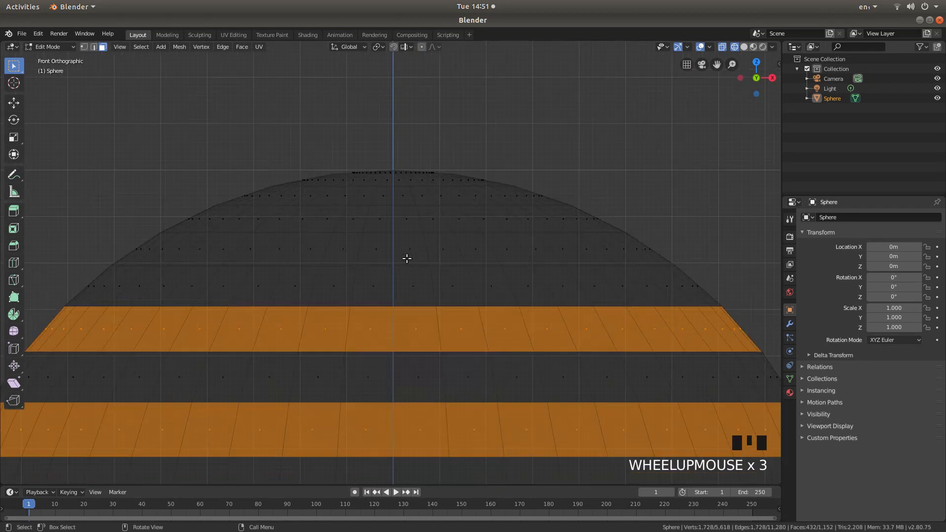
key(b)
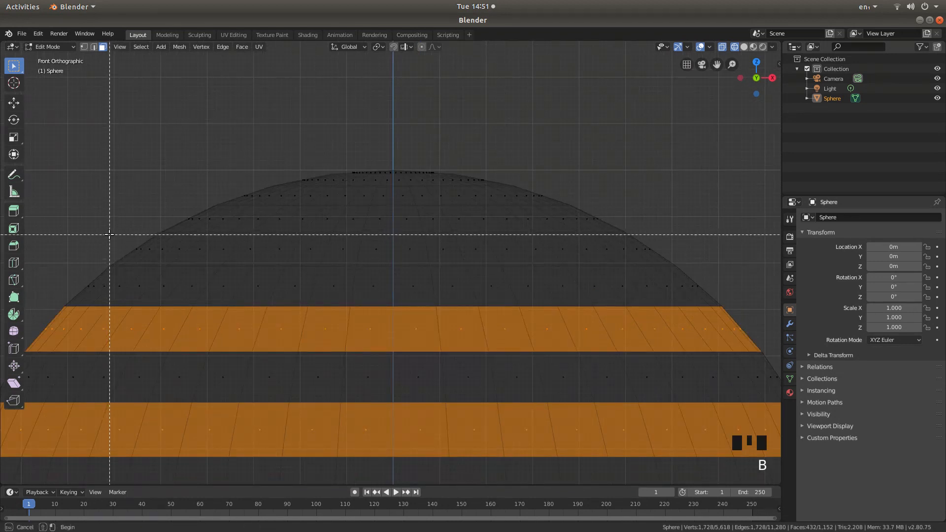
drag(109, 247, 658, 250)
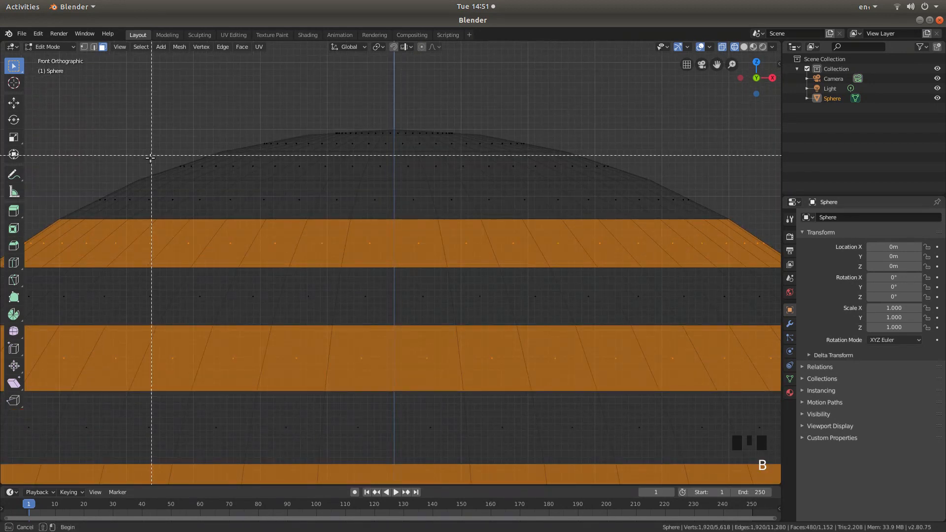
drag(151, 158, 636, 172)
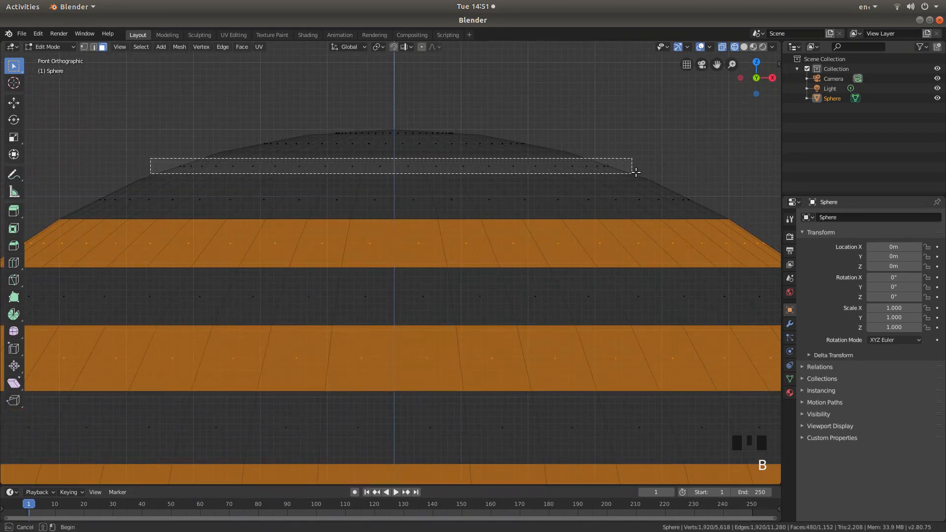
drag(151, 164, 637, 172)
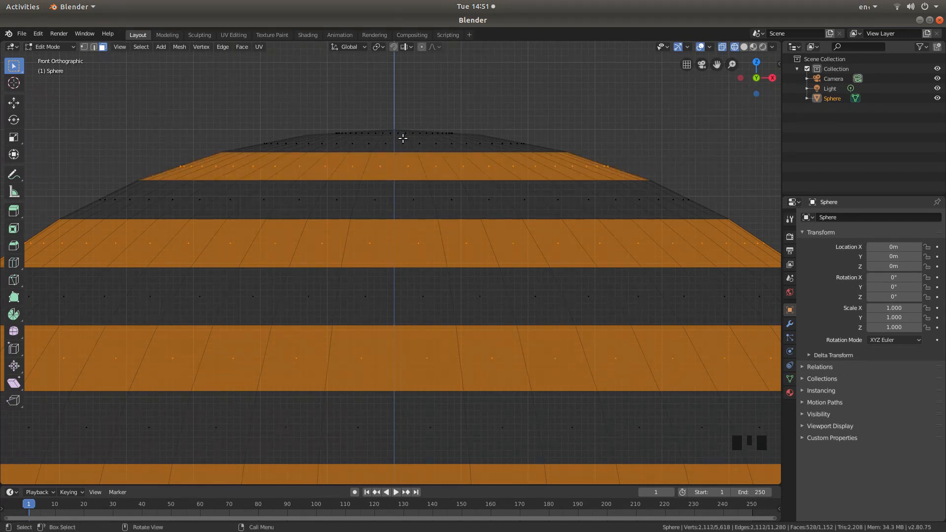
mouse_move(321, 133)
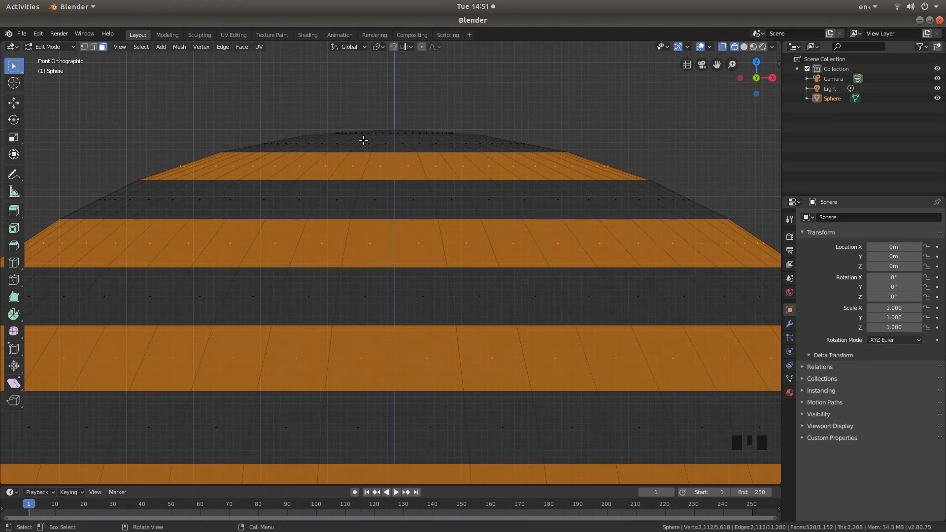
scroll(down, 3)
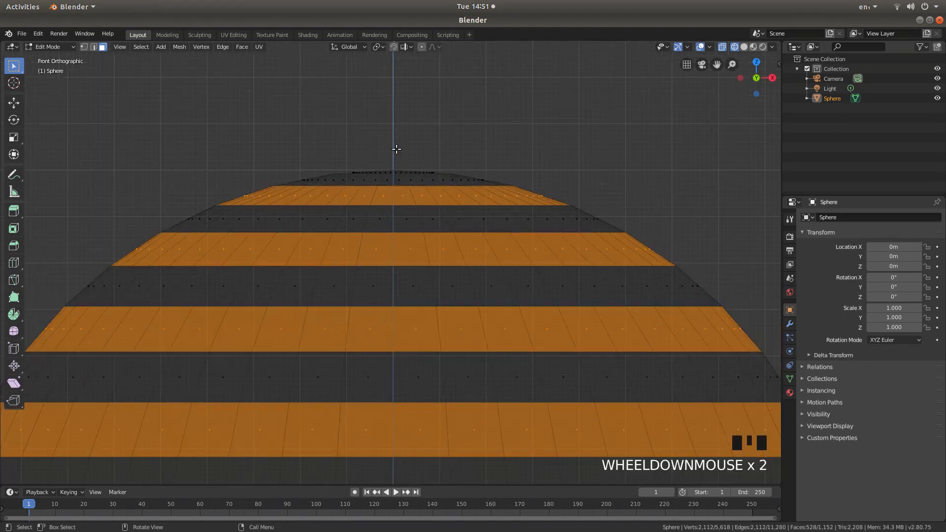
scroll(down, 3)
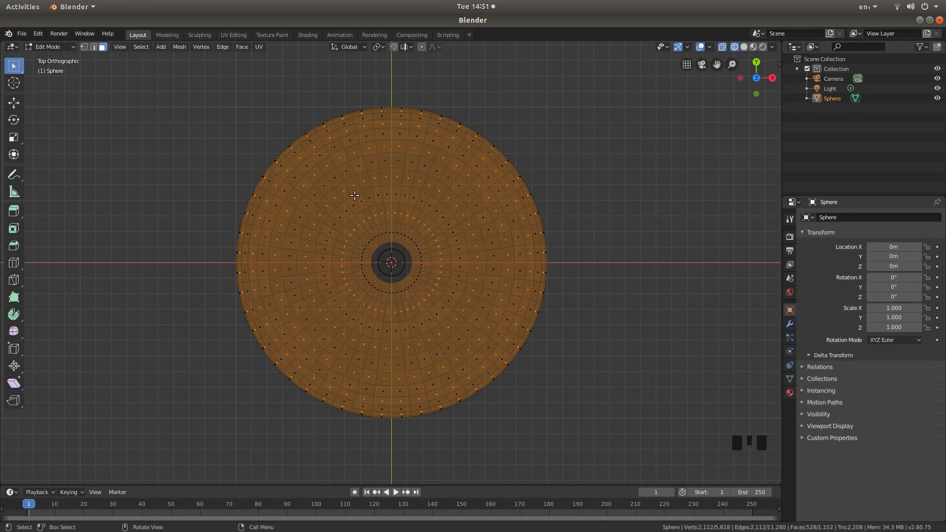
- Set viewport shading to Solid so the striped face selection shows clearly
key(z)
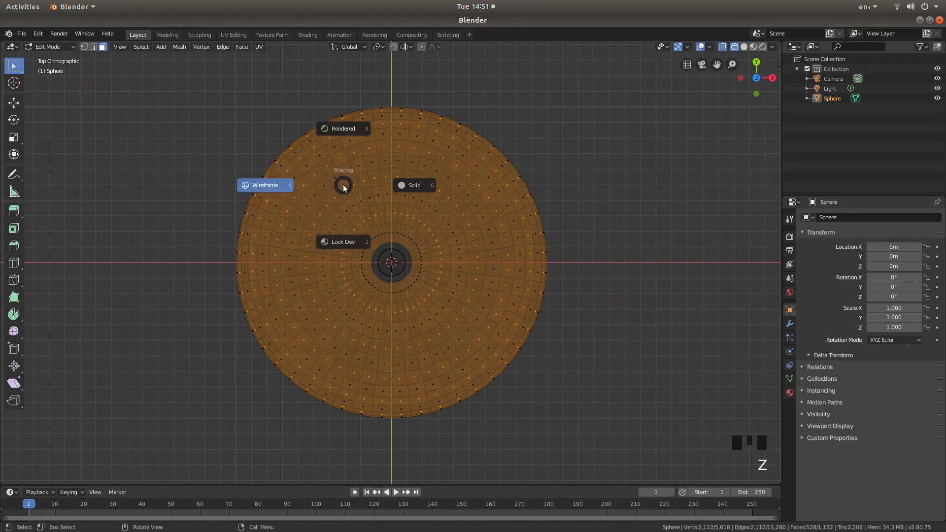
mouse_move(415, 185)
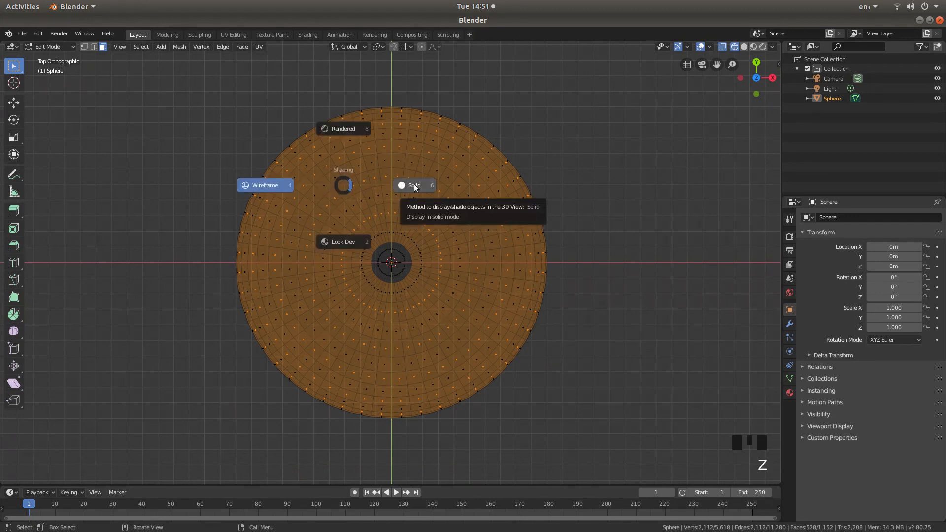
click(414, 185)
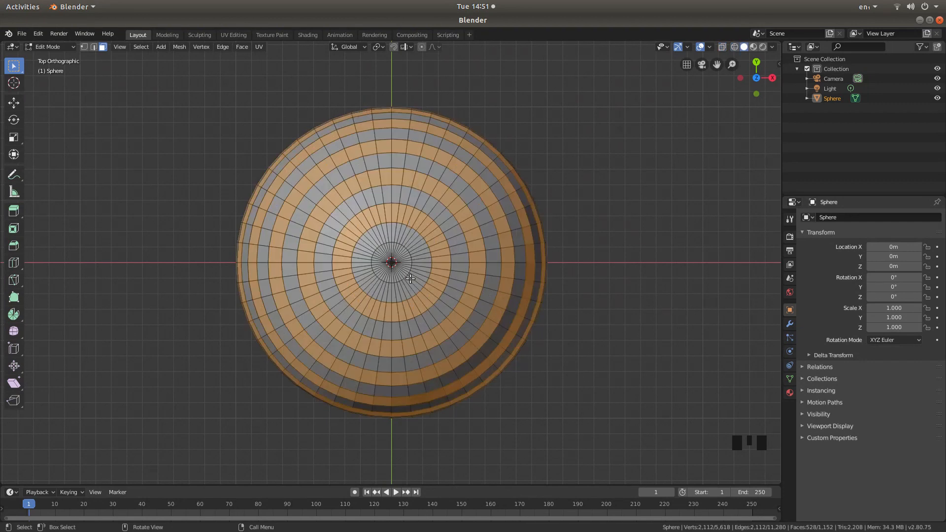
scroll(up, 3)
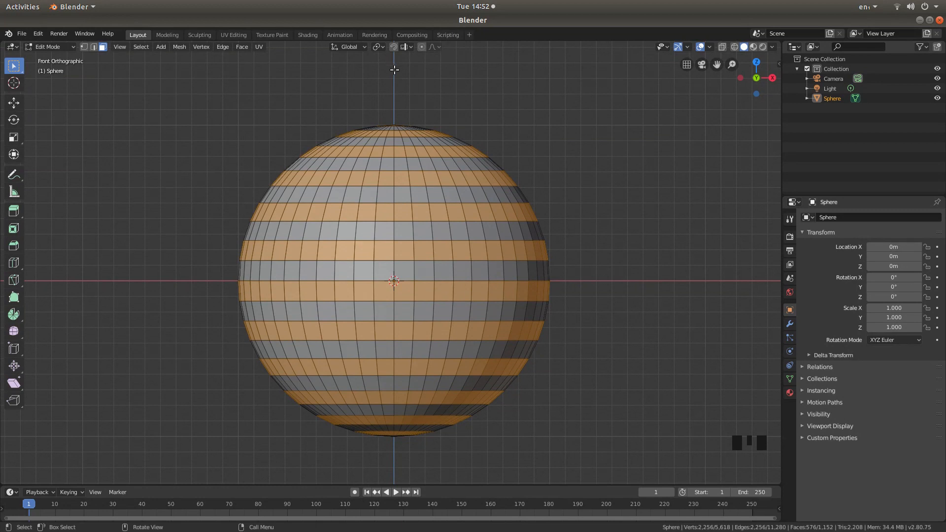
mouse_move(447, 155)
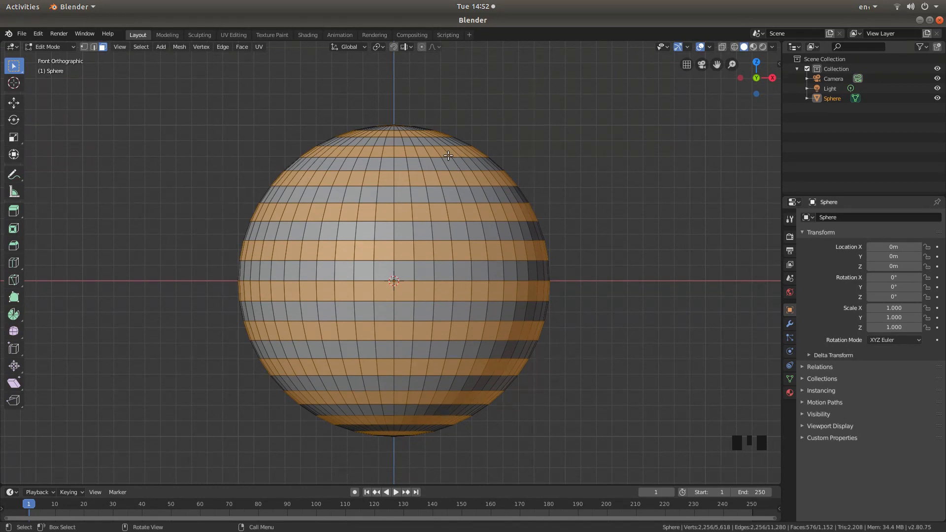
mouse_move(406, 349)
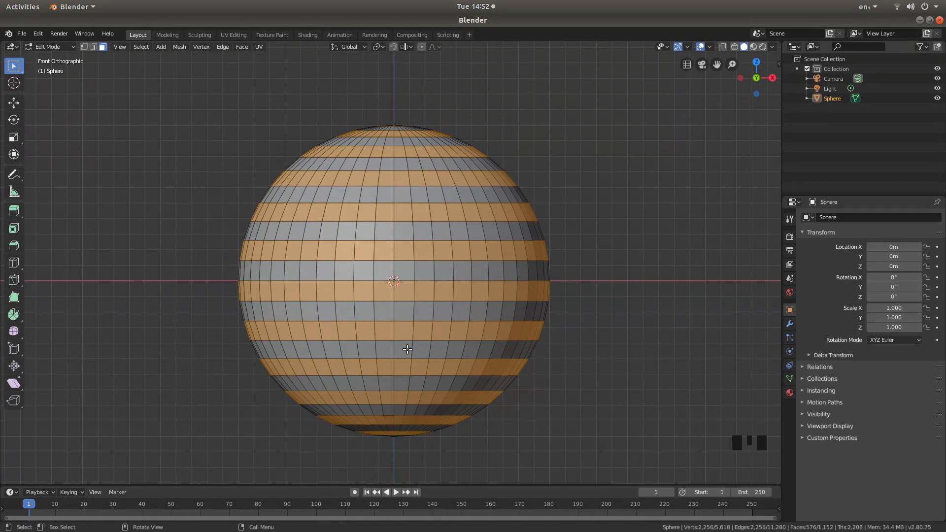
mouse_move(386, 80)
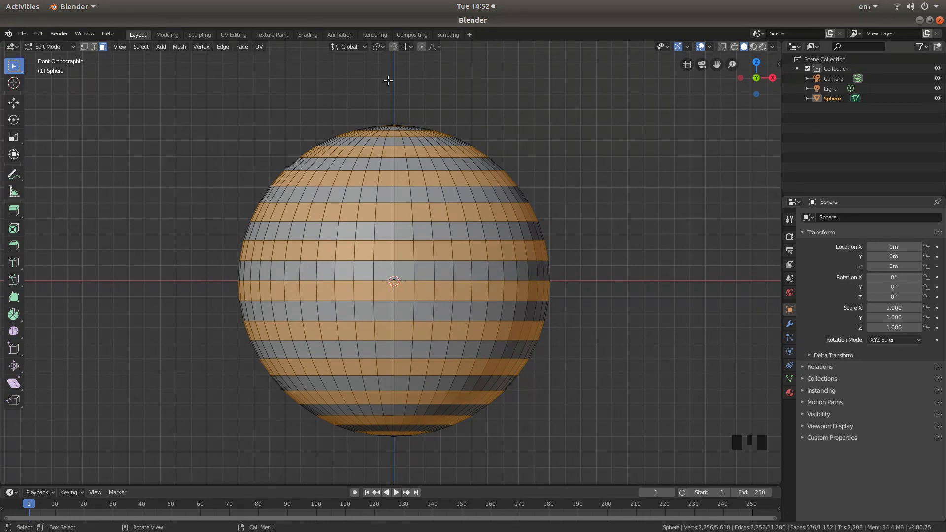
mouse_move(396, 91)
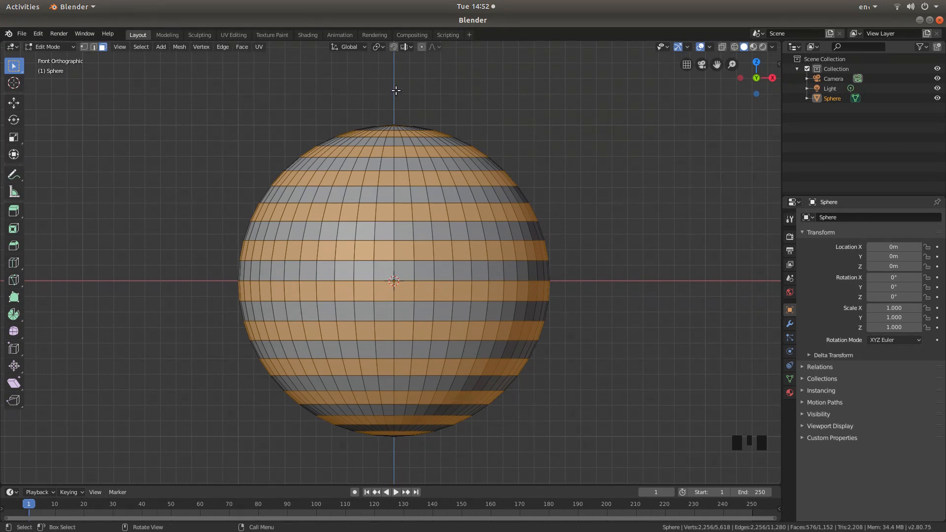
- Rotate the selected alternate face rings about 3.92° around the Z axis
key(r)
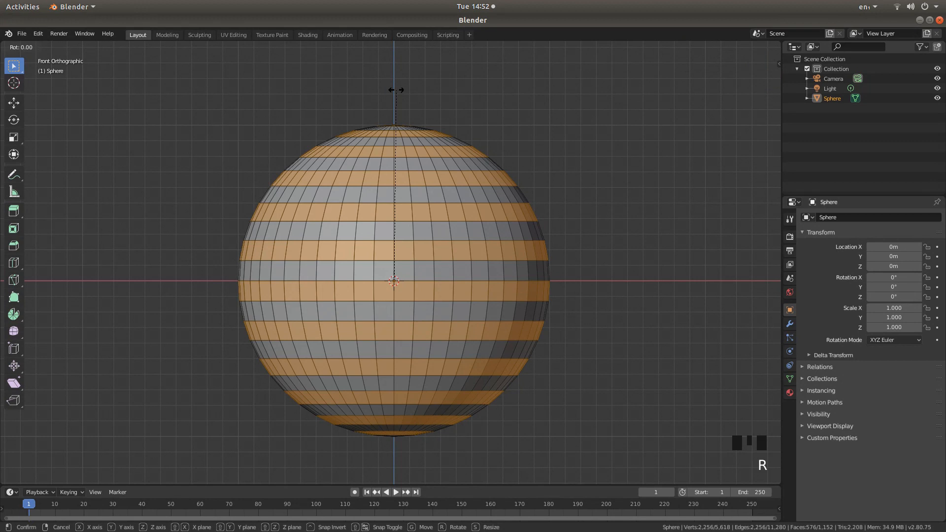
key(z)
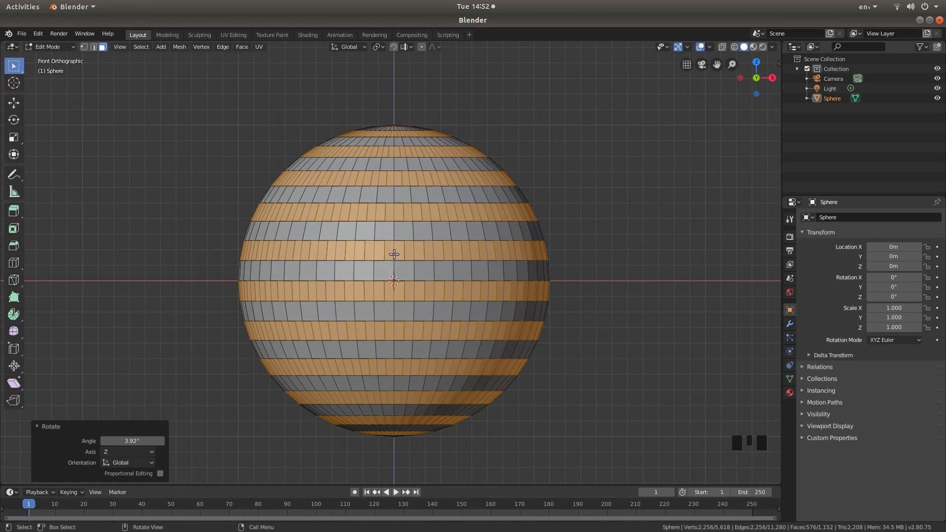
mouse_move(405, 219)
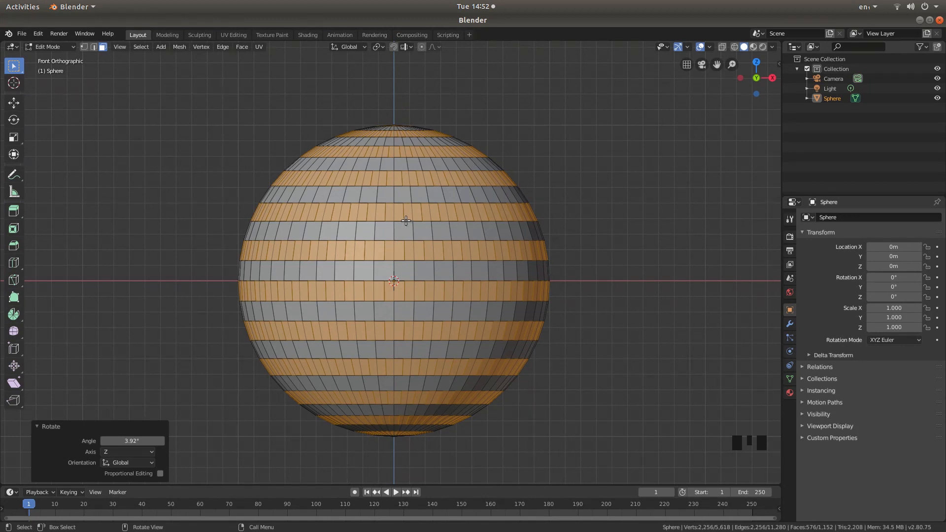
- Return to Object Mode and add a Solidify modifier to thicken the sphere's tiles
key(Tab)
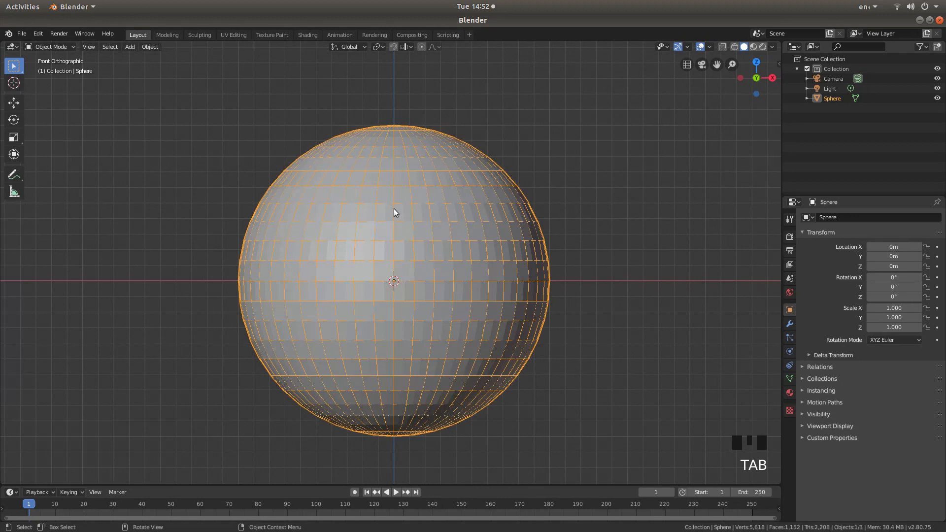
mouse_move(424, 200)
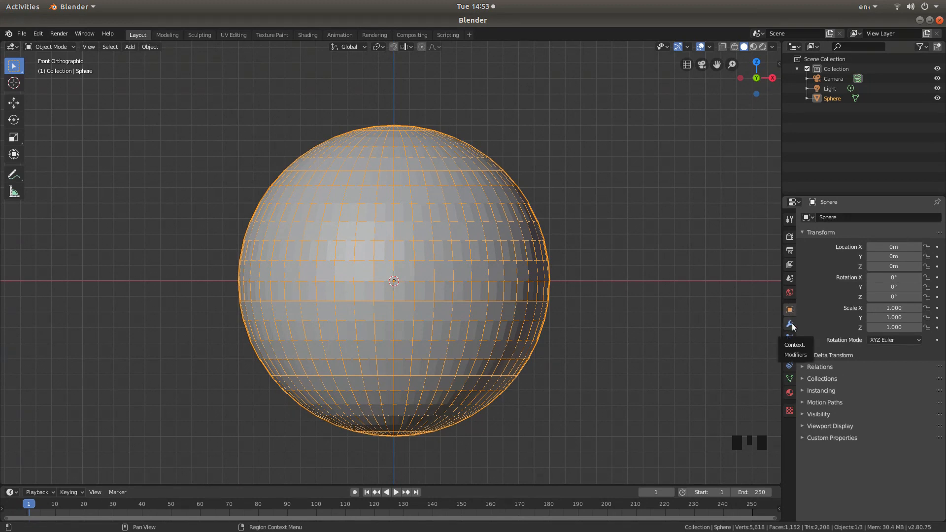
click(790, 324)
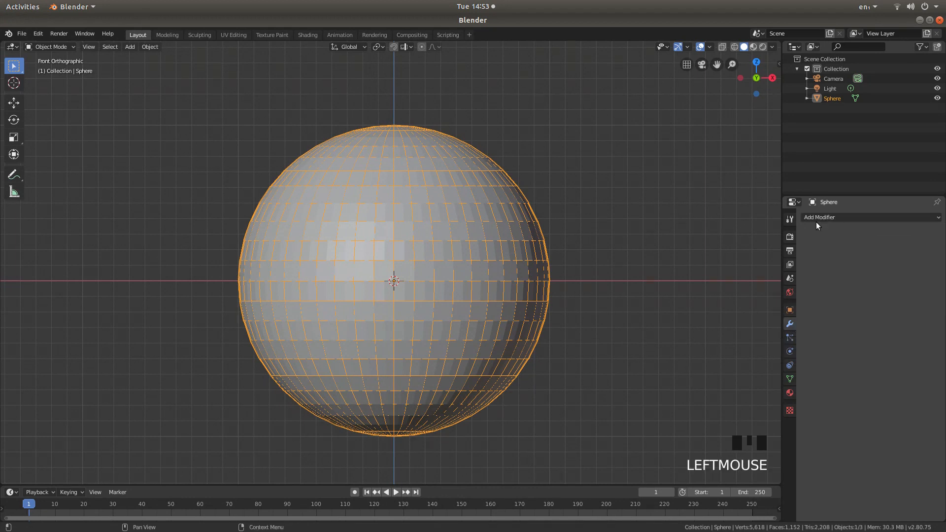
click(819, 217)
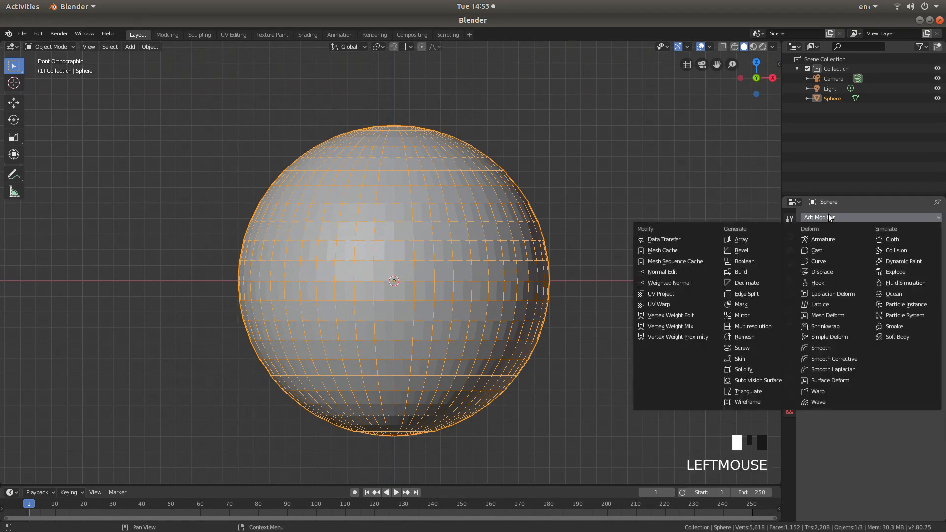
mouse_move(745, 338)
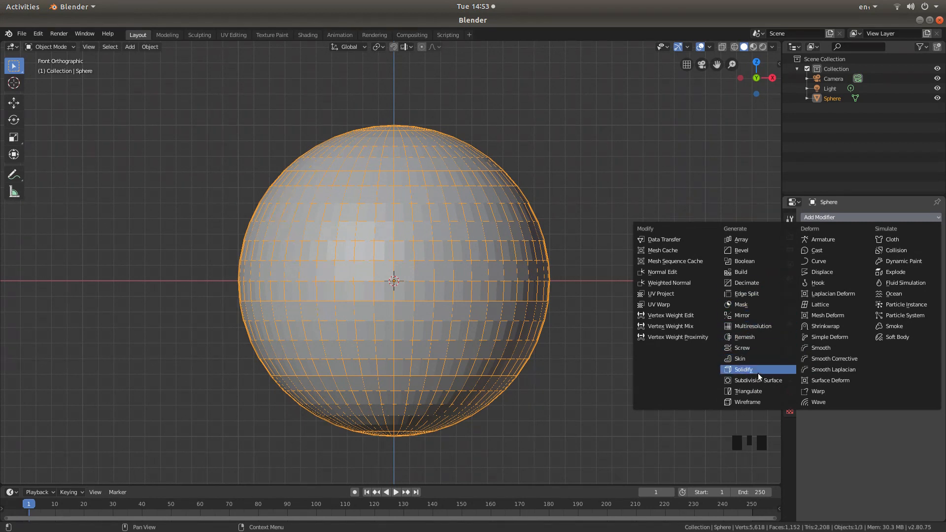
click(743, 370)
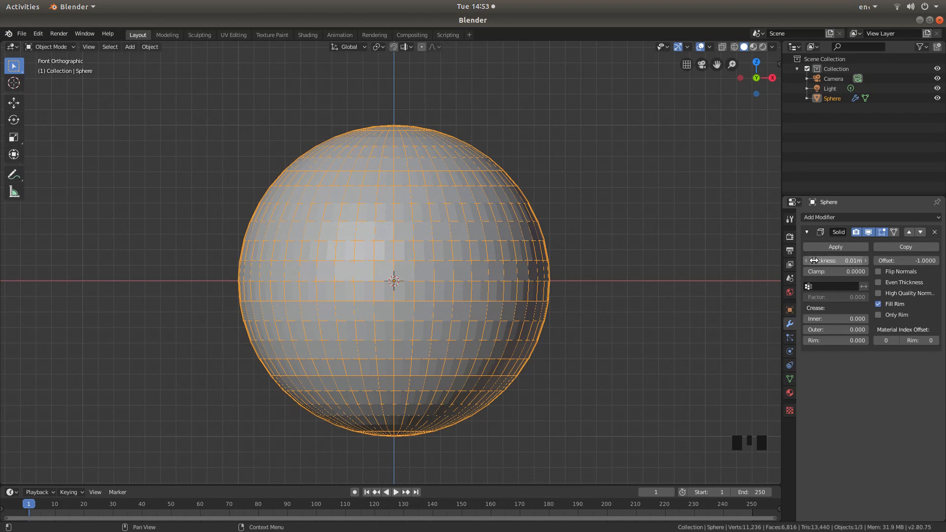
mouse_move(836, 260)
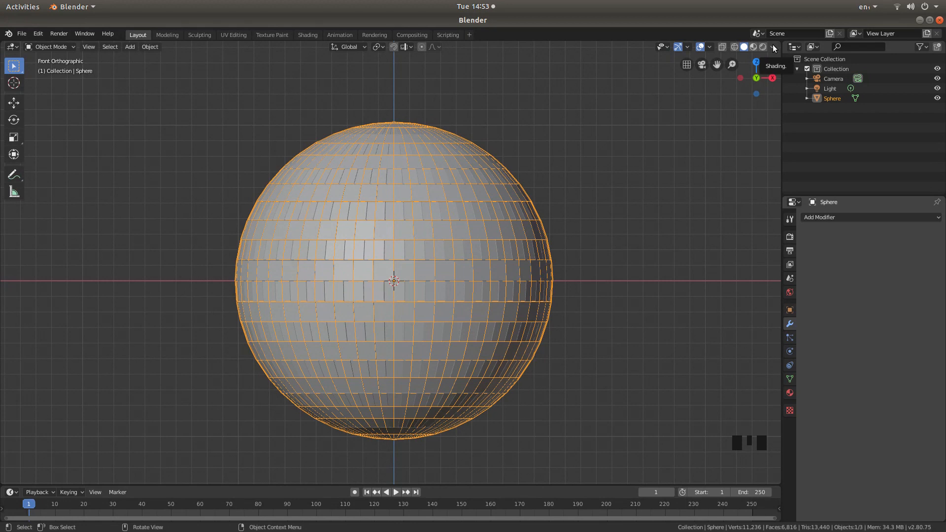
- Switch to Look Dev shading and pick a different studio HDRI for preview lighting
click(772, 46)
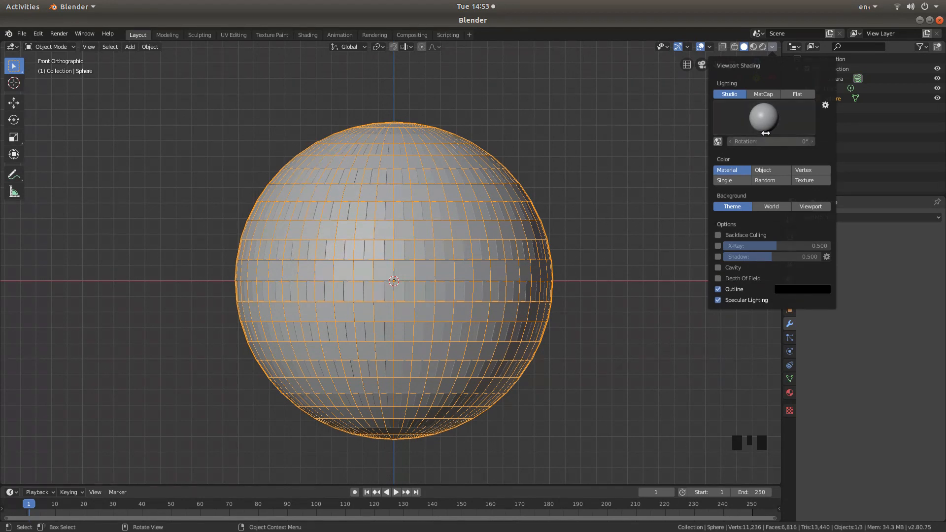
click(731, 138)
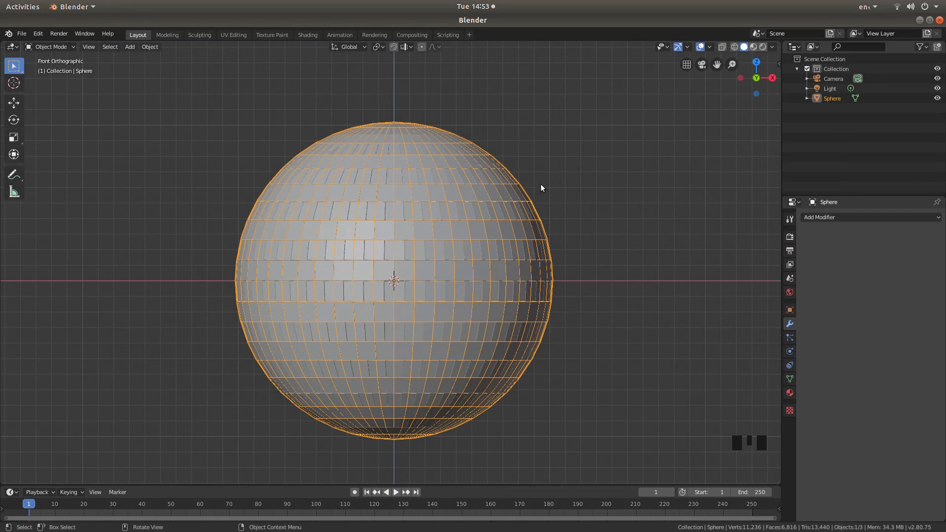
mouse_move(532, 161)
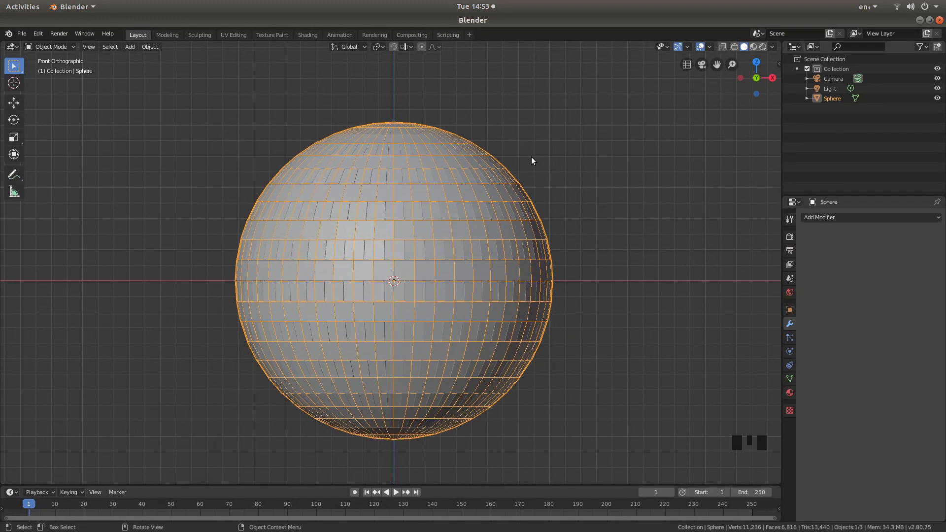
key(z)
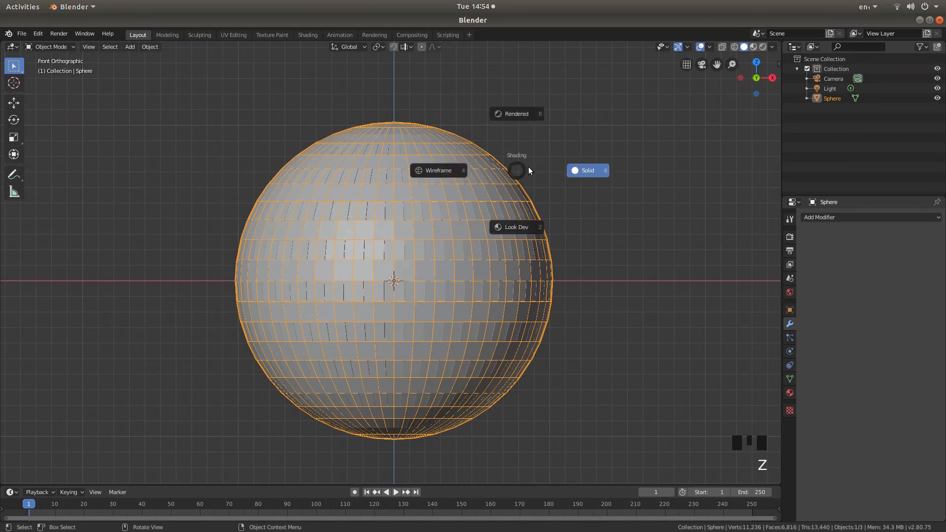
mouse_move(516, 227)
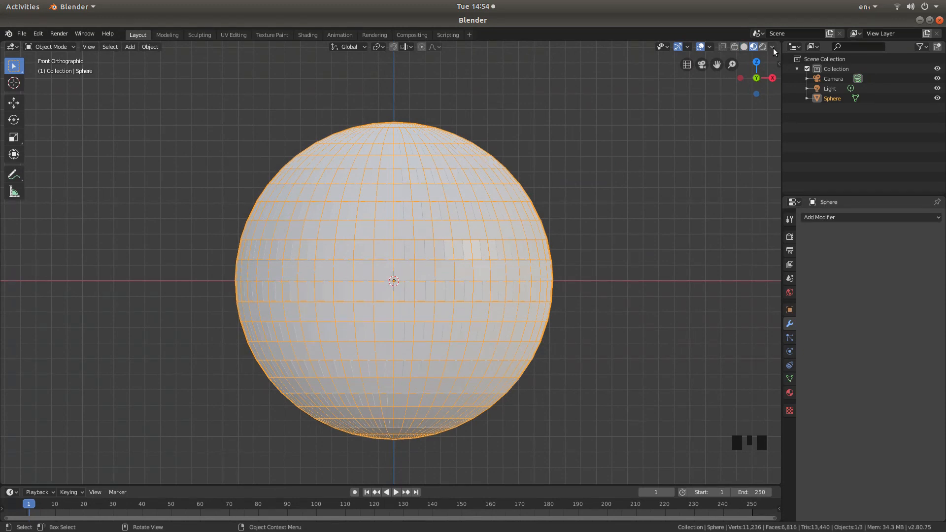
click(772, 47)
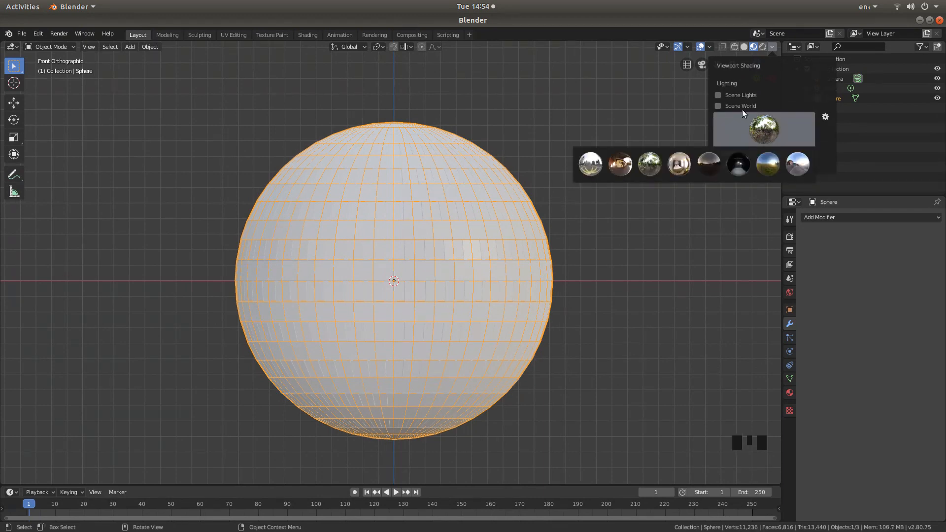
click(678, 164)
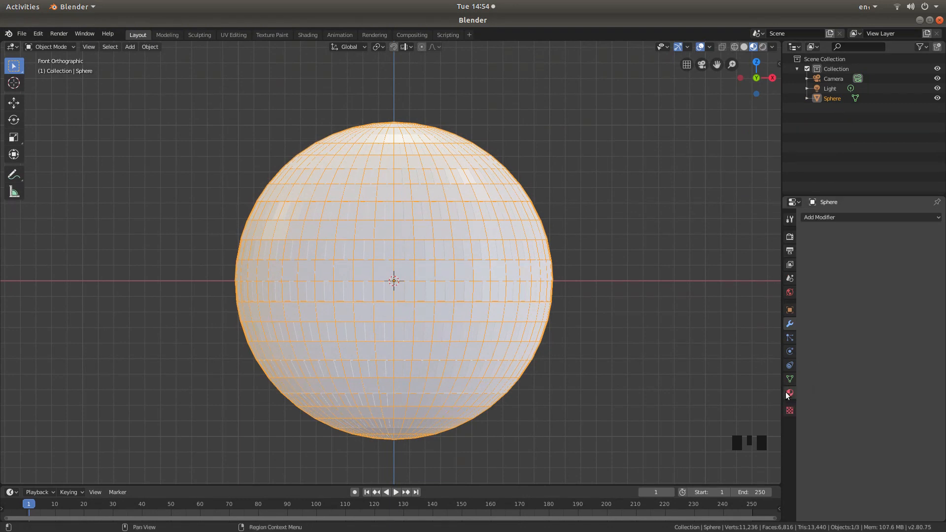
mouse_move(790, 394)
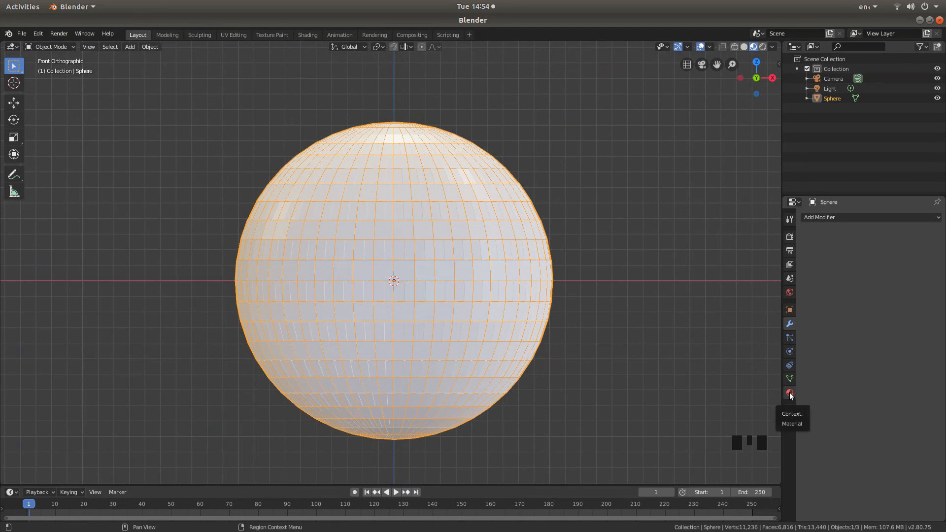
- Create a new material for the sphere with a Glossy BSDF surface shader
click(790, 393)
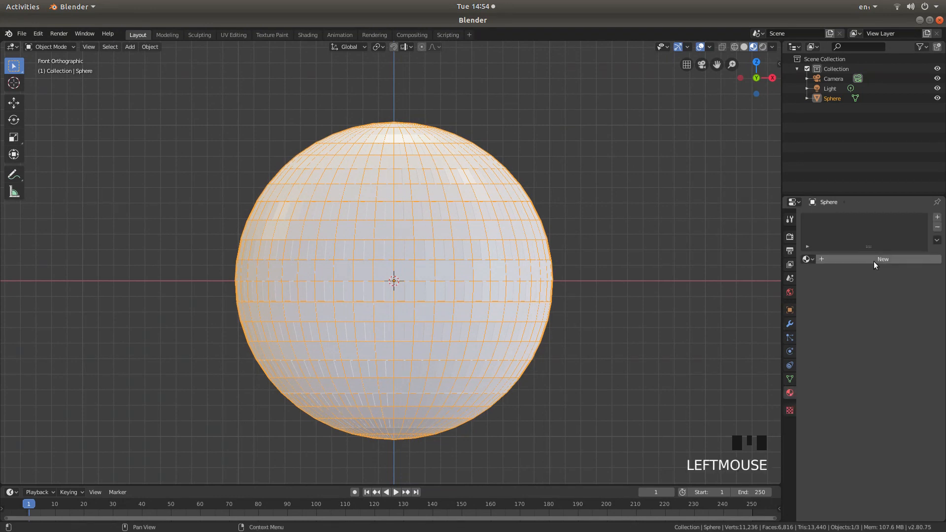
click(883, 259)
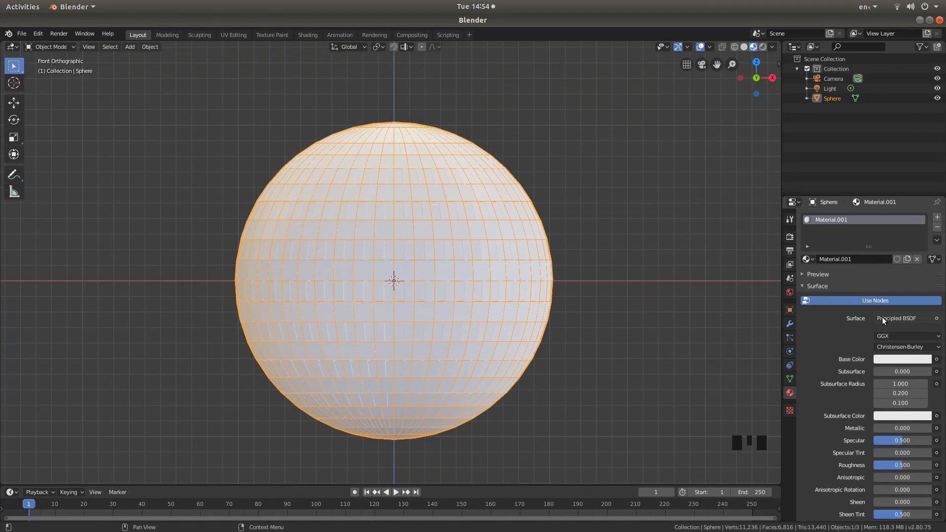
click(897, 318)
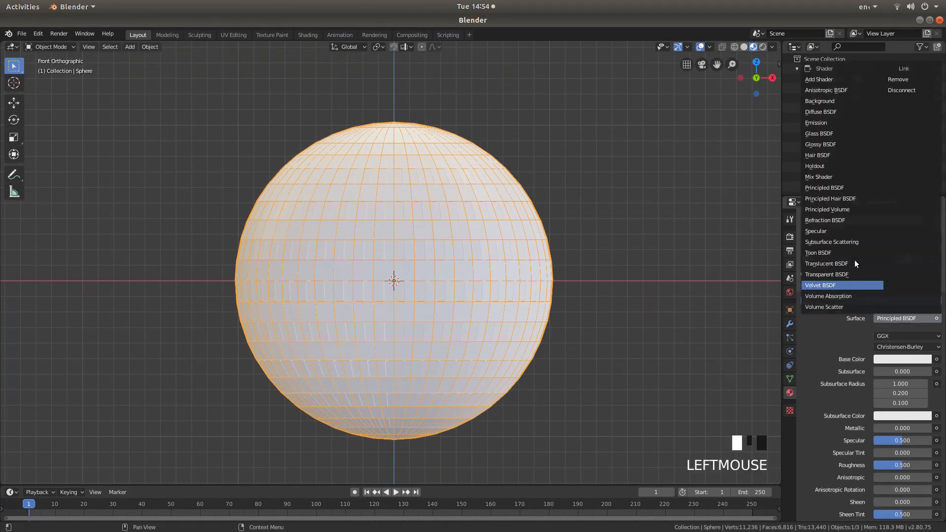
mouse_move(821, 144)
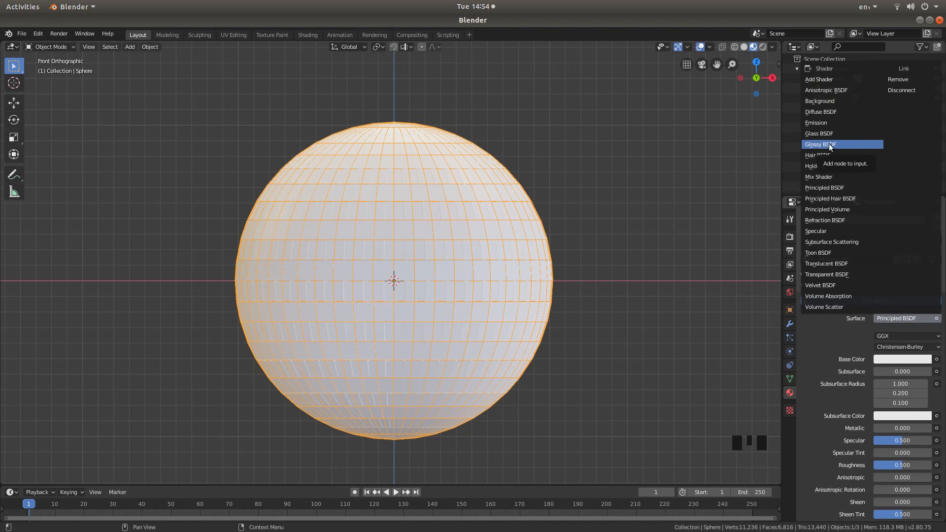
click(821, 144)
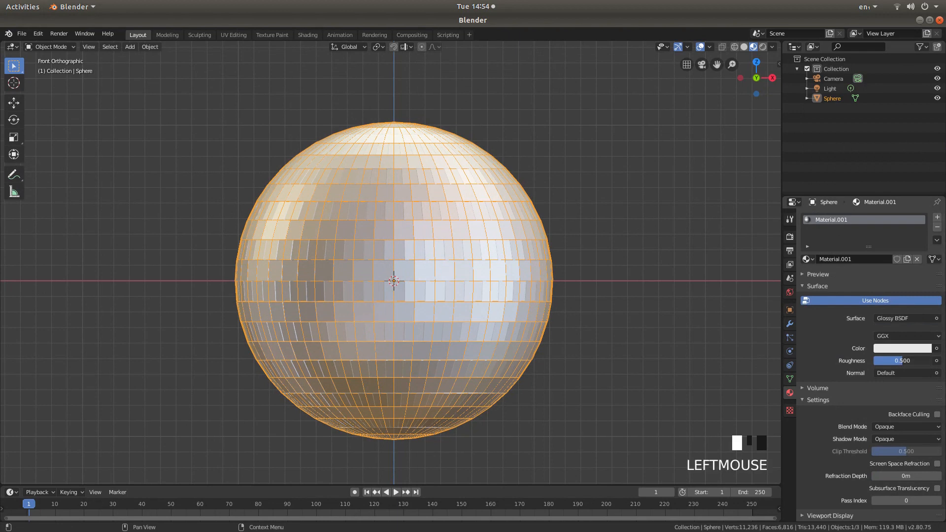
- Lower the Glossy material's Roughness to 0.000 for mirror-like tiles
drag(918, 361, 881, 360)
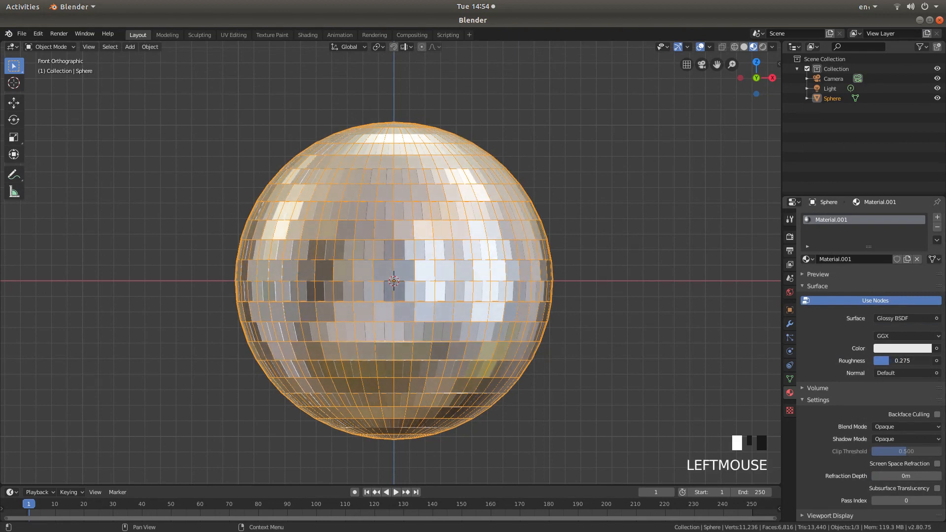
drag(904, 361, 899, 360)
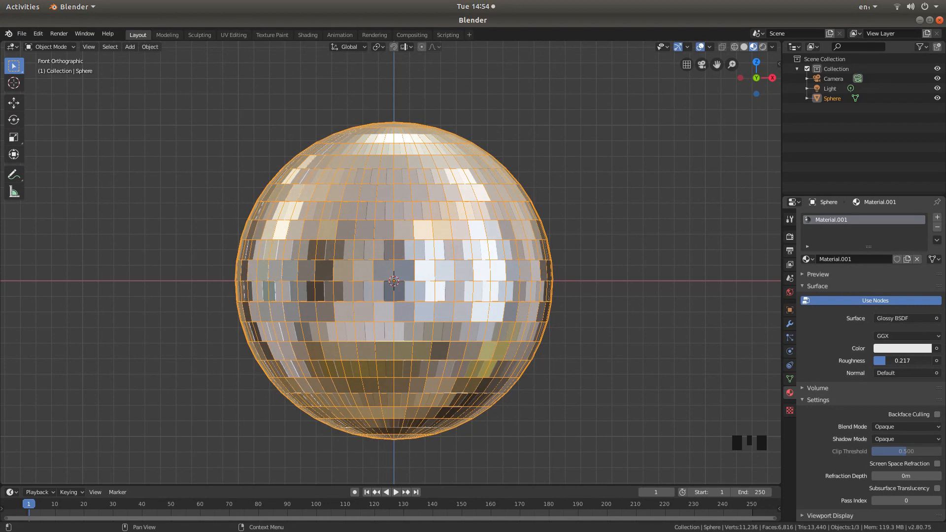
drag(905, 360, 882, 360)
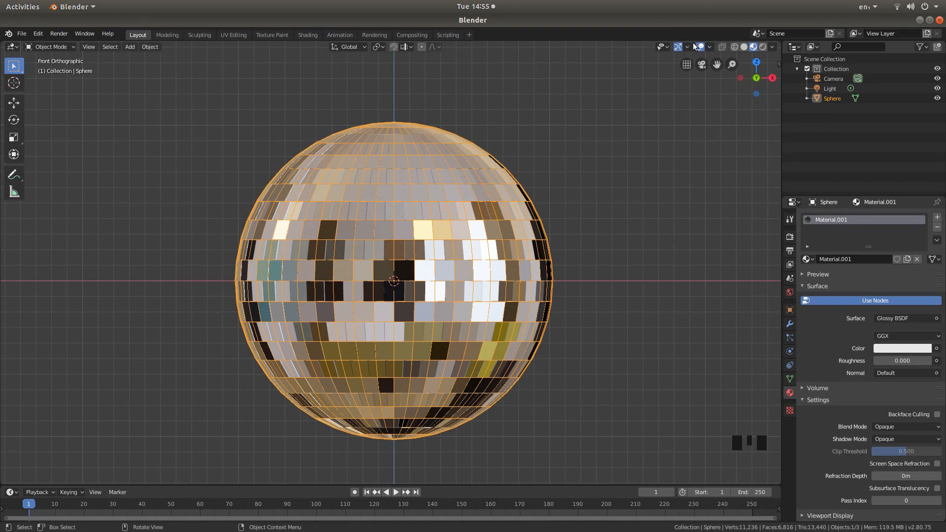
mouse_move(701, 47)
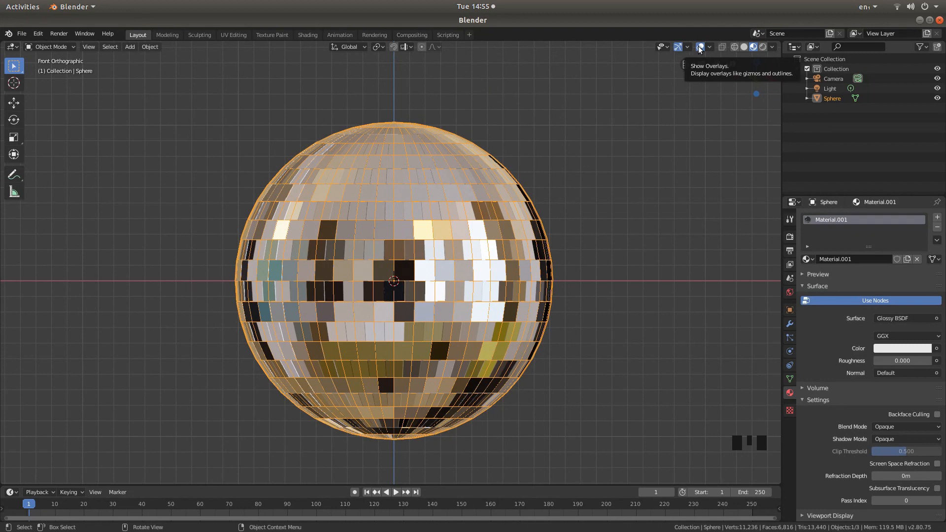
- Hide viewport overlays and look through the scene camera, zooming in
click(700, 47)
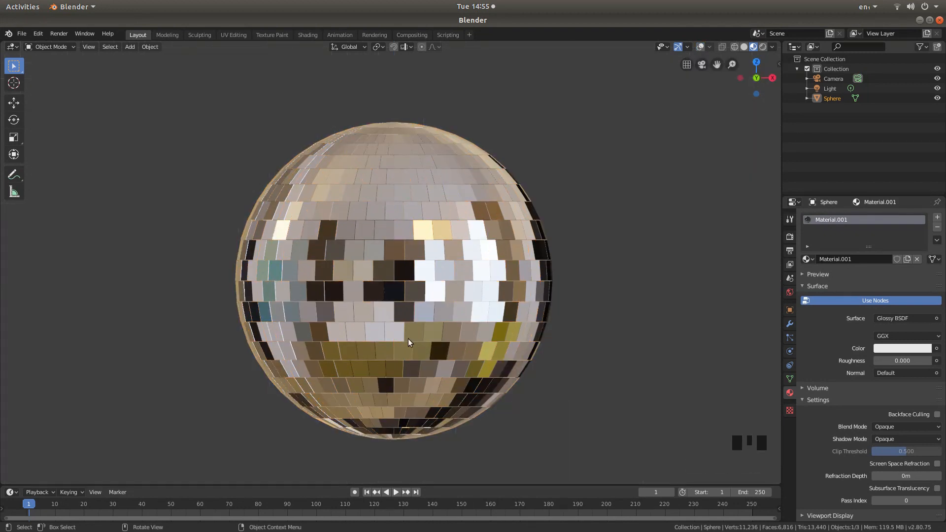
key(NUMPAD_0)
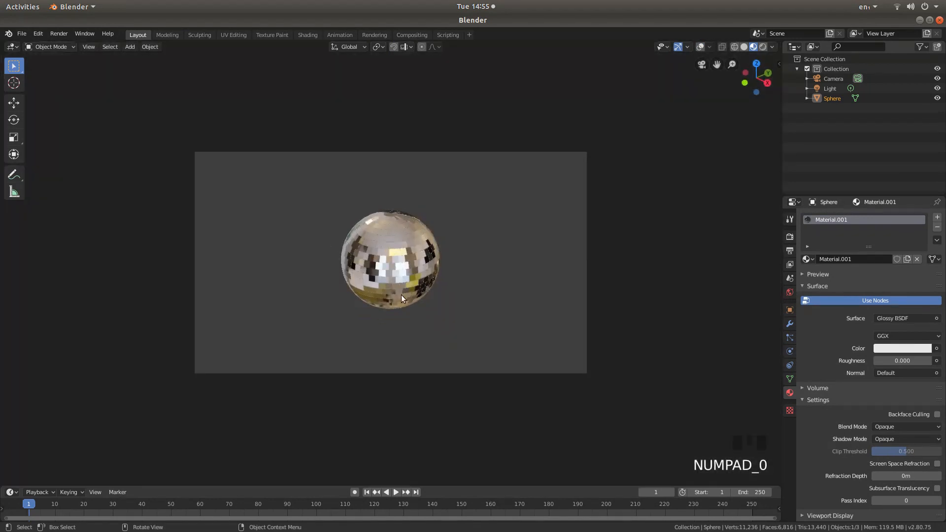
scroll(up, 3)
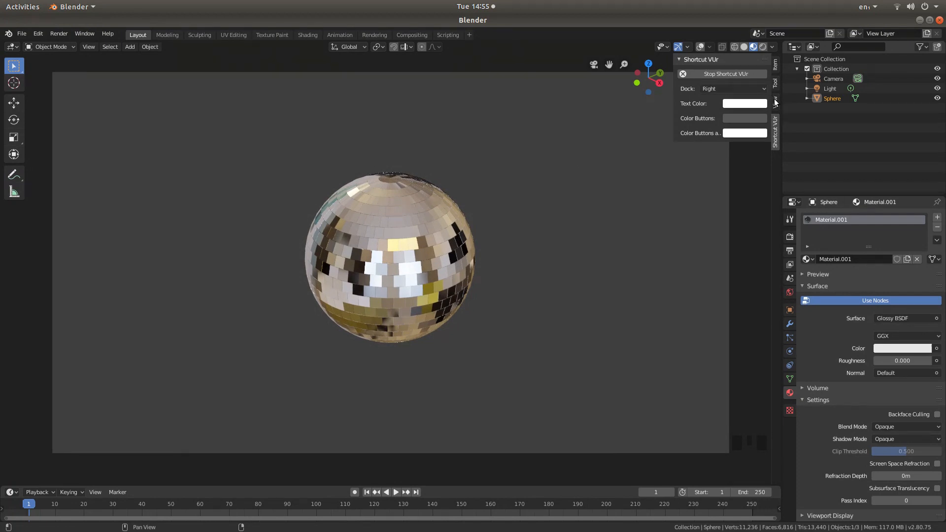
- Enable Lock Camera to View and frame the disco ball large and centred
click(775, 100)
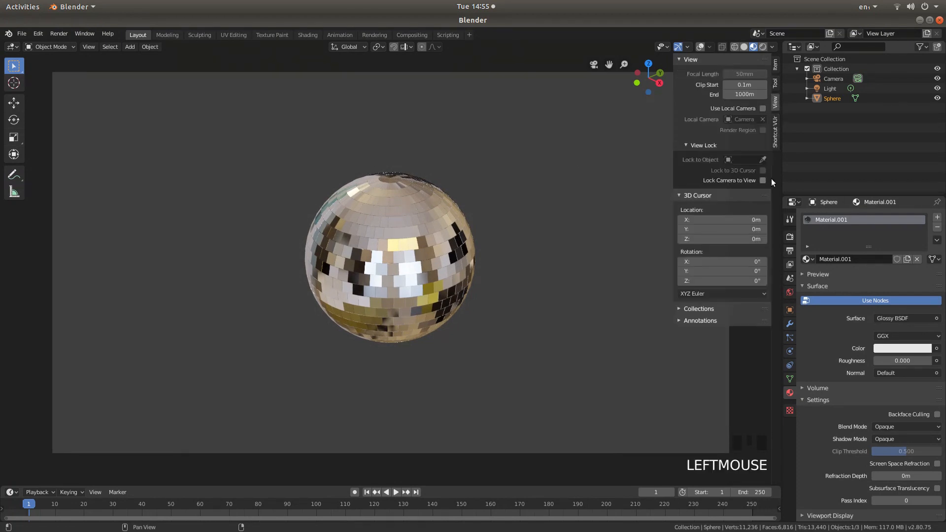
click(763, 180)
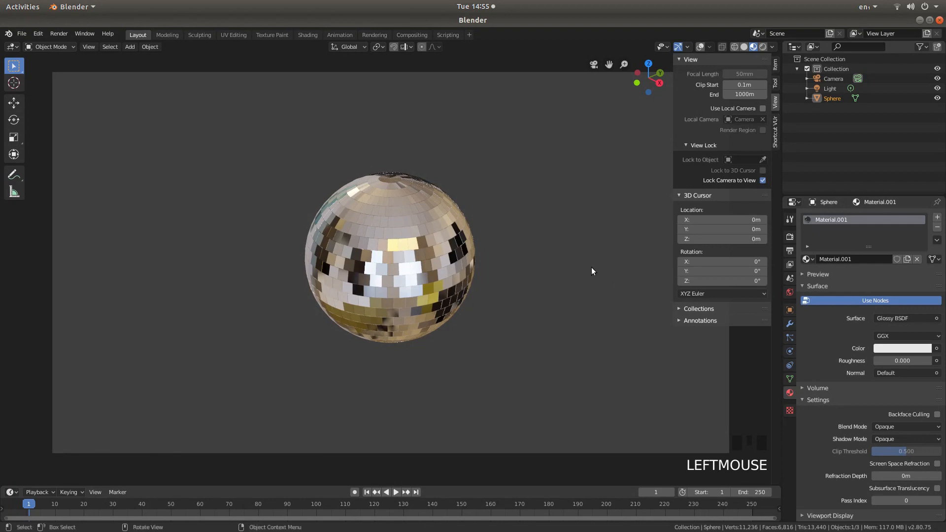
key(n)
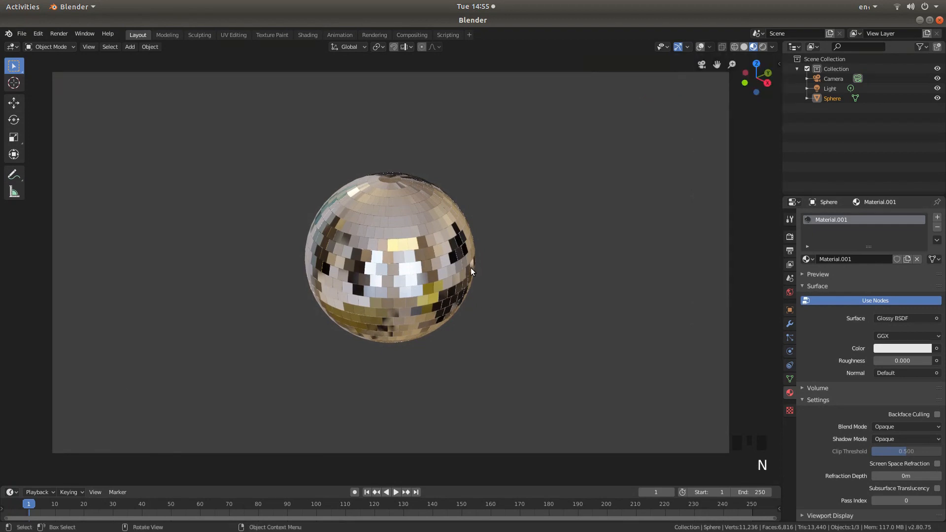
scroll(up, 3)
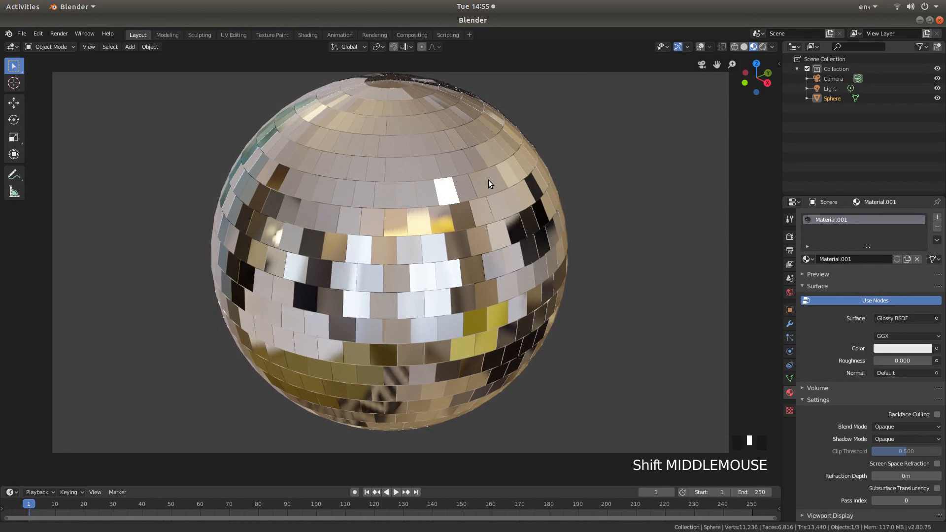
drag(489, 184, 492, 191)
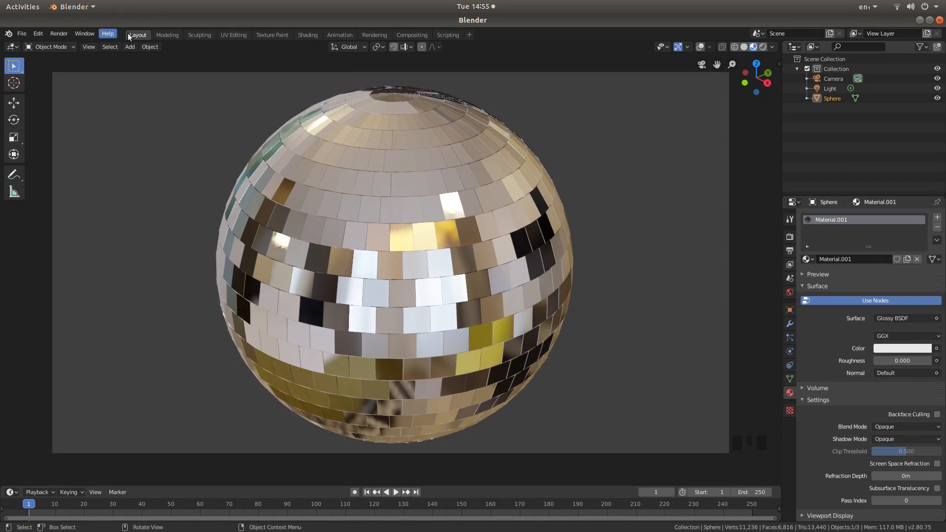
mouse_move(88, 46)
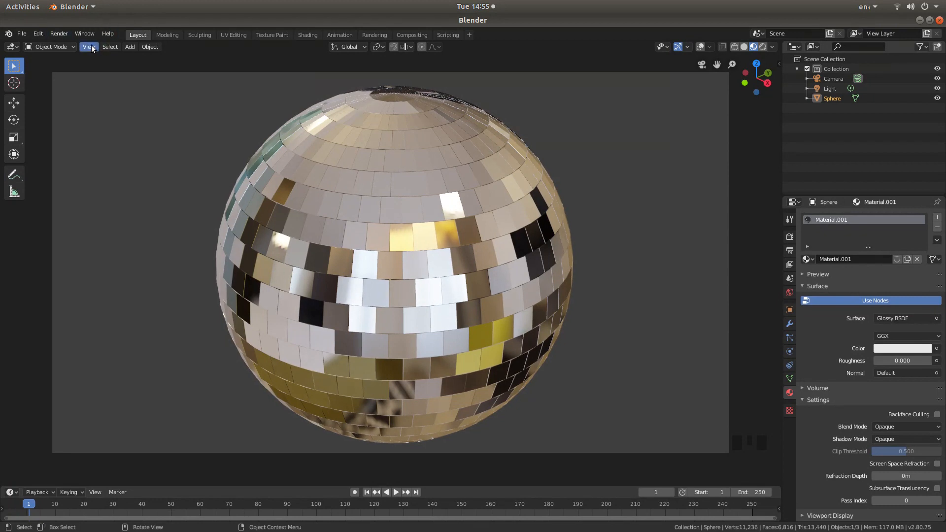
- Render the current viewport as an image via View > Viewport Render Image
click(88, 47)
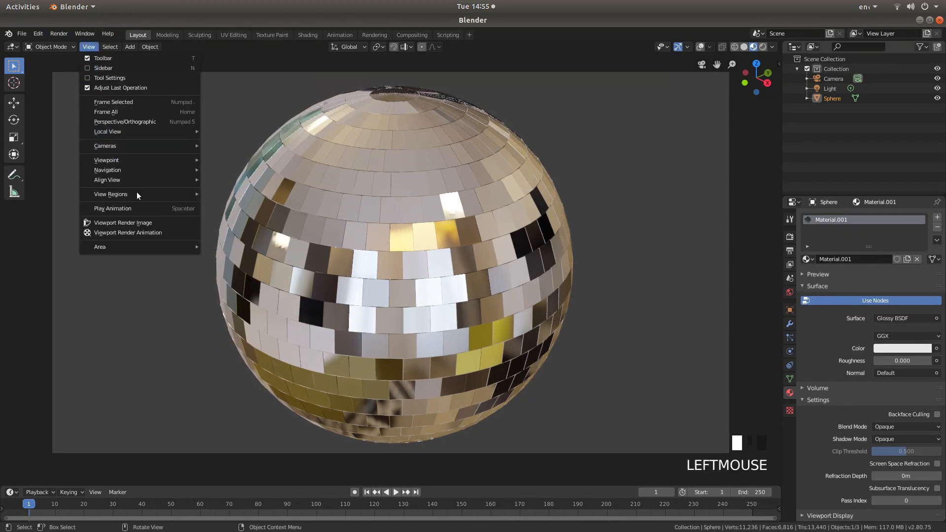
mouse_move(123, 222)
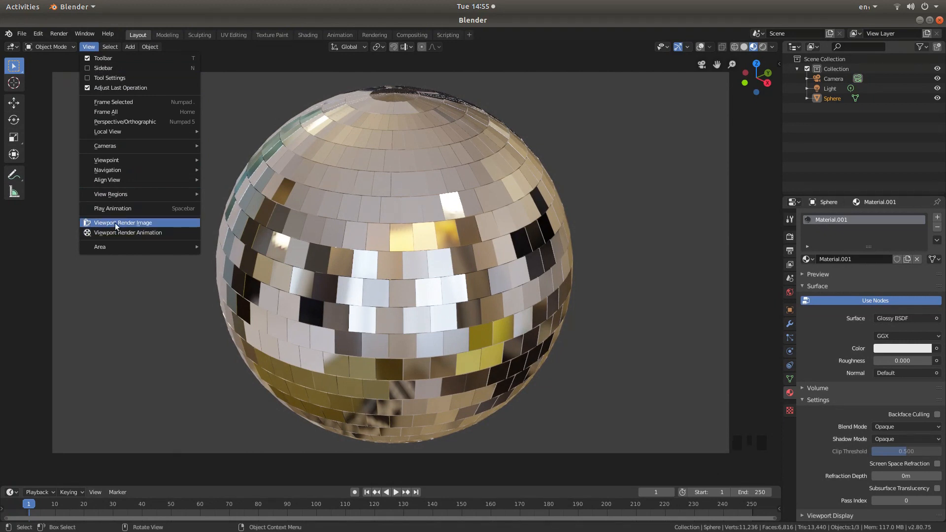
mouse_move(138, 225)
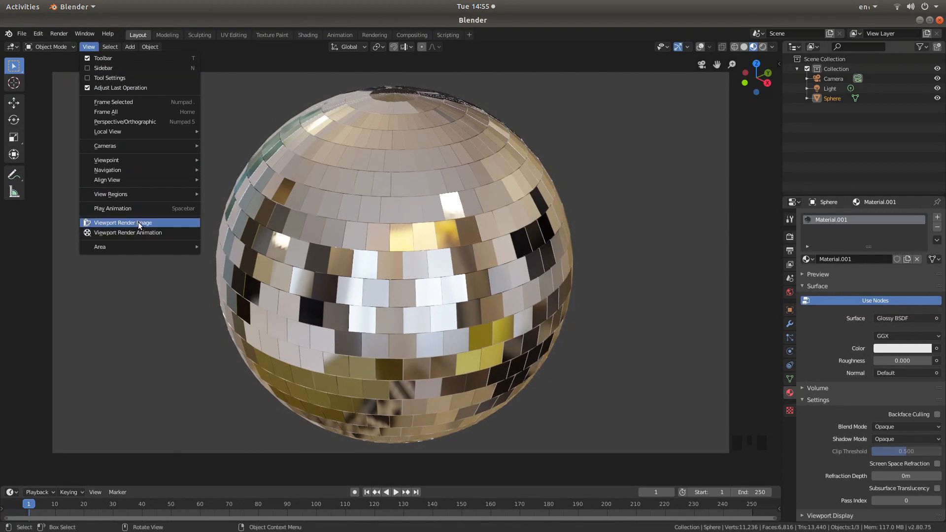
click(122, 223)
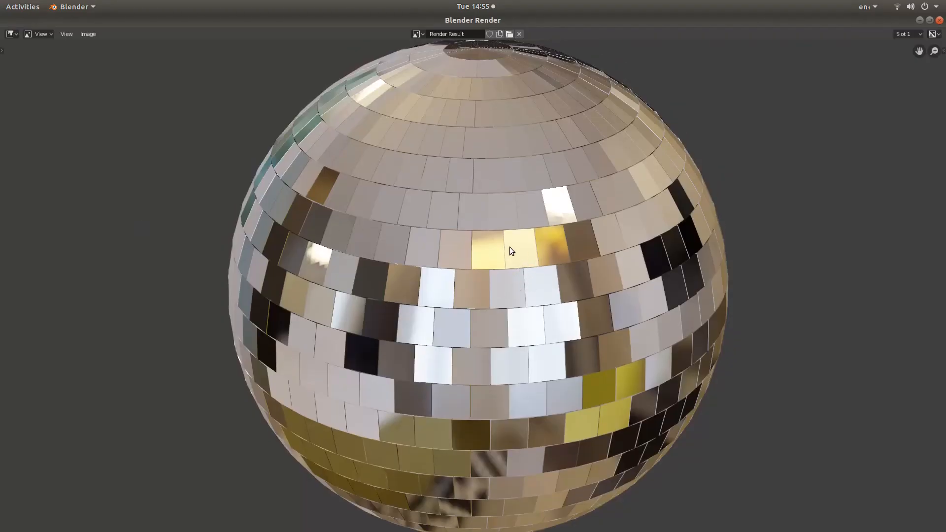
mouse_move(500, 211)
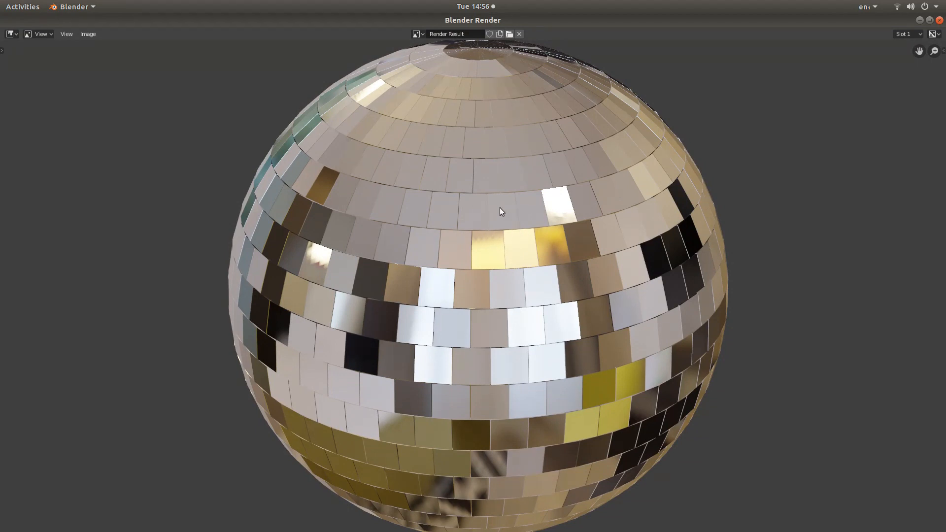
mouse_move(507, 184)
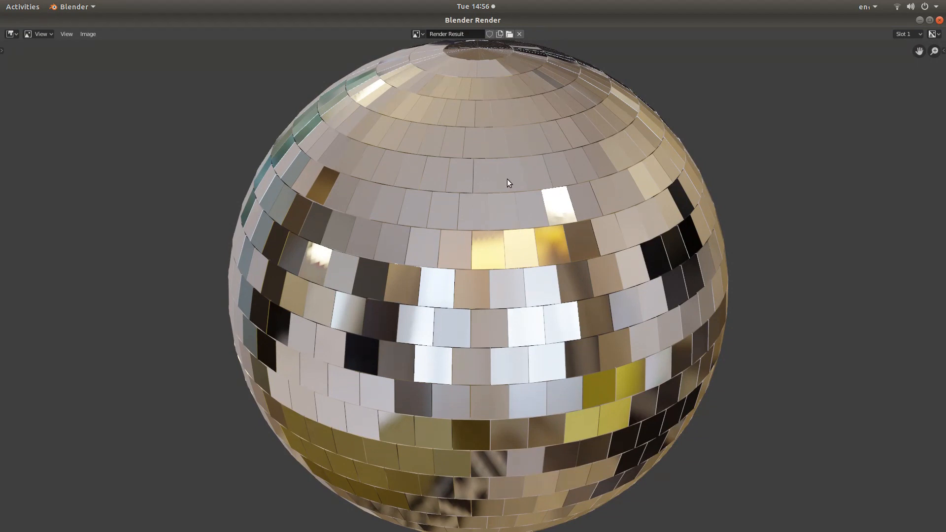
mouse_move(486, 178)
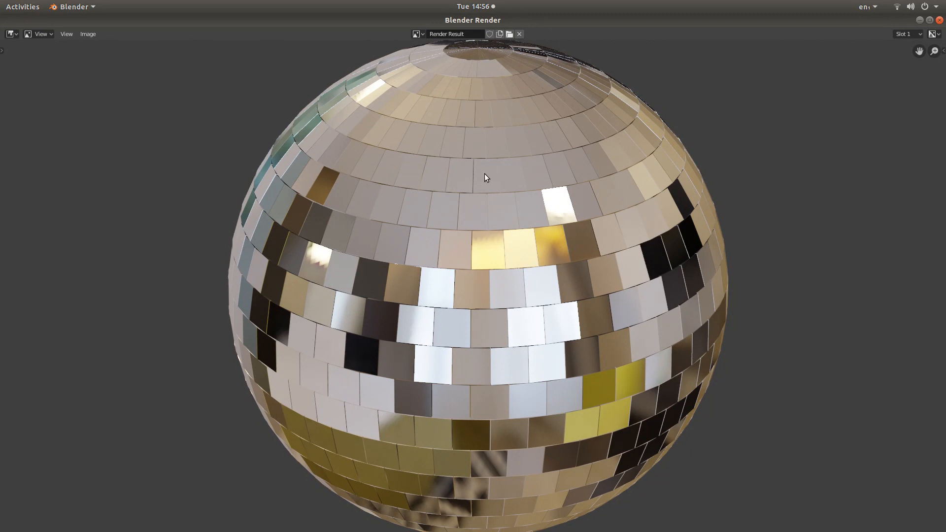
- Save the render to the Desktop as GLITTER BALL.png via Image > Save As
click(88, 34)
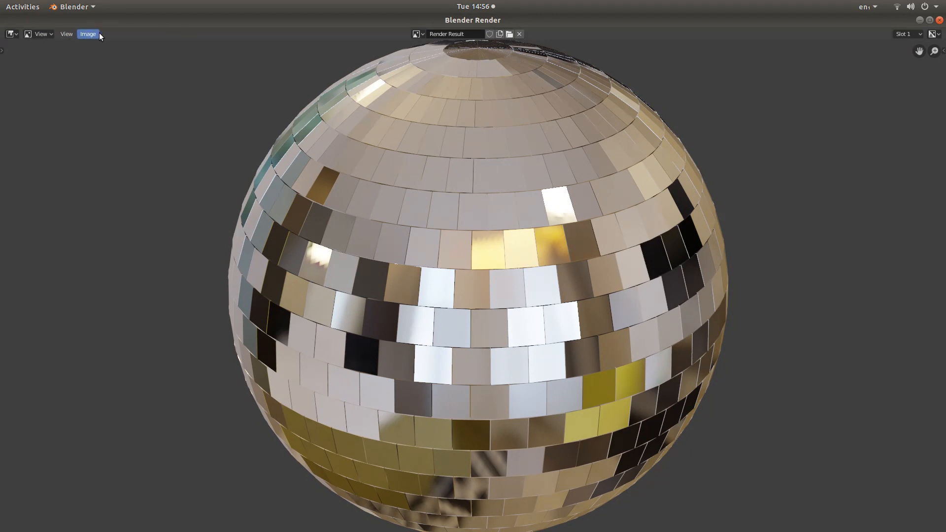
click(87, 33)
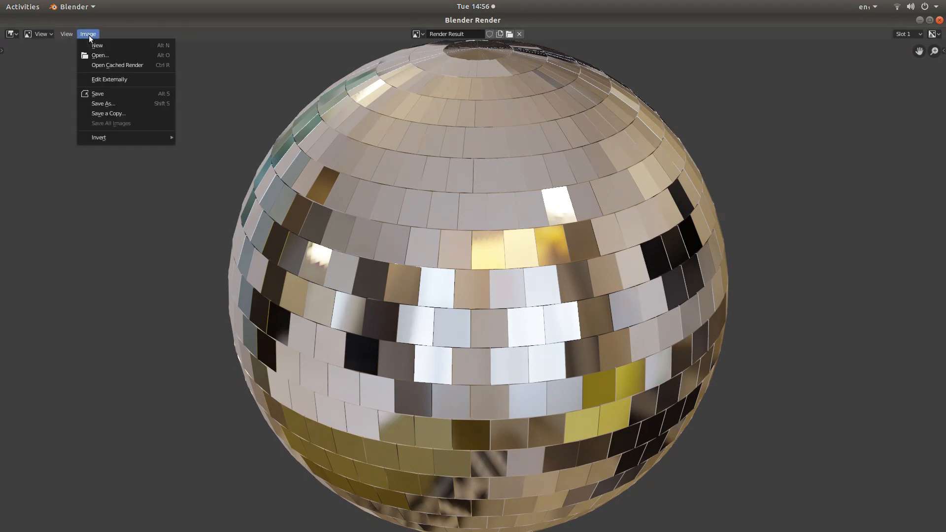
click(102, 103)
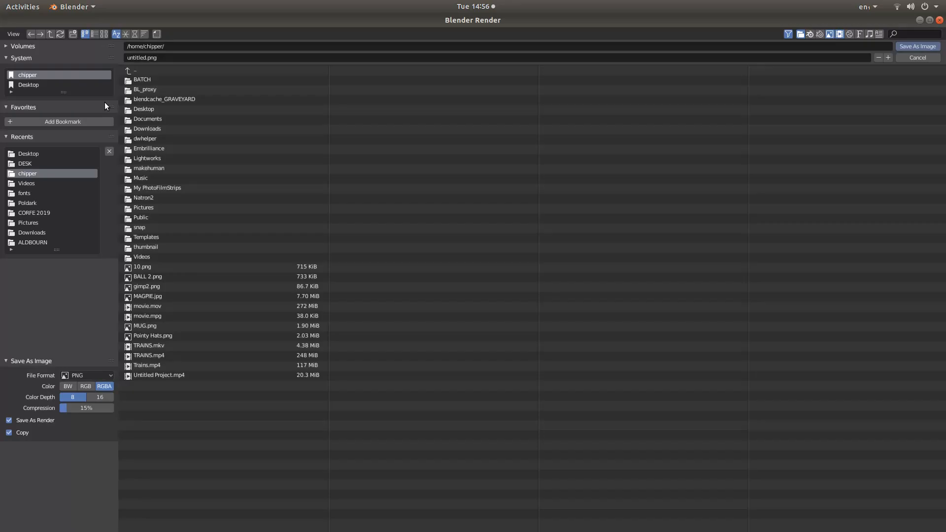
mouse_move(35, 87)
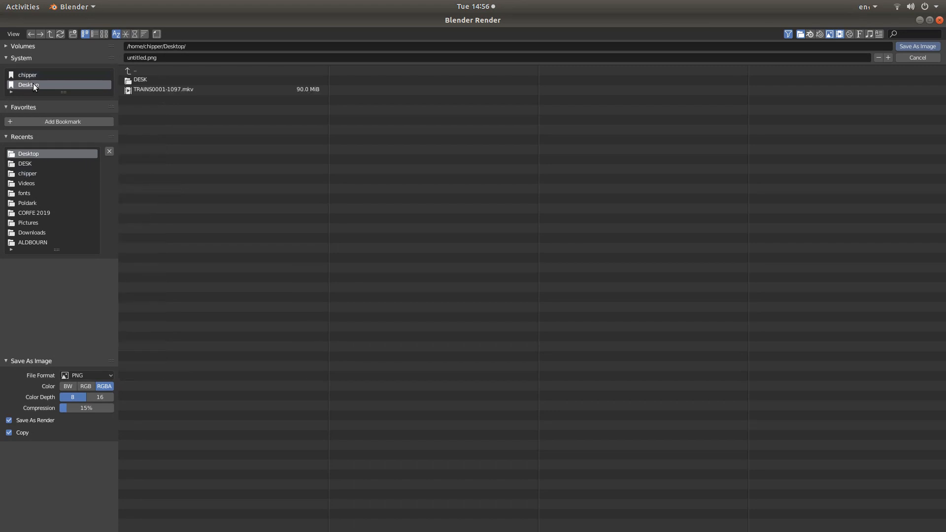
mouse_move(152, 57)
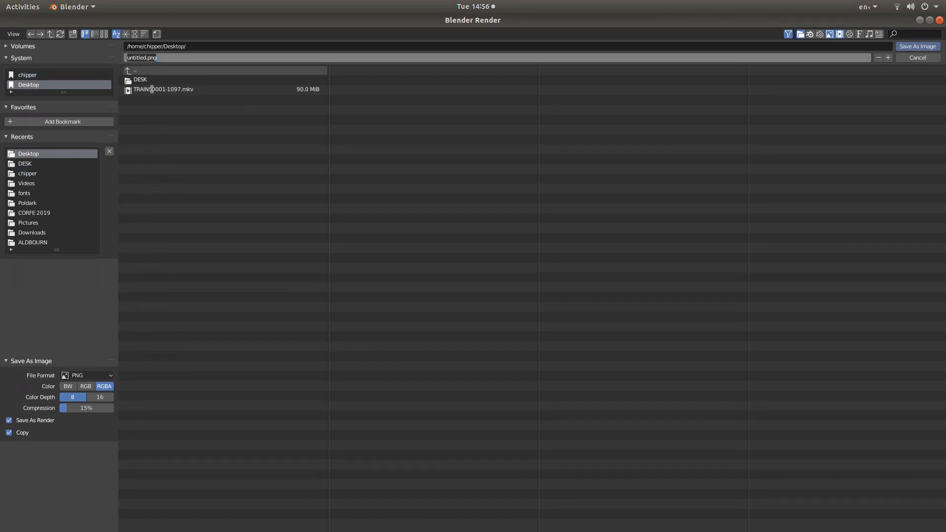
text(GLIT)
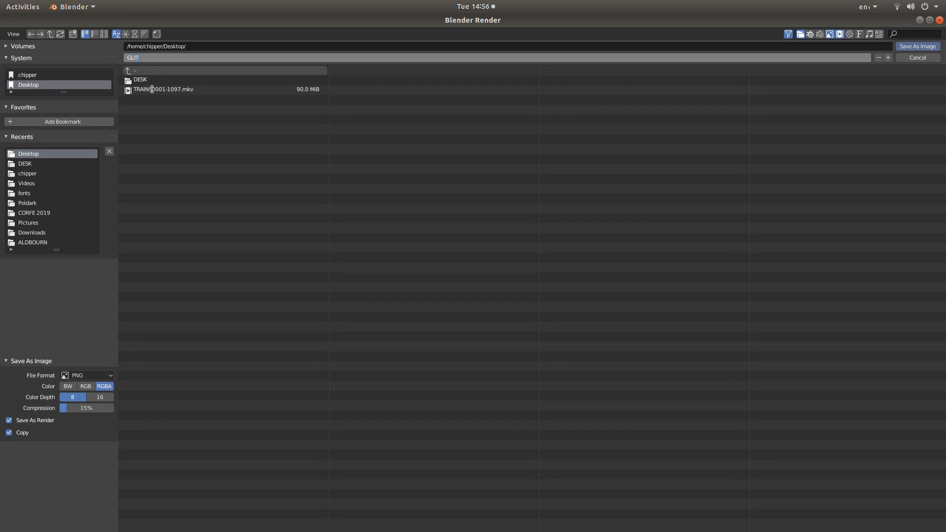
text(TER BA)
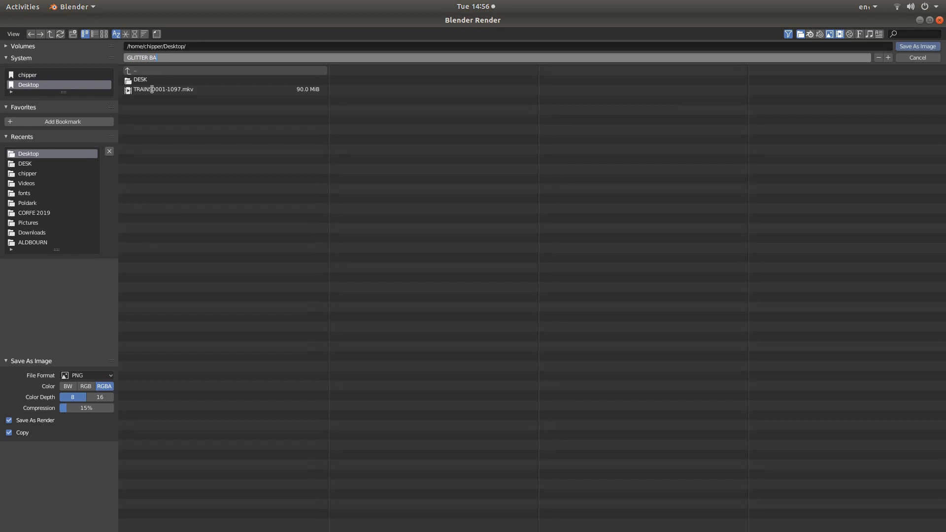
text(LL)
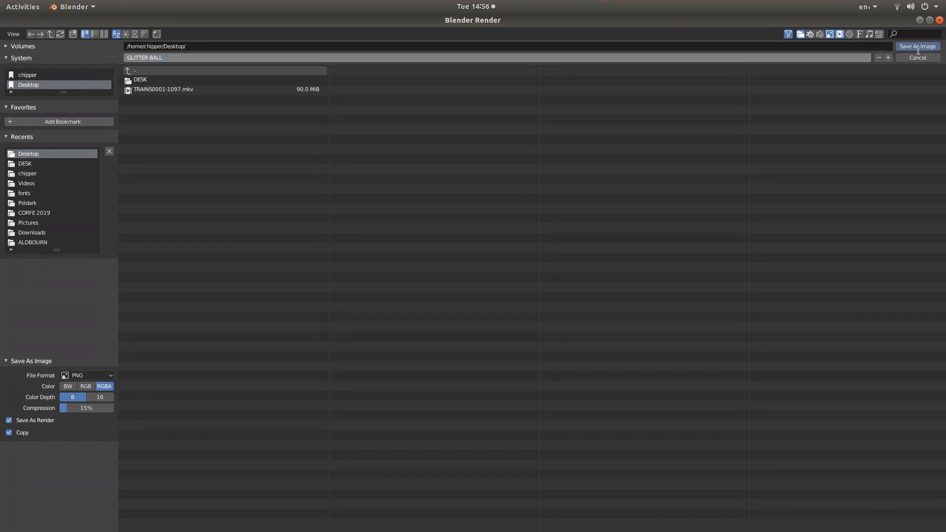
mouse_move(917, 46)
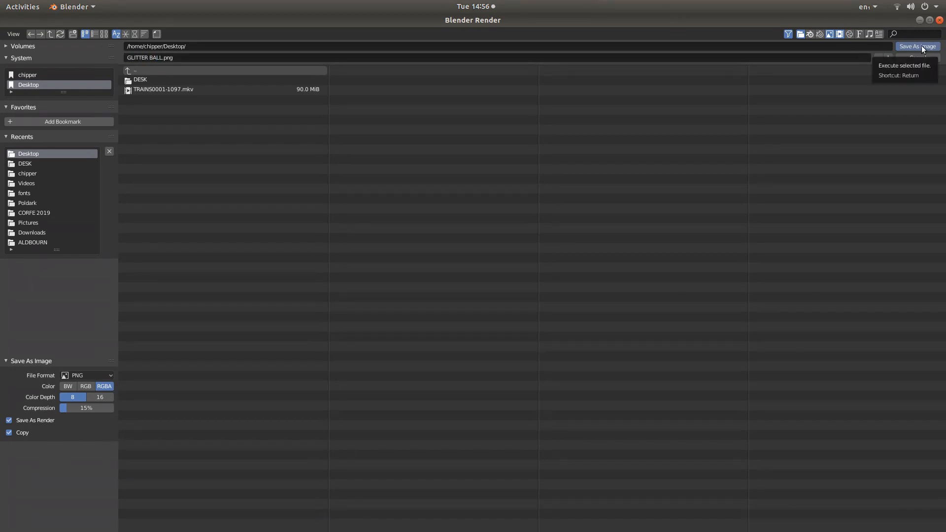
click(917, 47)
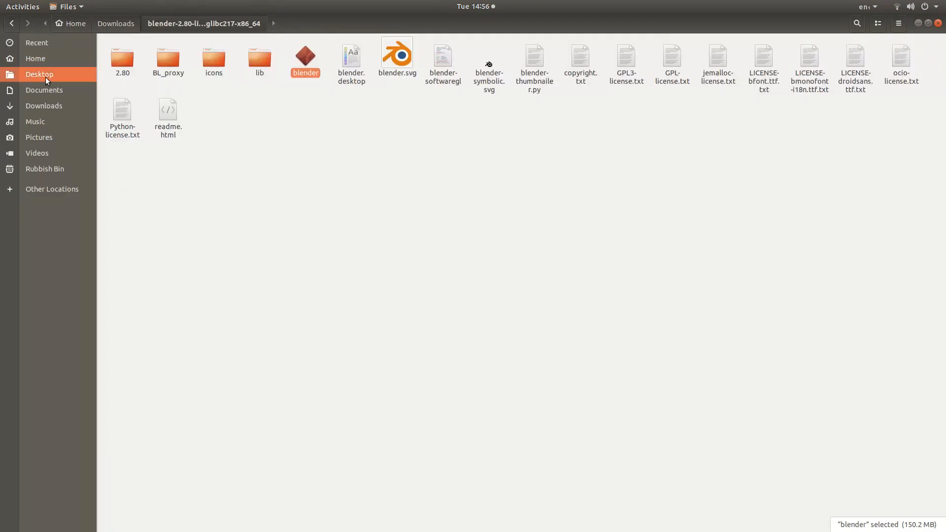
- Open GLITTER BALL.png from the Desktop folder in the image viewer
click(39, 74)
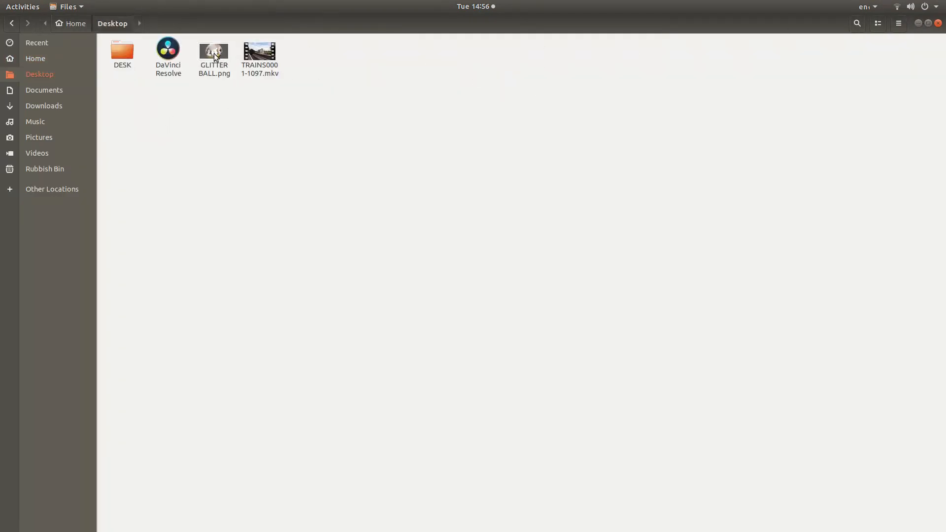
double_click(214, 51)
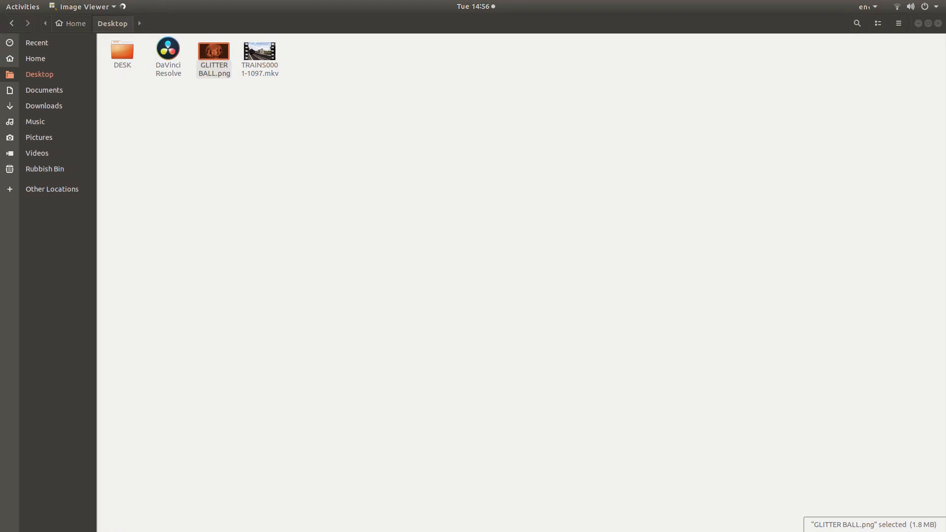
double_click(213, 49)
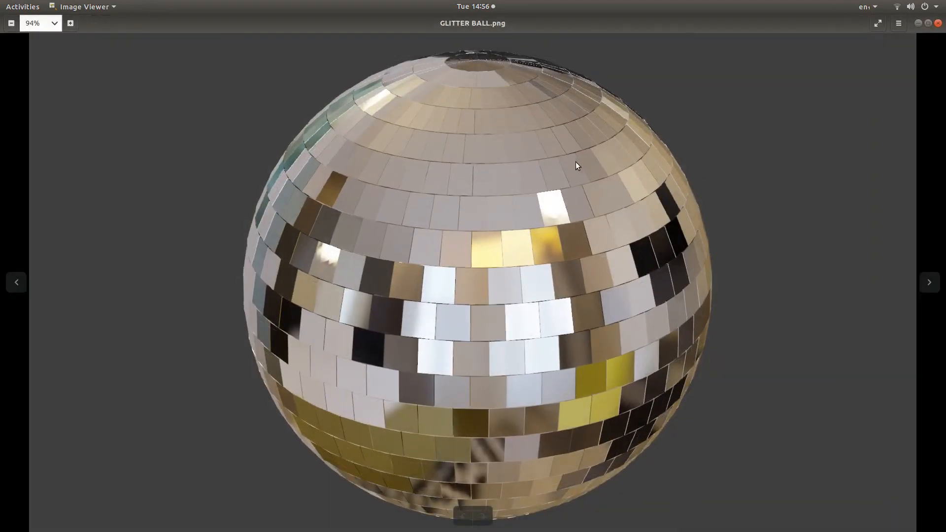
mouse_move(608, 105)
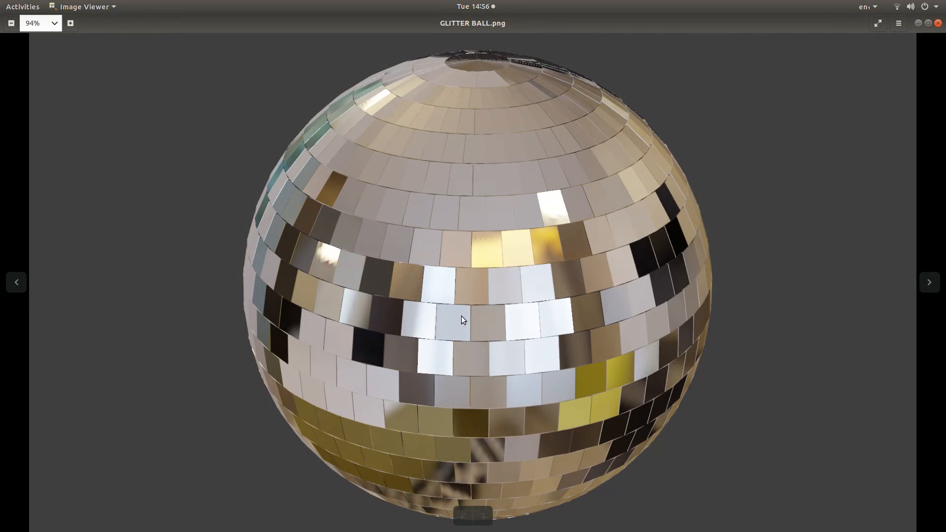
mouse_move(557, 174)
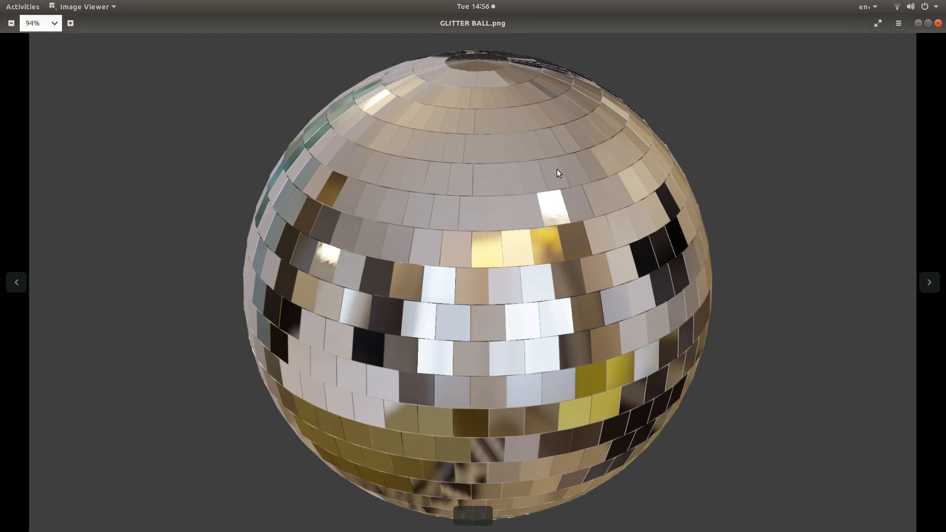